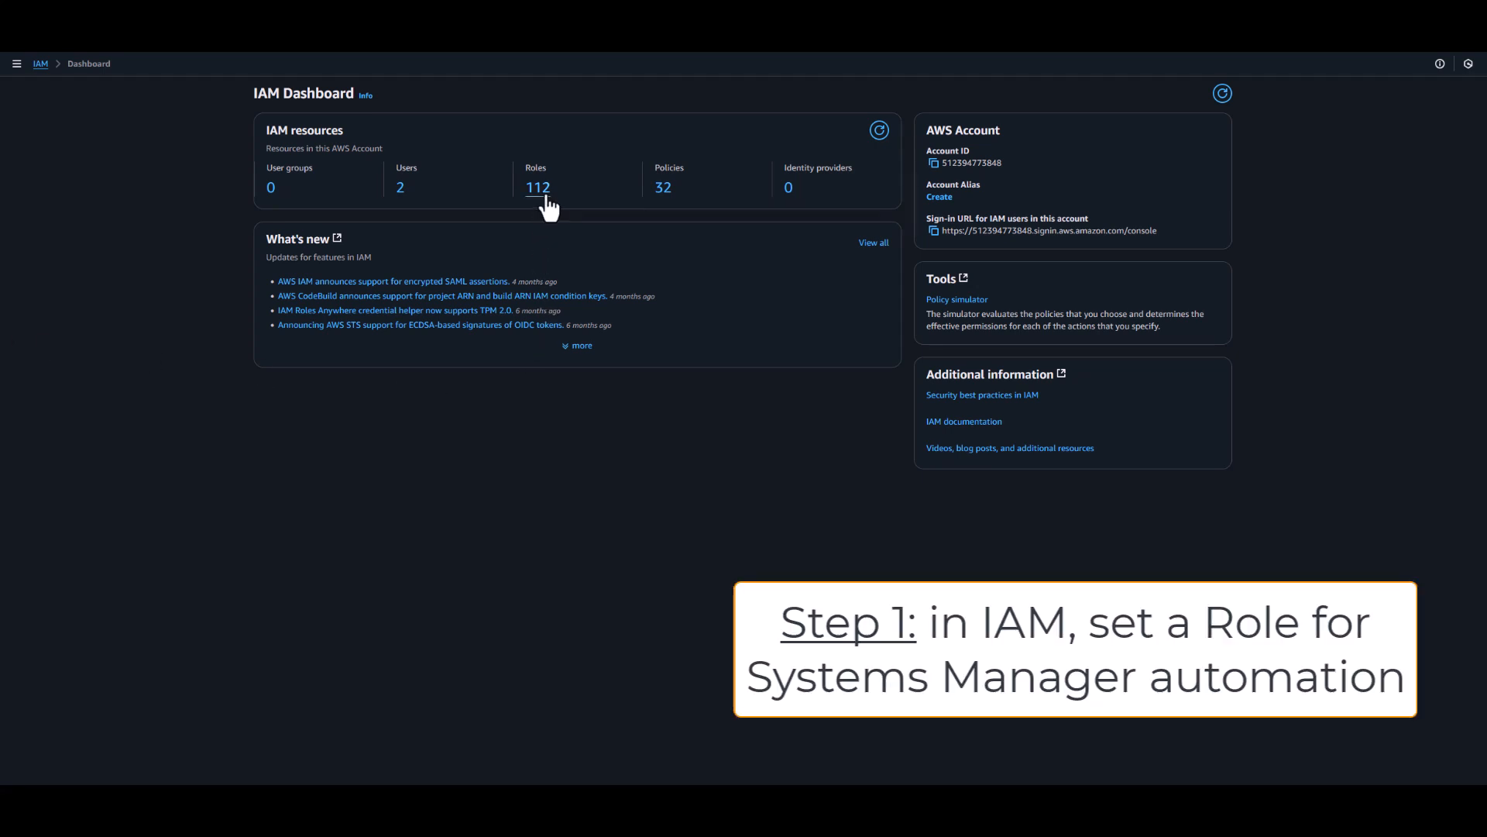
# - Filter IAM roles by 'Yann', open the SSM cron RDS role and expand its start/stop policy
pyautogui.click(536, 187)
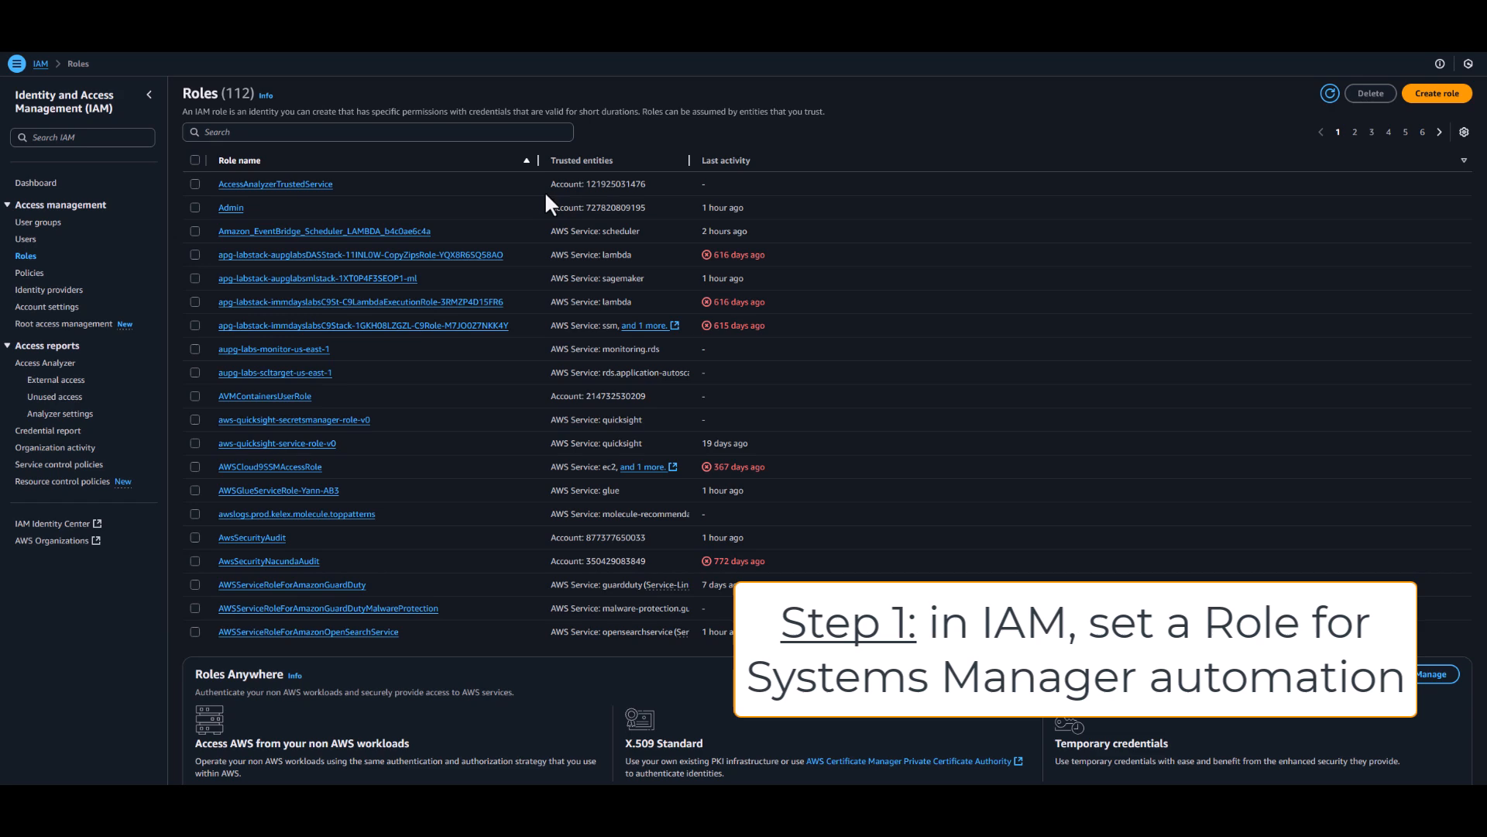
pyautogui.click(376, 132)
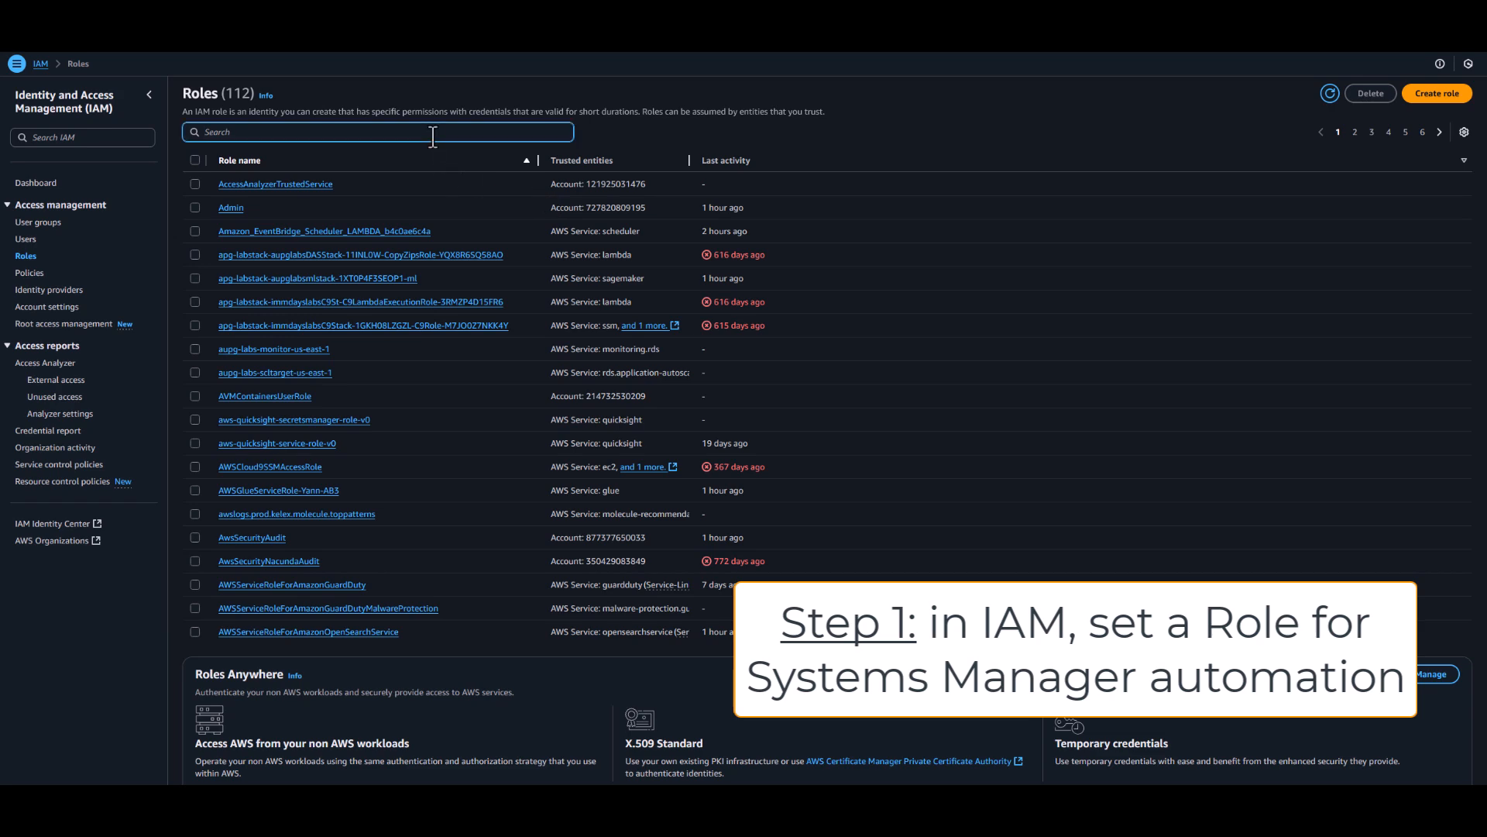
pyautogui.write('Yann')
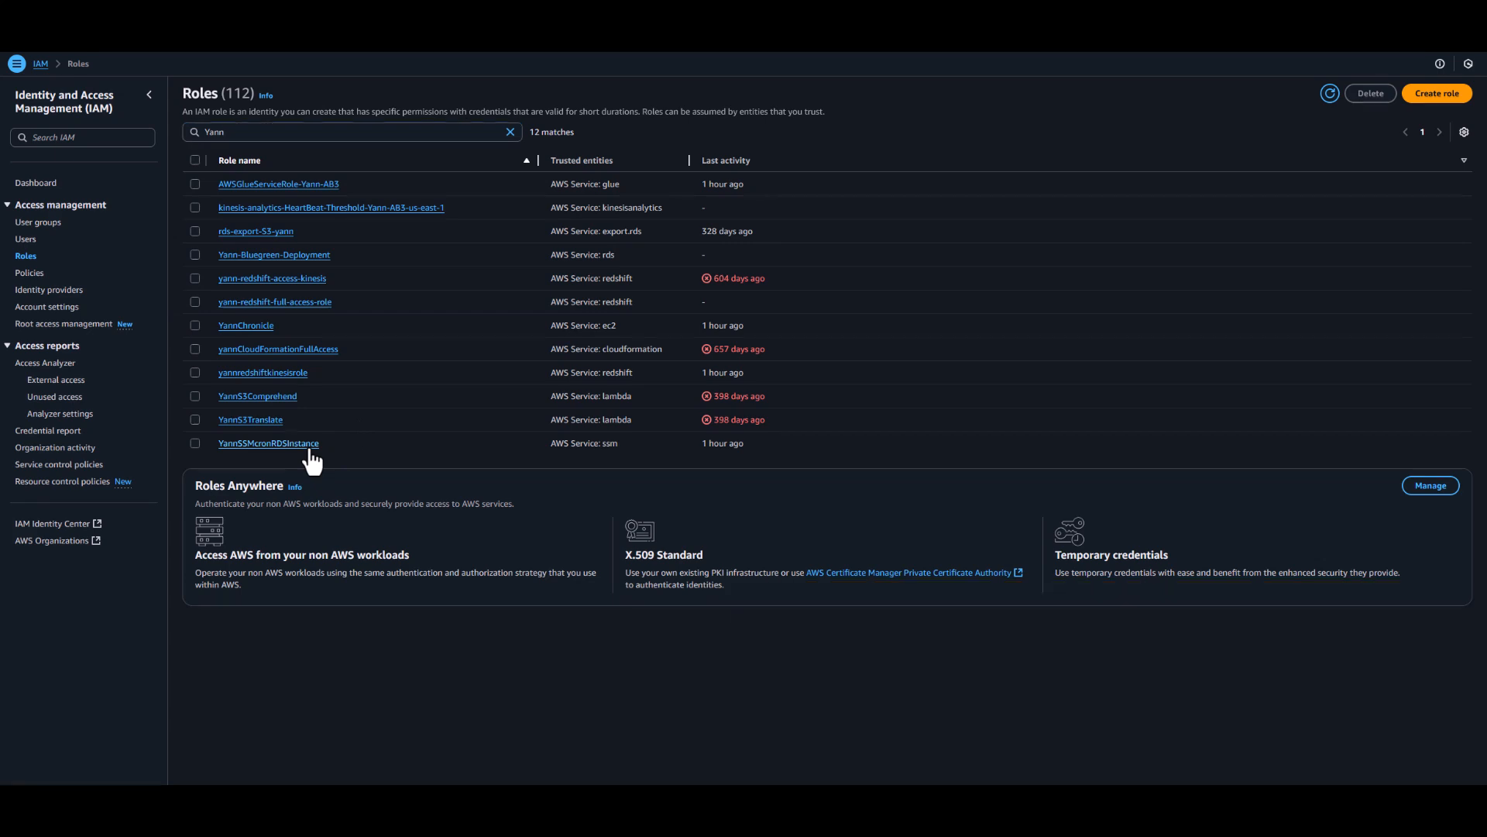
pyautogui.click(268, 443)
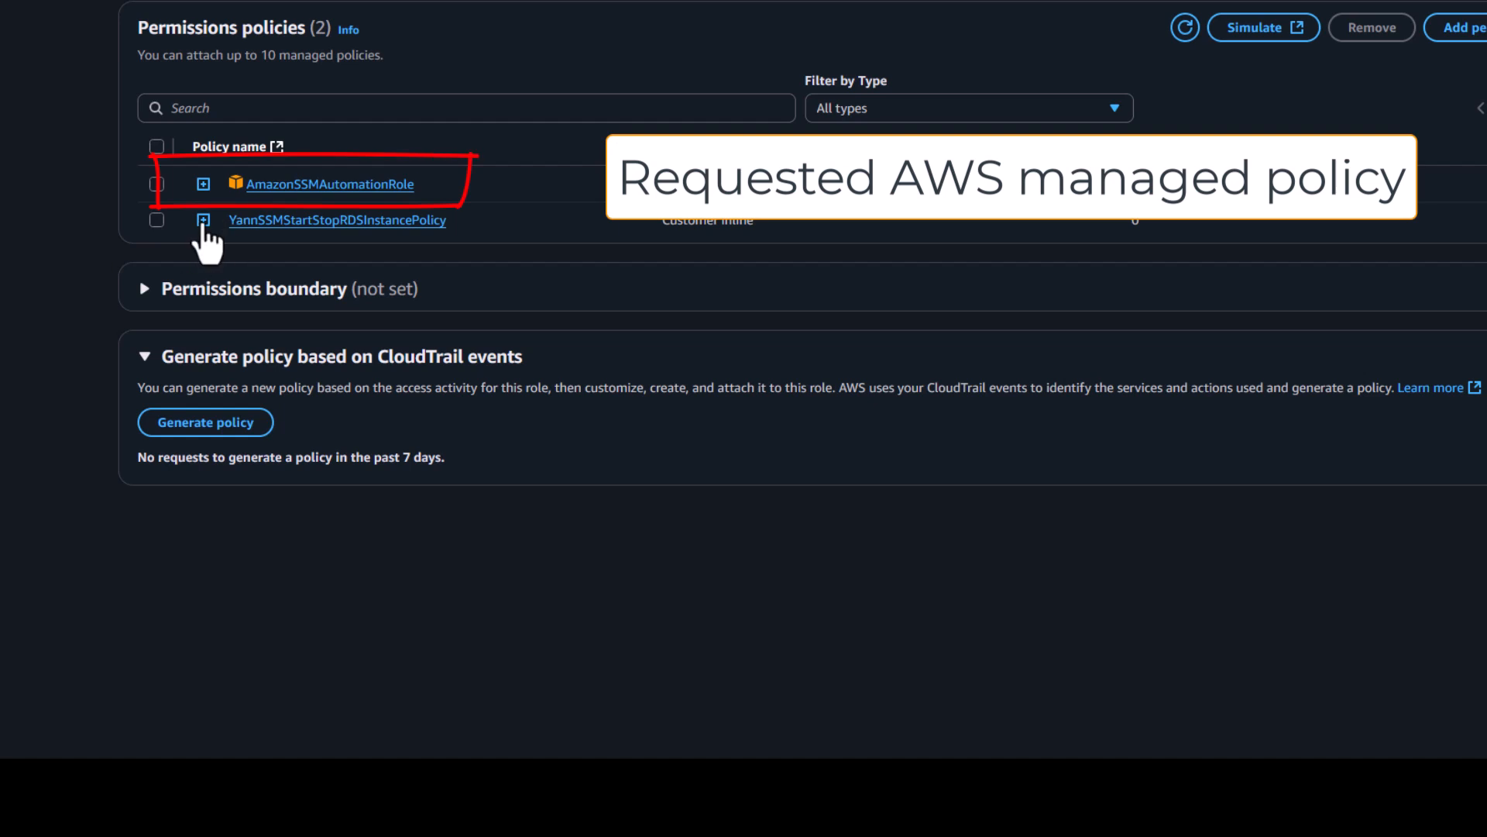
pyautogui.click(205, 220)
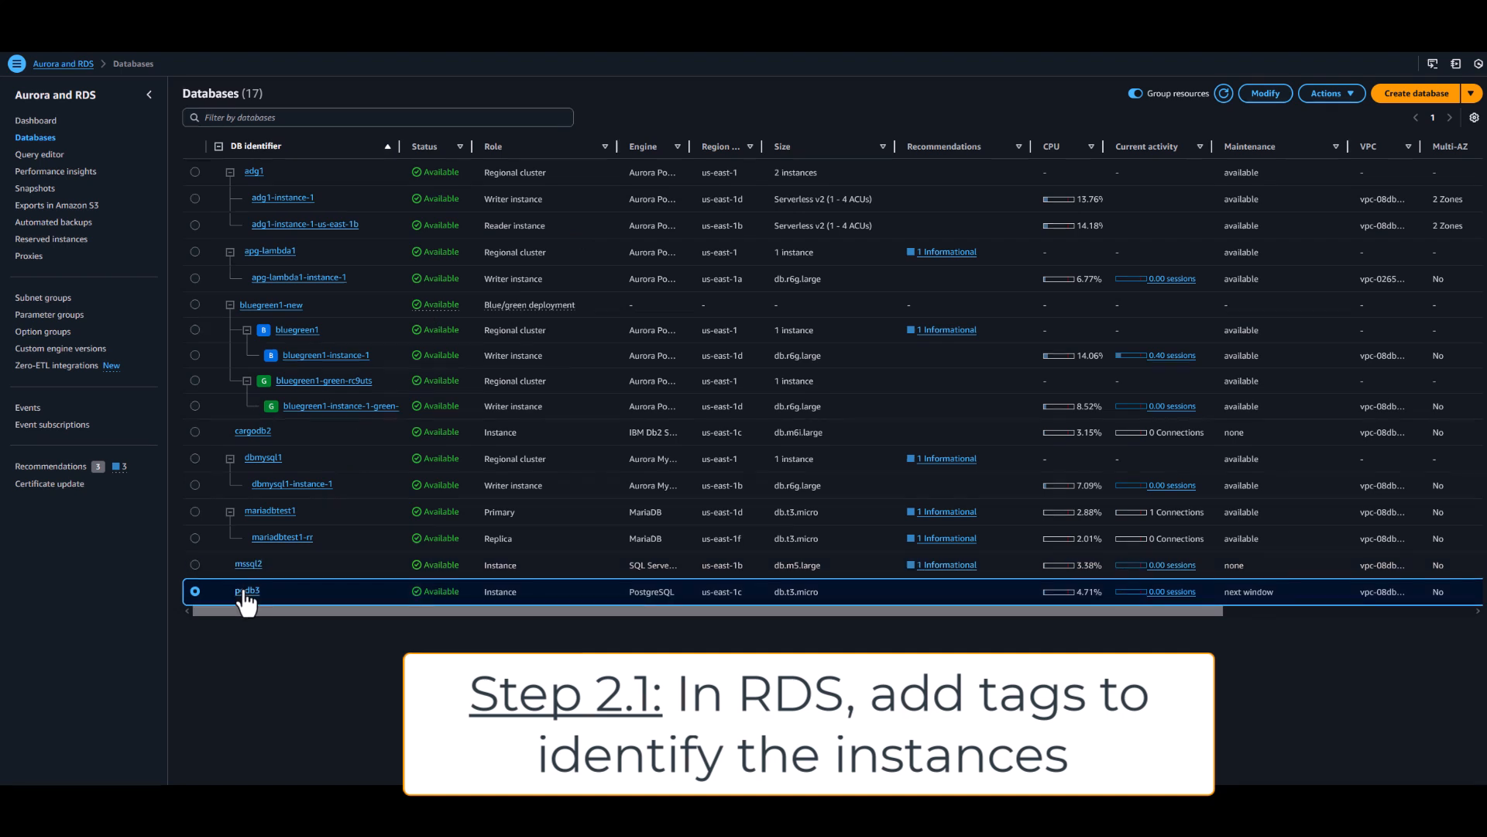
# - Tag the pgdb3 database with Action: StartStop and save the change
pyautogui.click(248, 592)
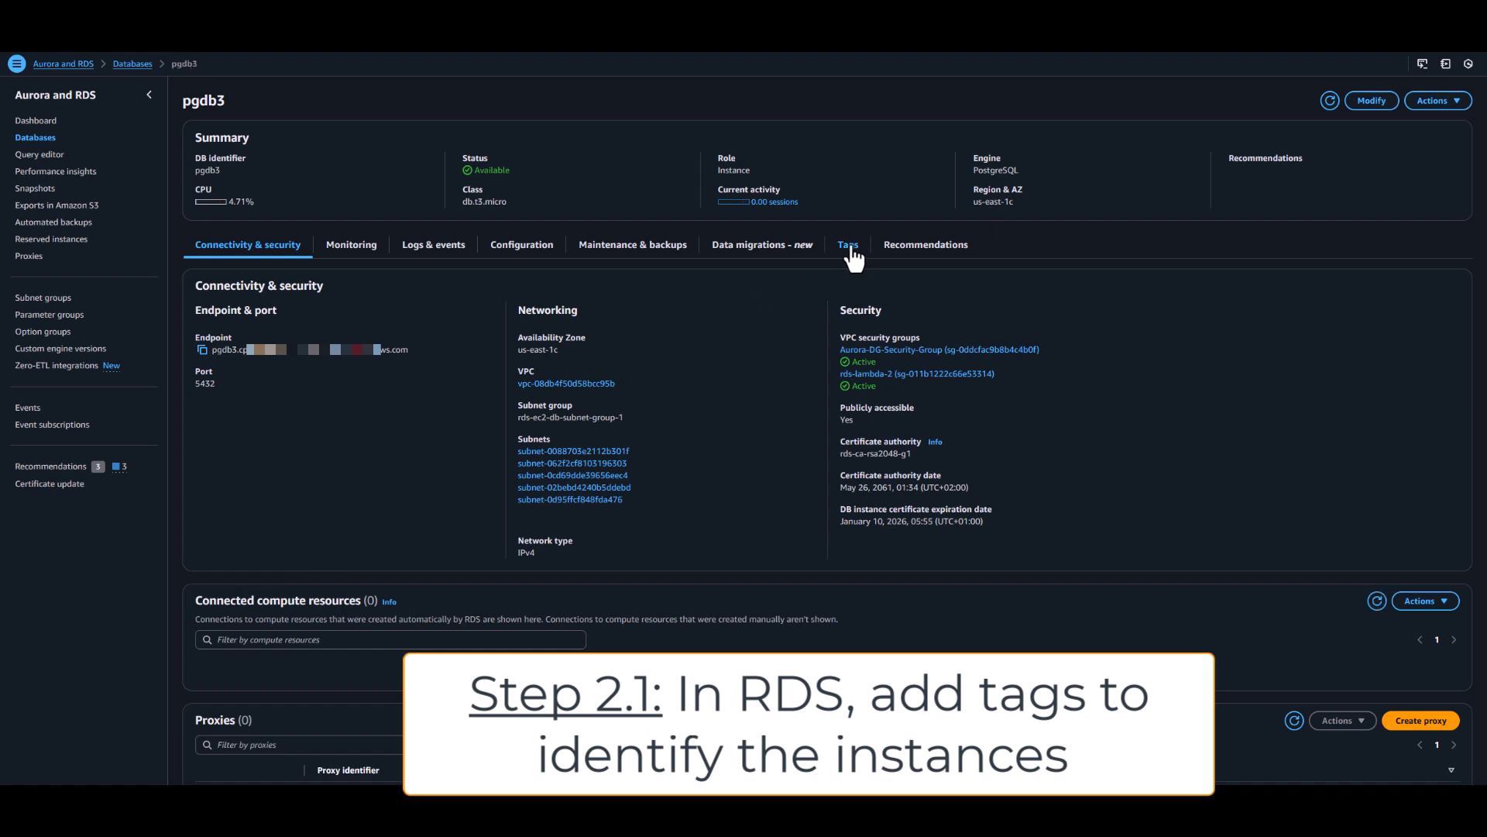
pyautogui.click(847, 244)
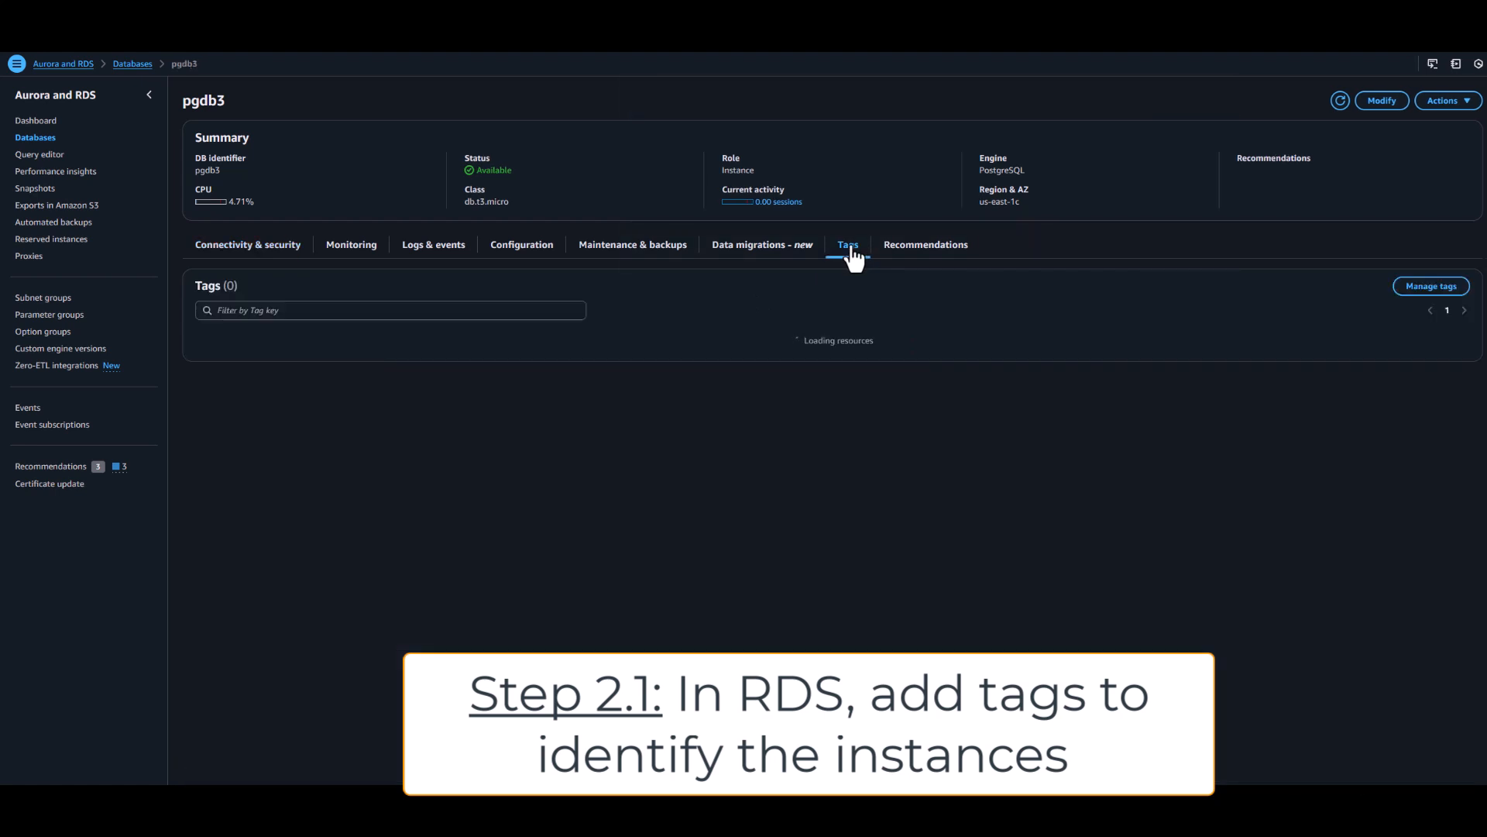
pyautogui.click(1432, 285)
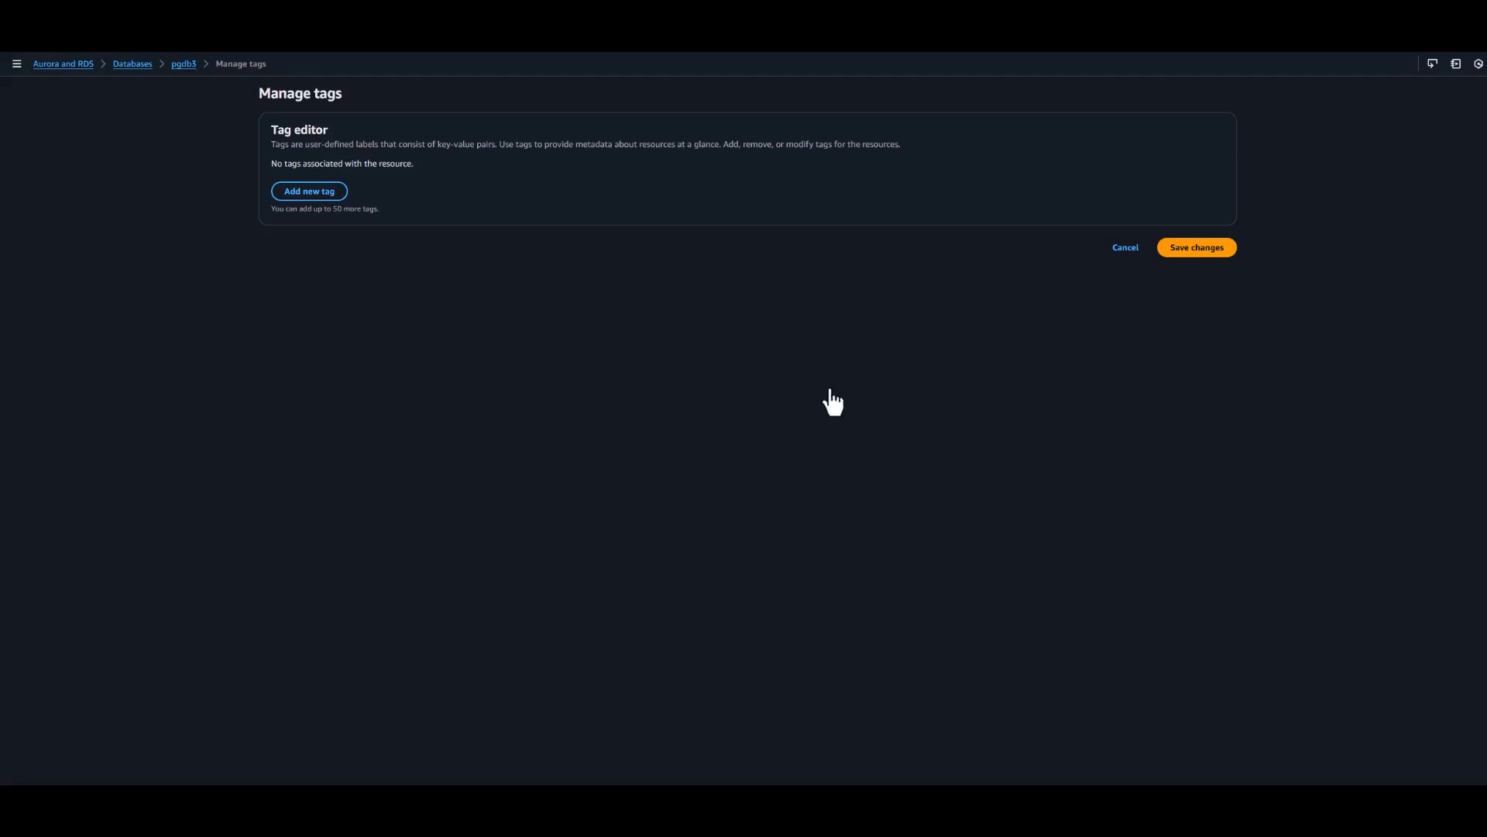
pyautogui.click(308, 191)
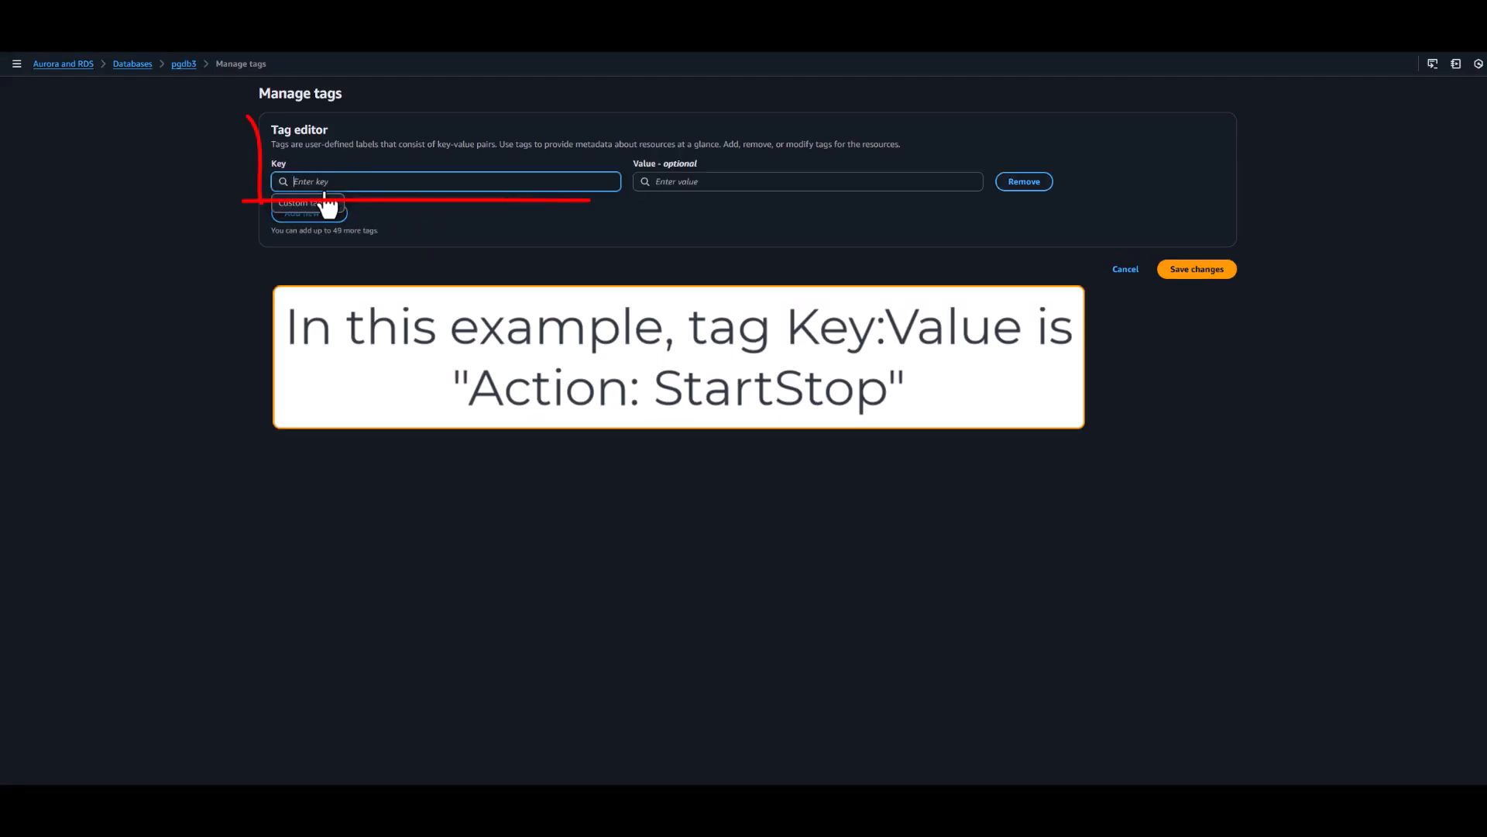
pyautogui.write('Action')
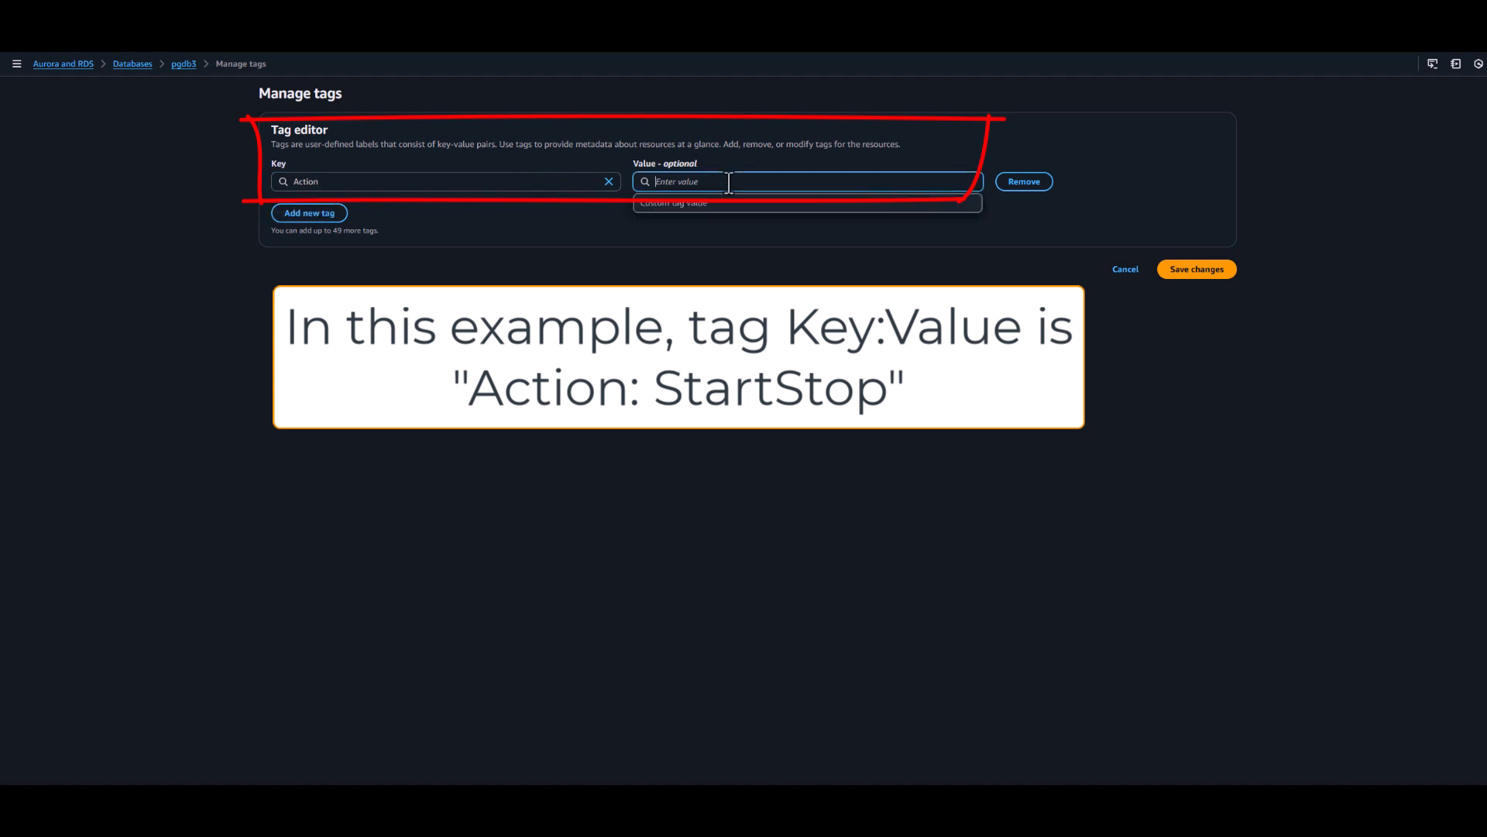
pyautogui.write('StartStop')
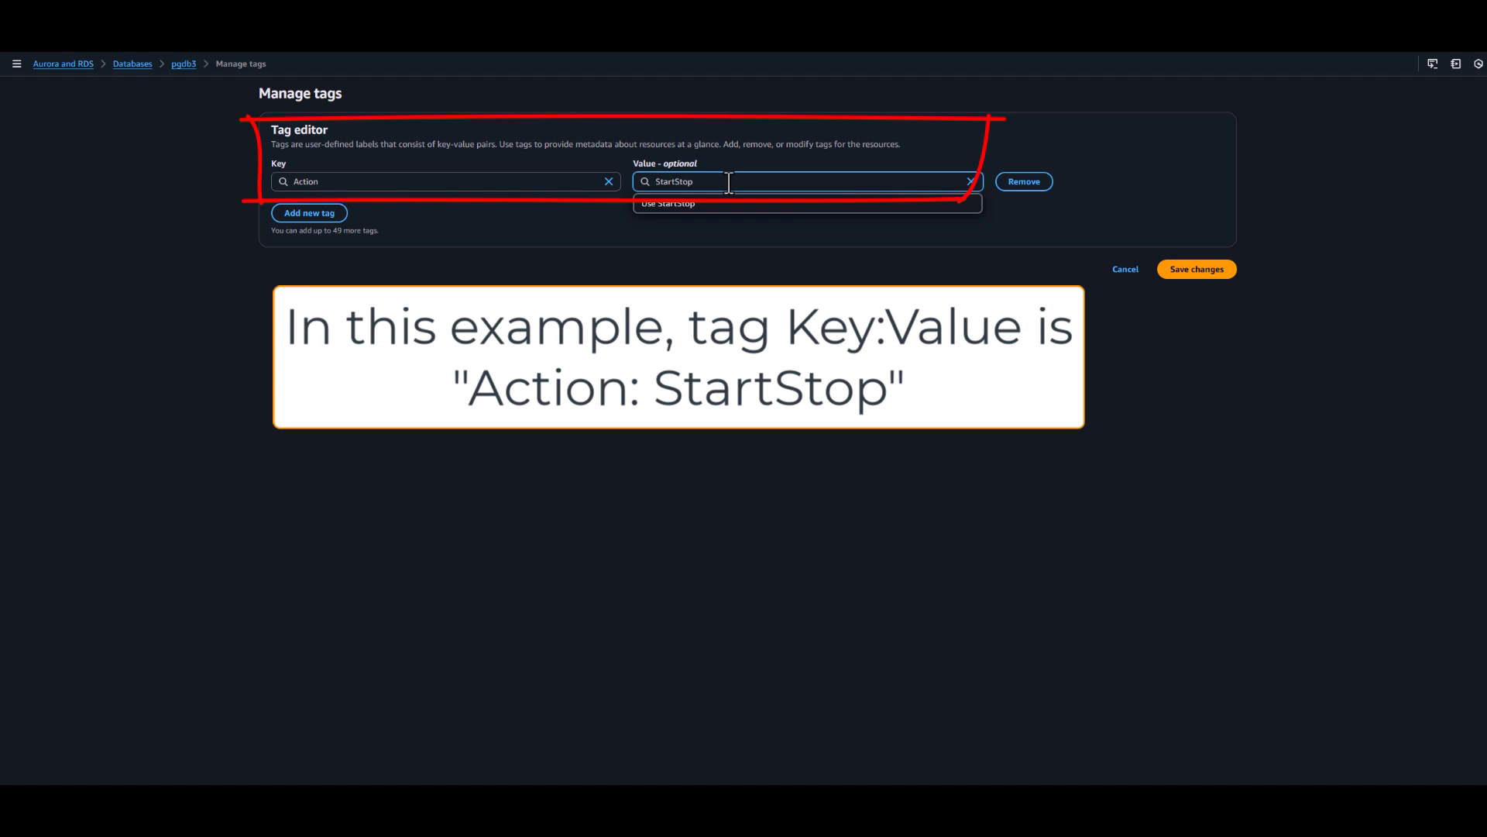
pyautogui.moveTo(658, 169)
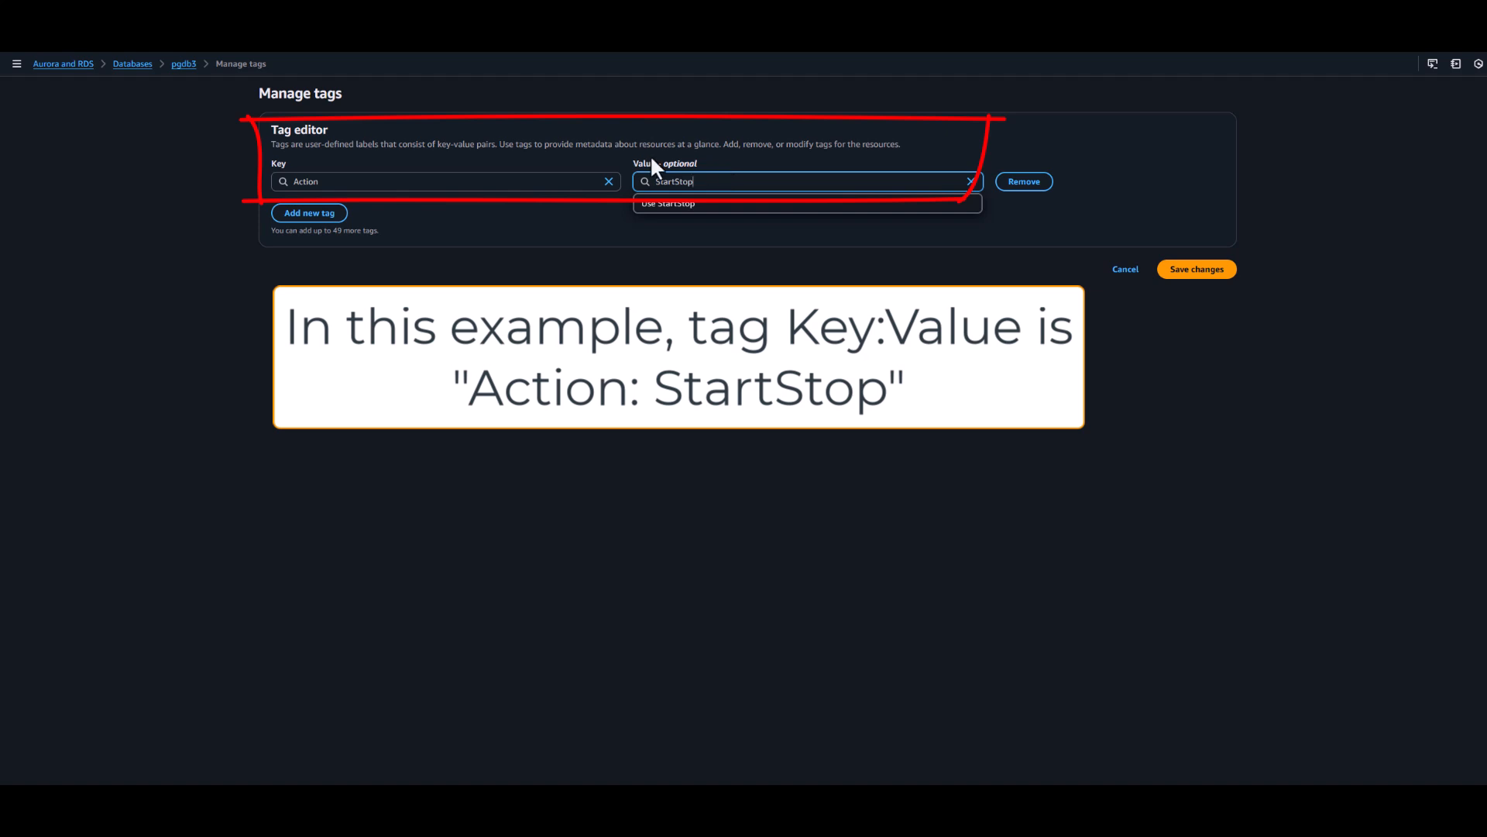
pyautogui.click(1196, 270)
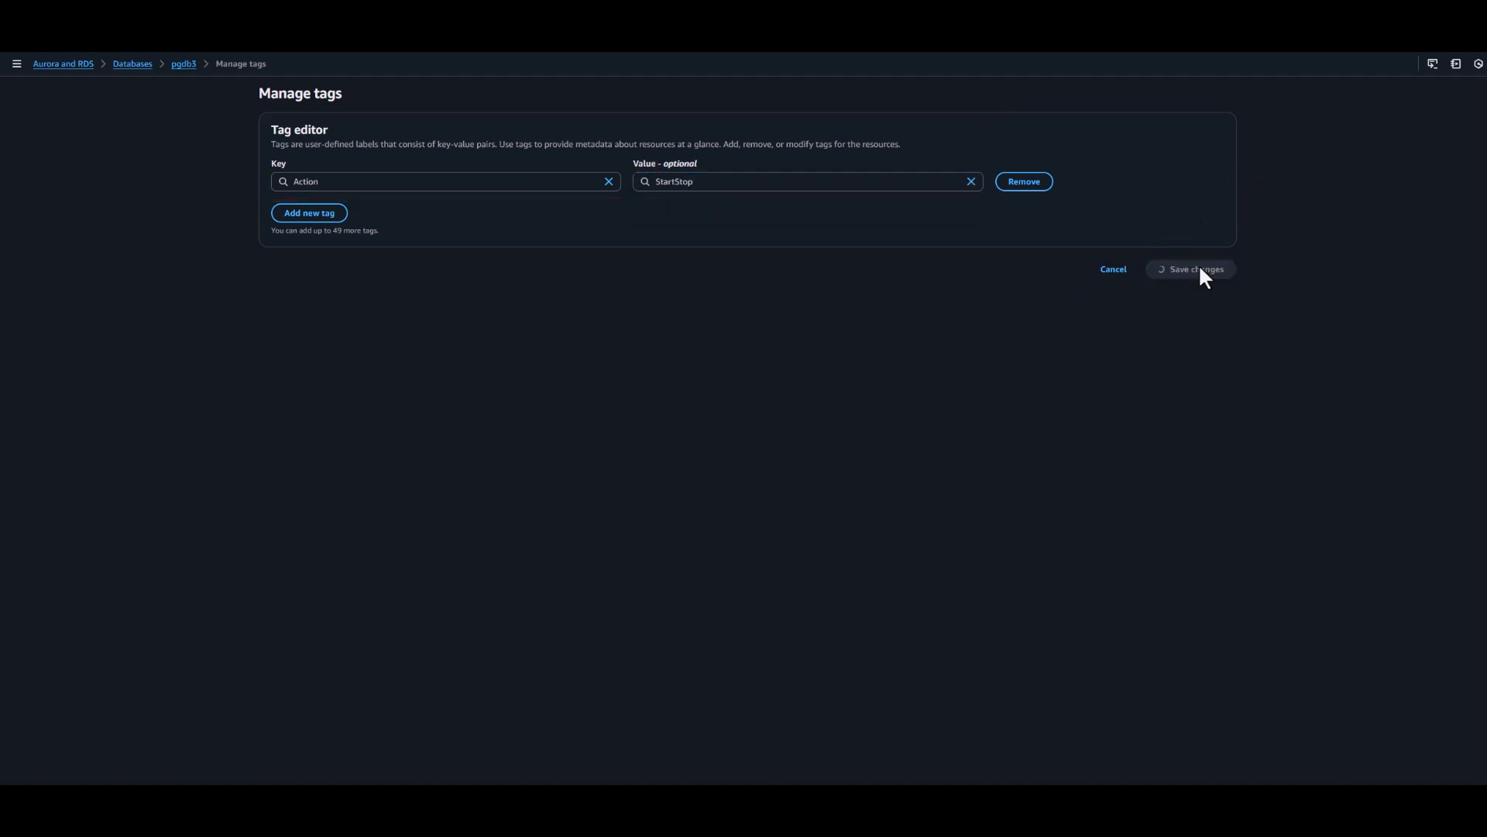
pyautogui.click(1190, 270)
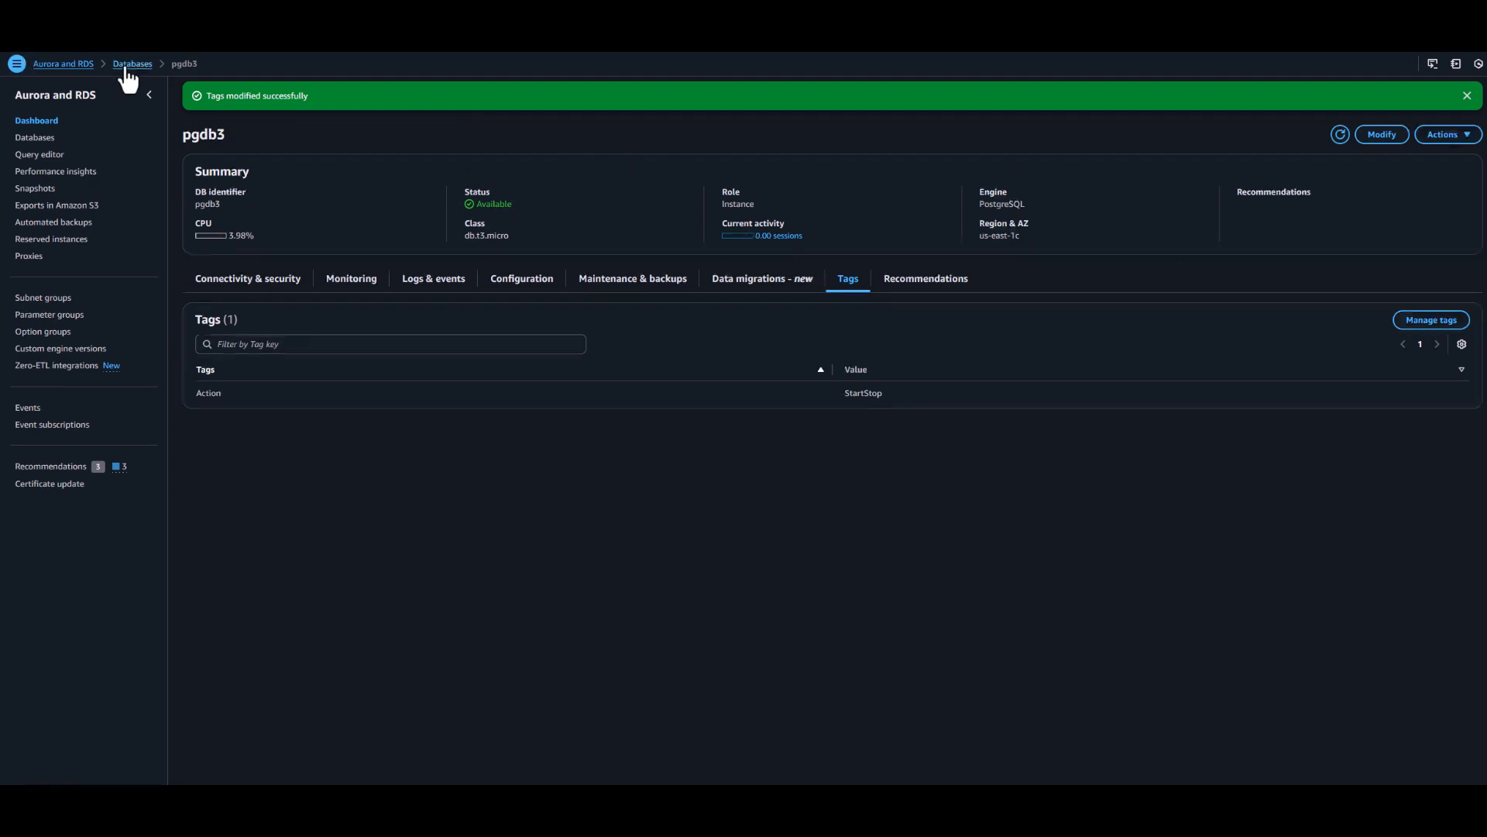
# - Tag the mssql2 database with Action: StartStop as well
pyautogui.click(132, 64)
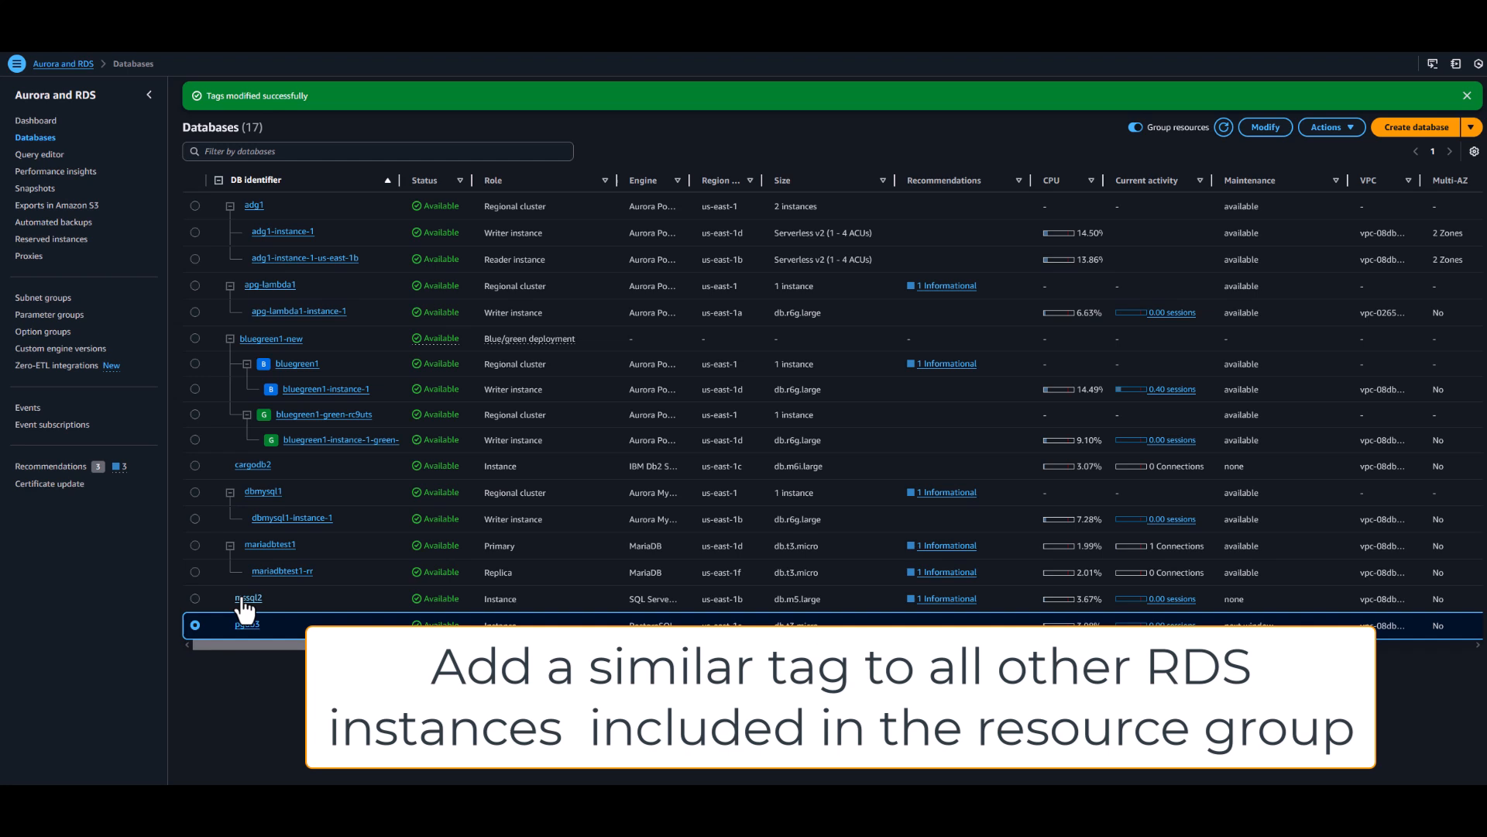
pyautogui.click(248, 598)
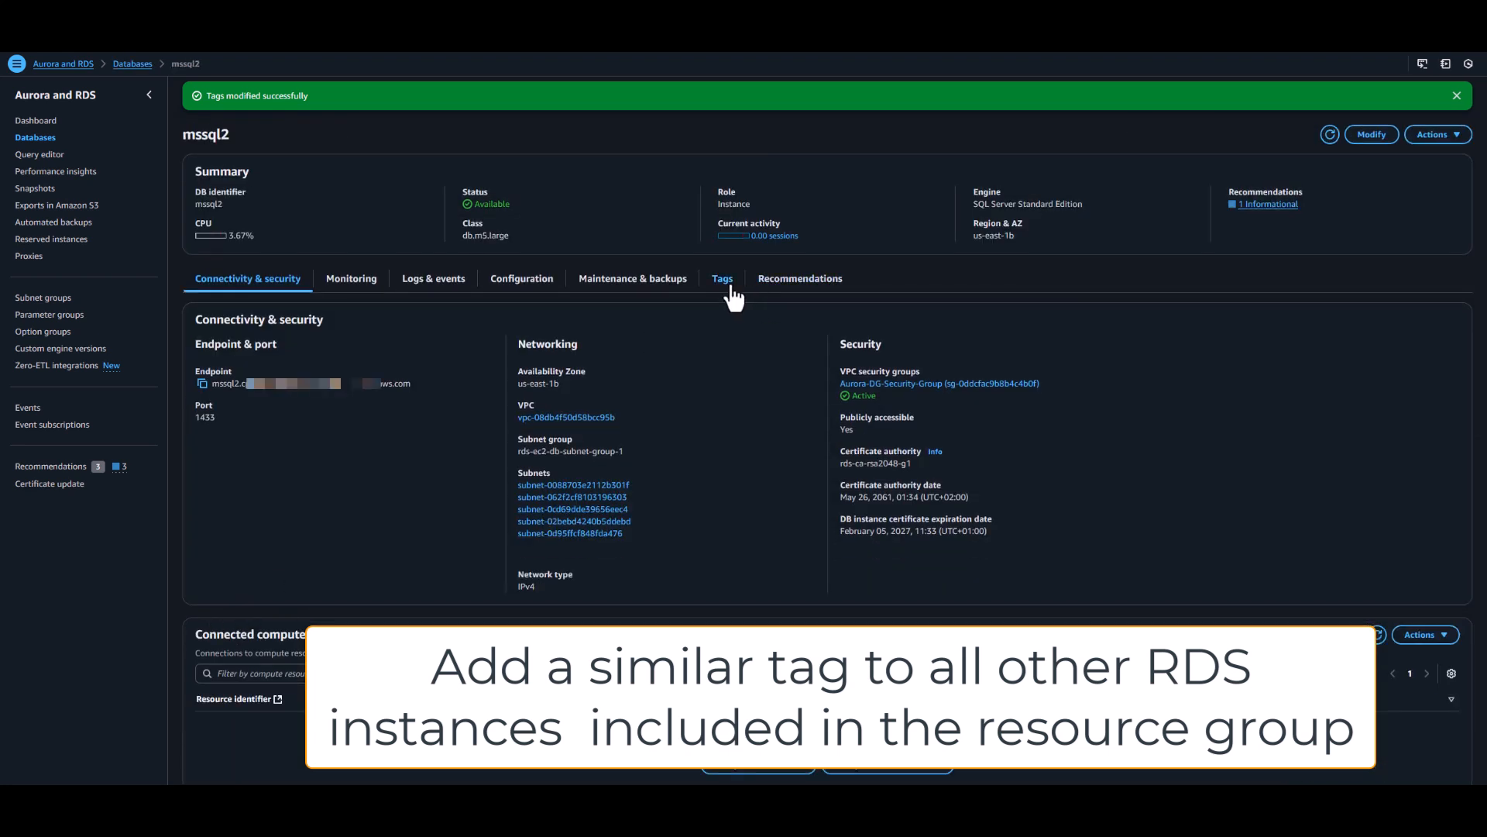
pyautogui.click(722, 279)
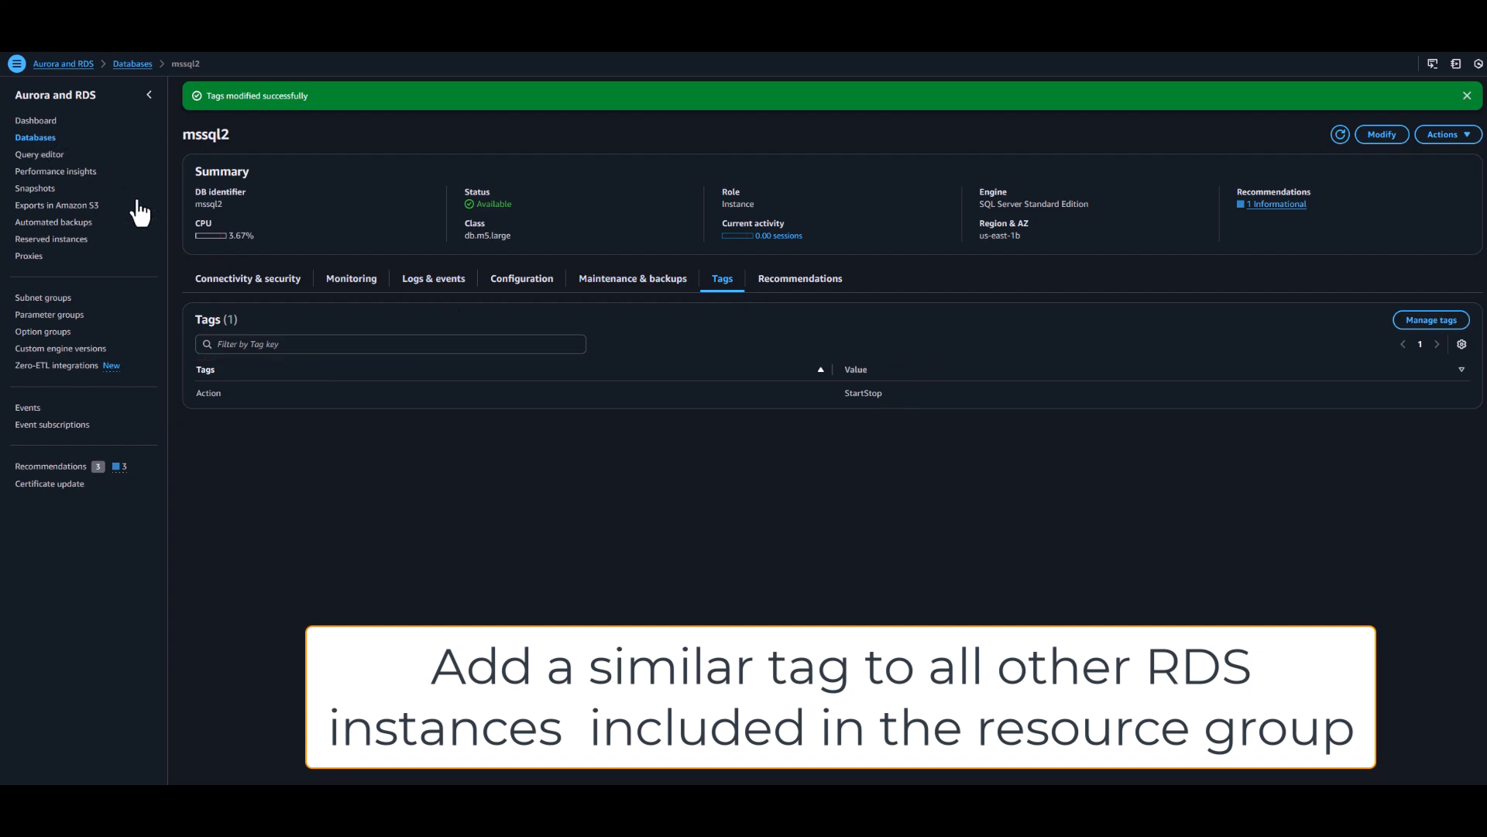
# - Return to the databases list and show cargodb2's tags
pyautogui.click(132, 63)
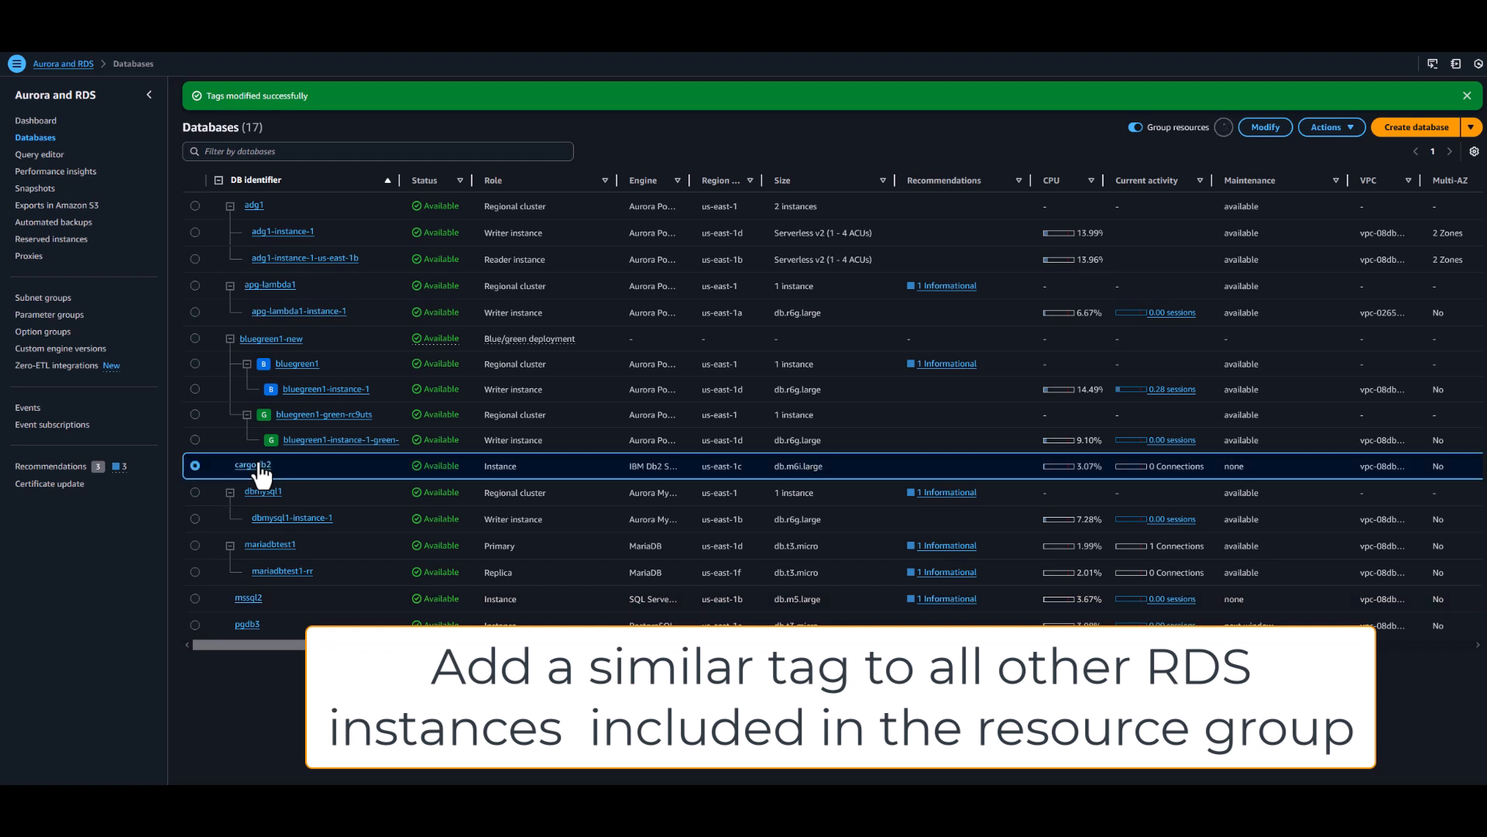
pyautogui.click(250, 465)
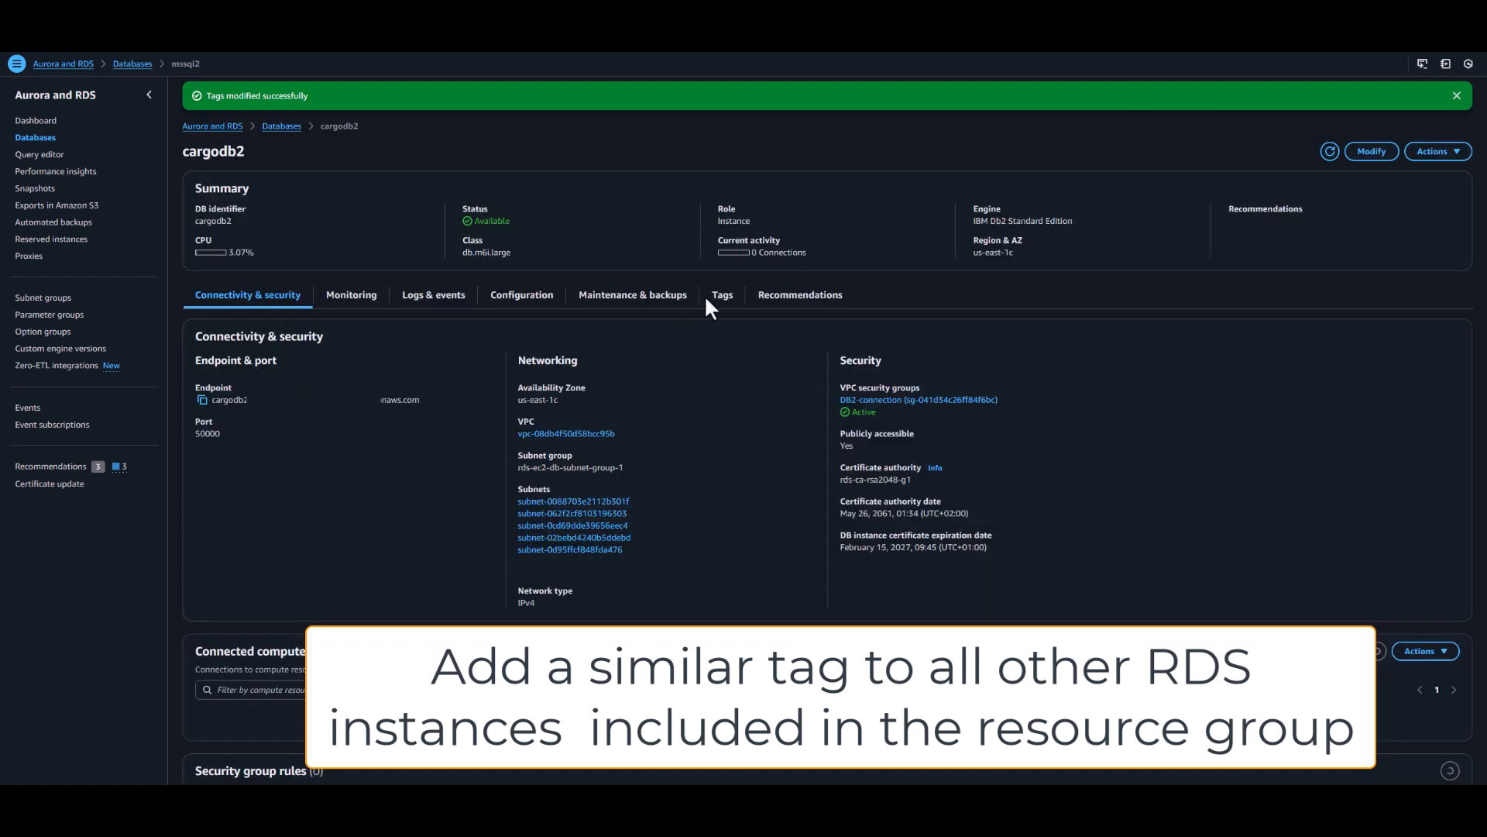
pyautogui.click(722, 295)
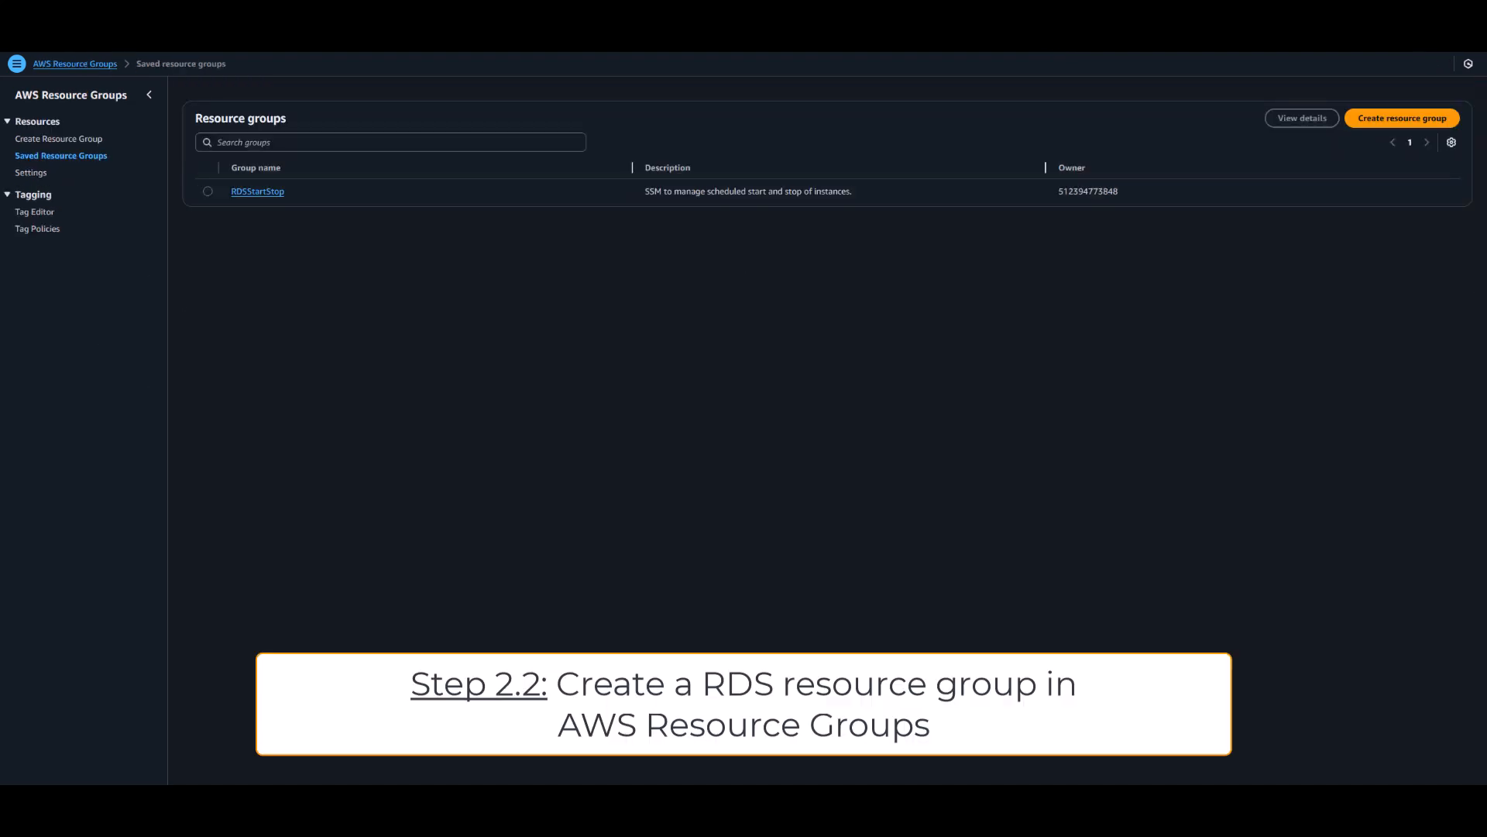
pyautogui.moveTo(1400, 131)
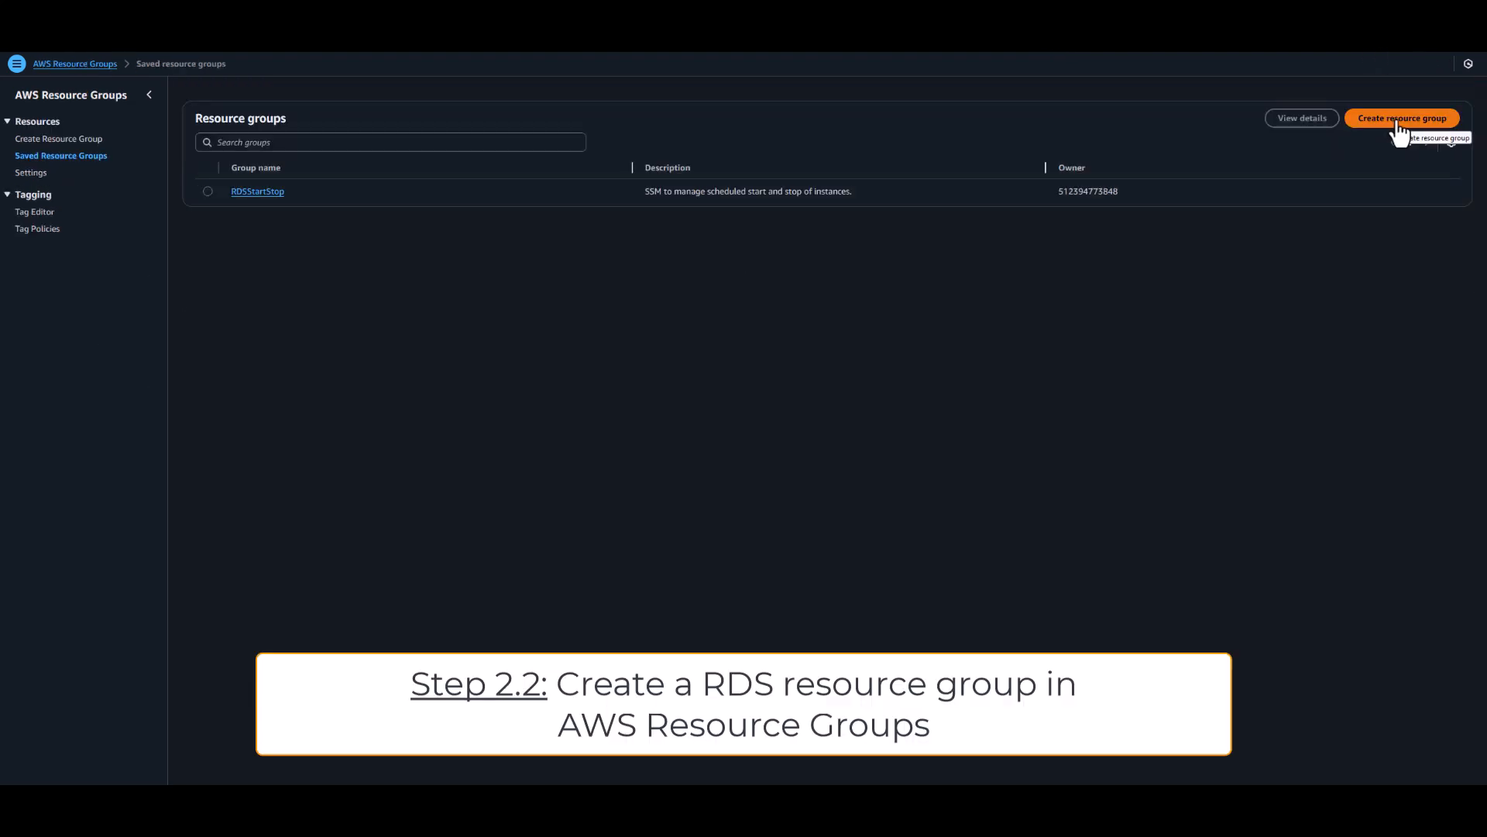
# - Define a new tag-based group for AWS::RDS::DBInstance resources with tag Action = StartStop
pyautogui.click(1402, 117)
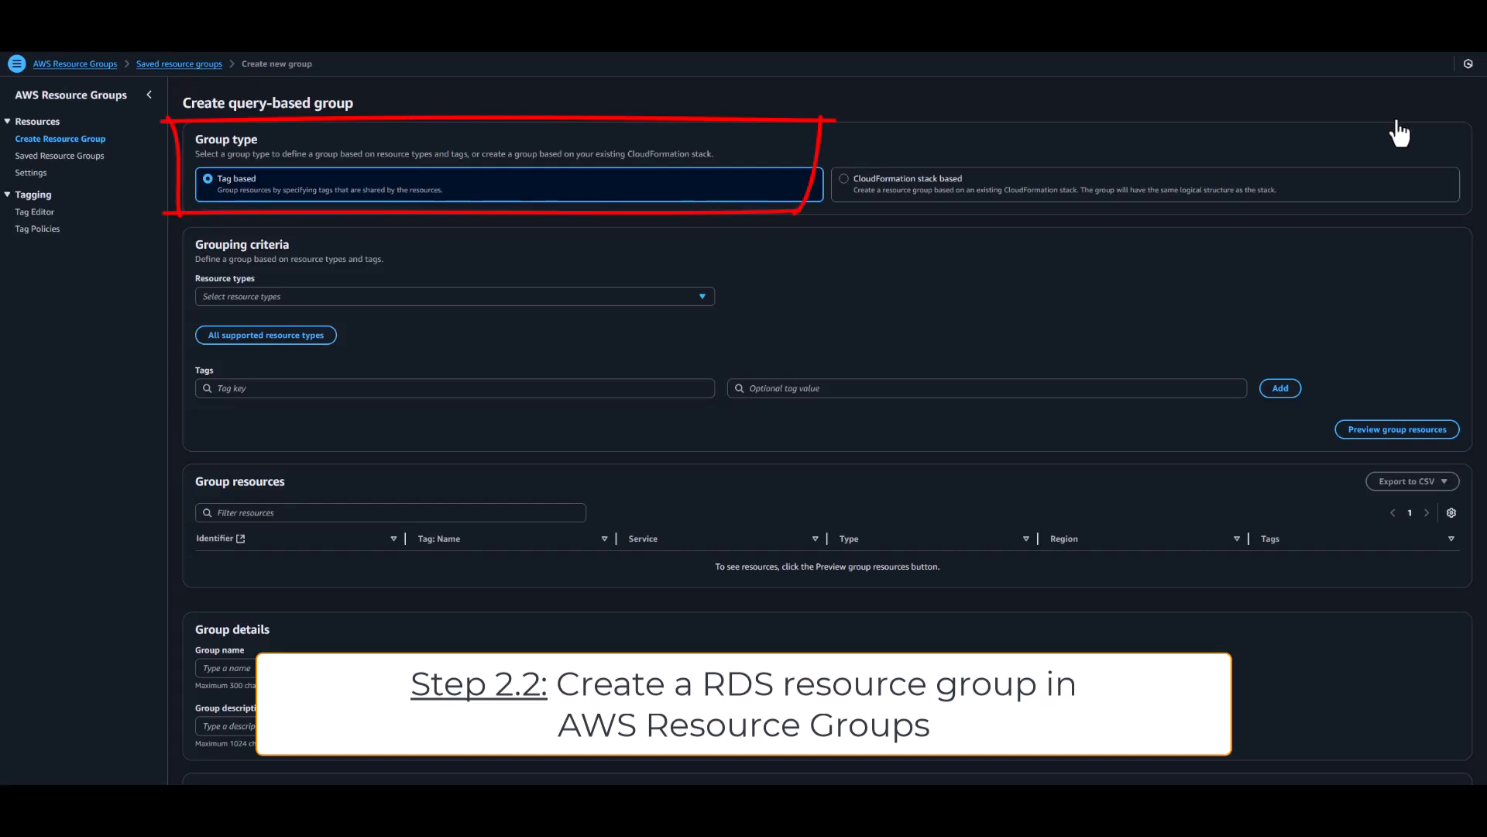
pyautogui.click(455, 296)
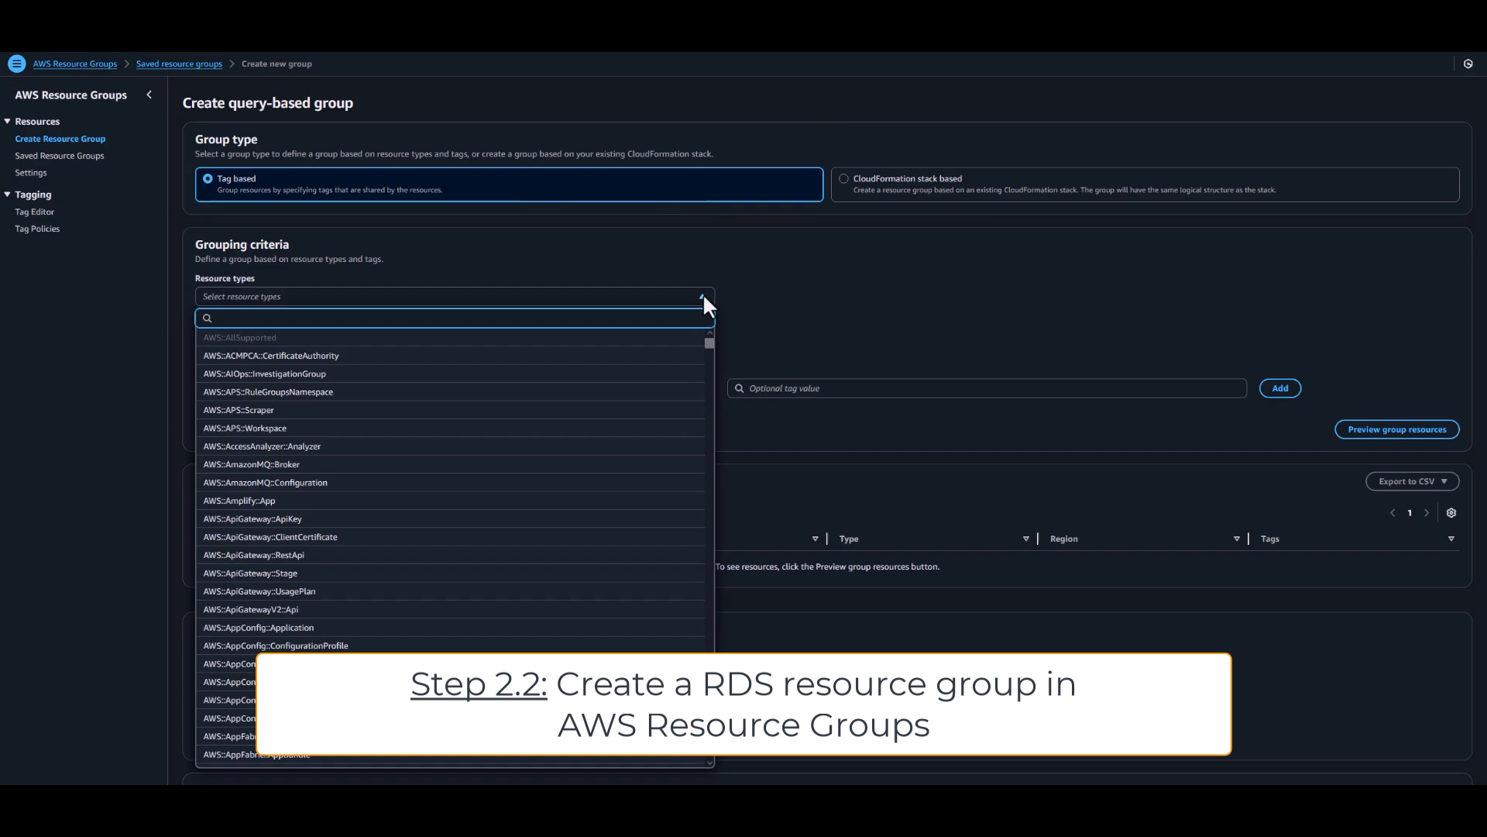
pyautogui.scroll(-3)
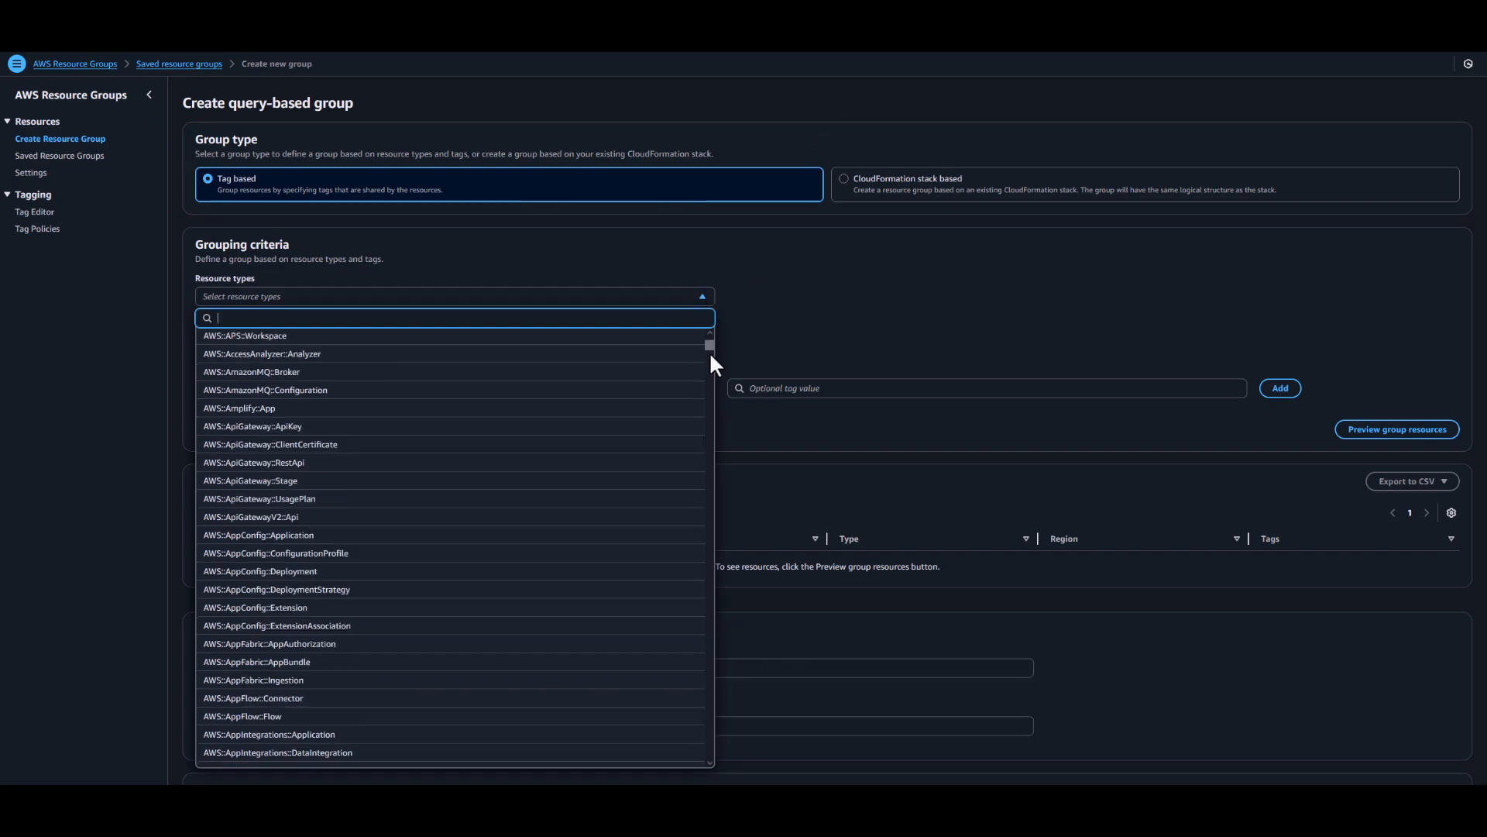
pyautogui.scroll(-3)
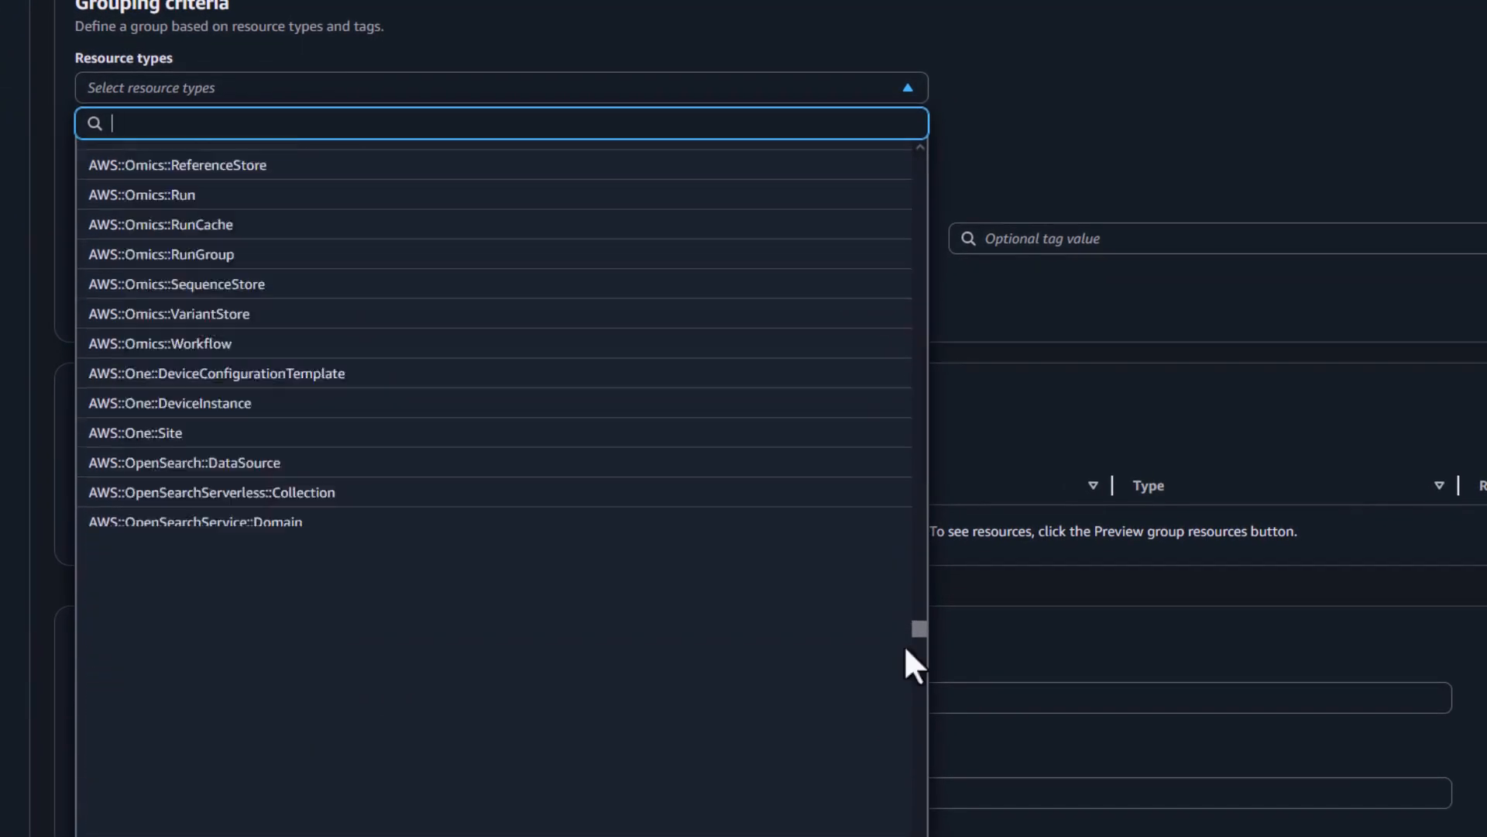
pyautogui.scroll(-3)
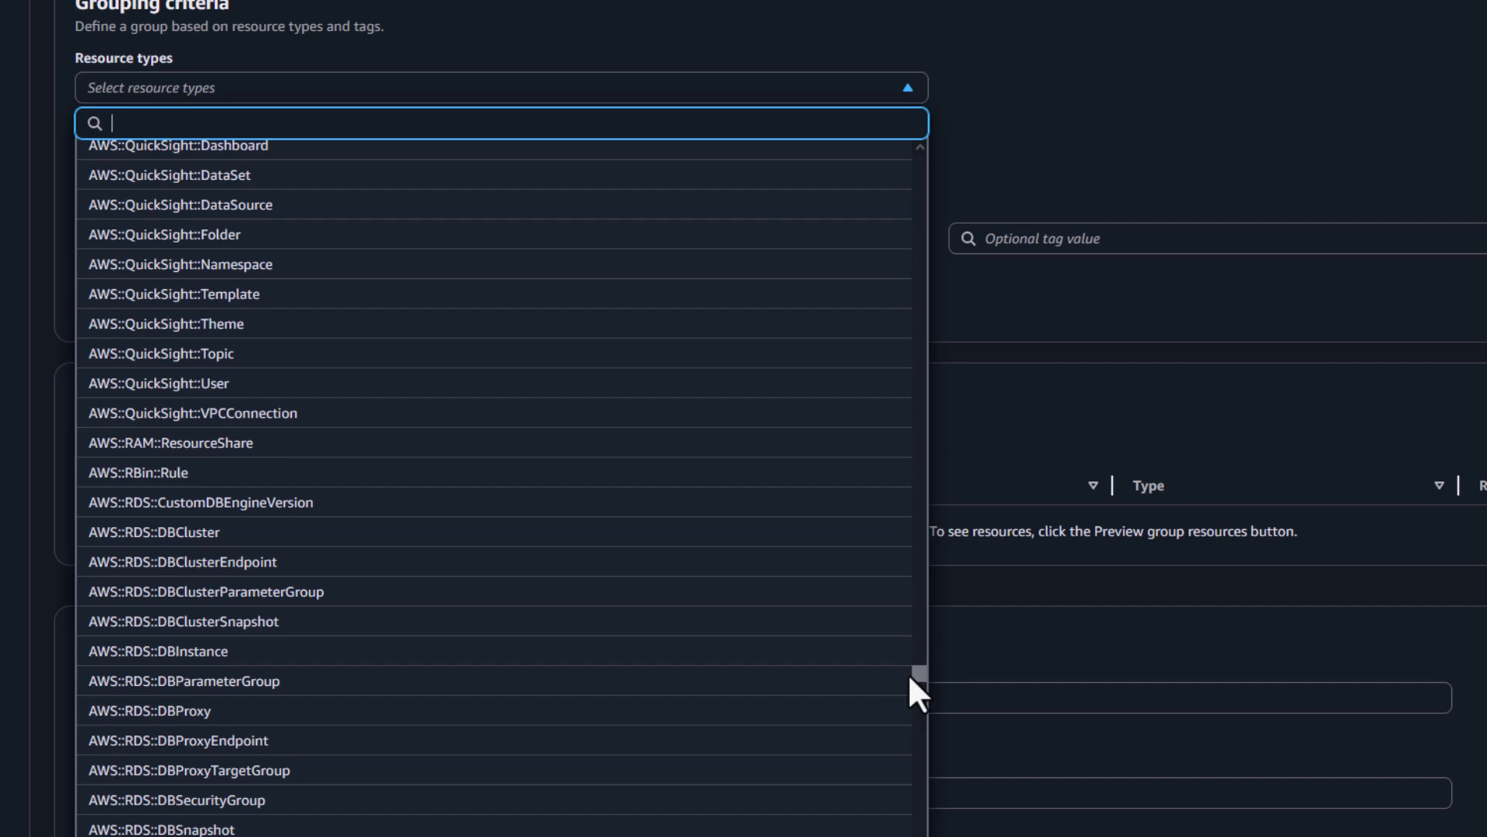
pyautogui.moveTo(453, 673)
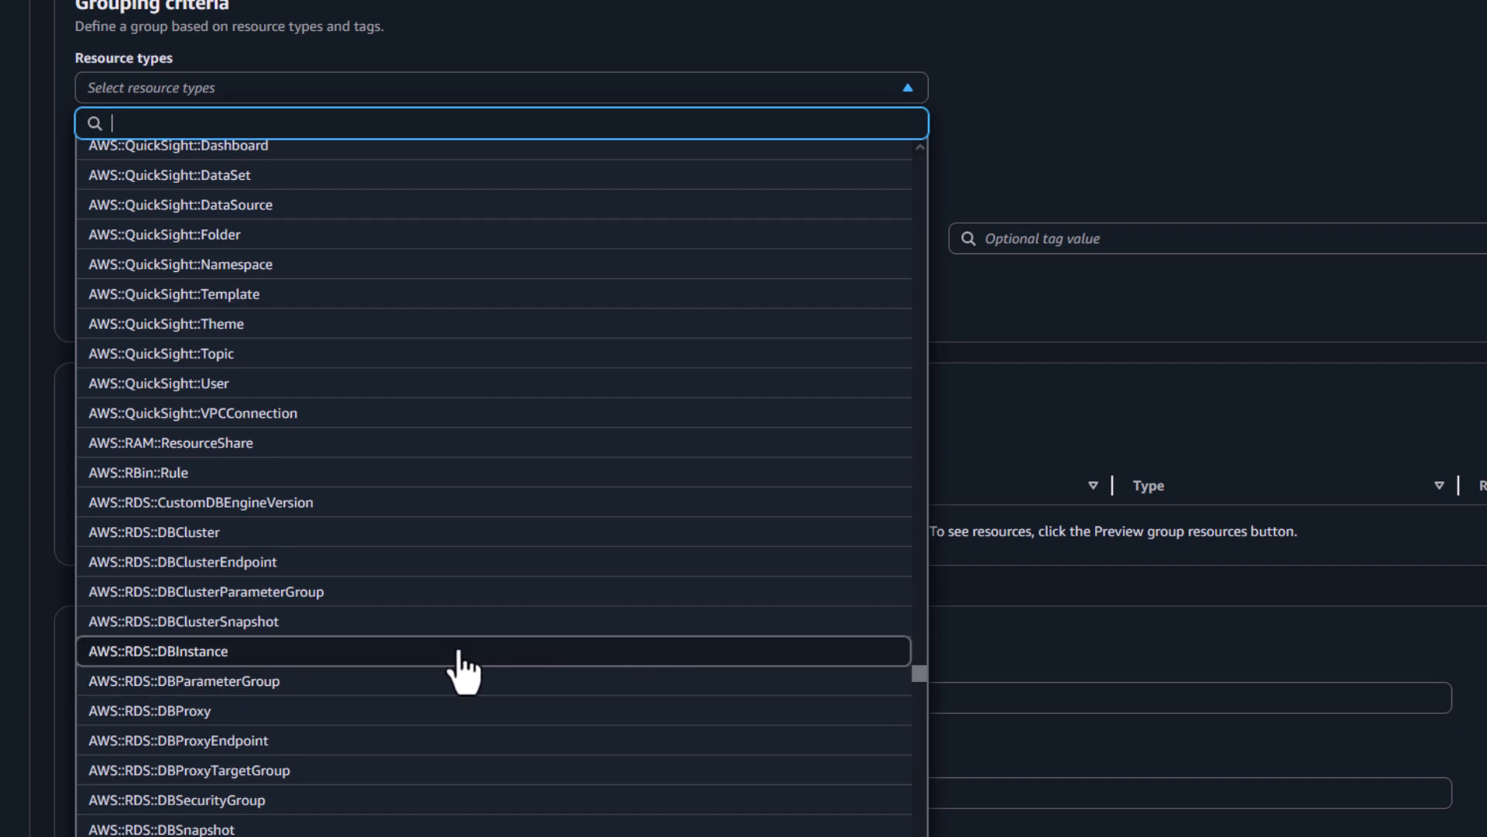
pyautogui.click(163, 651)
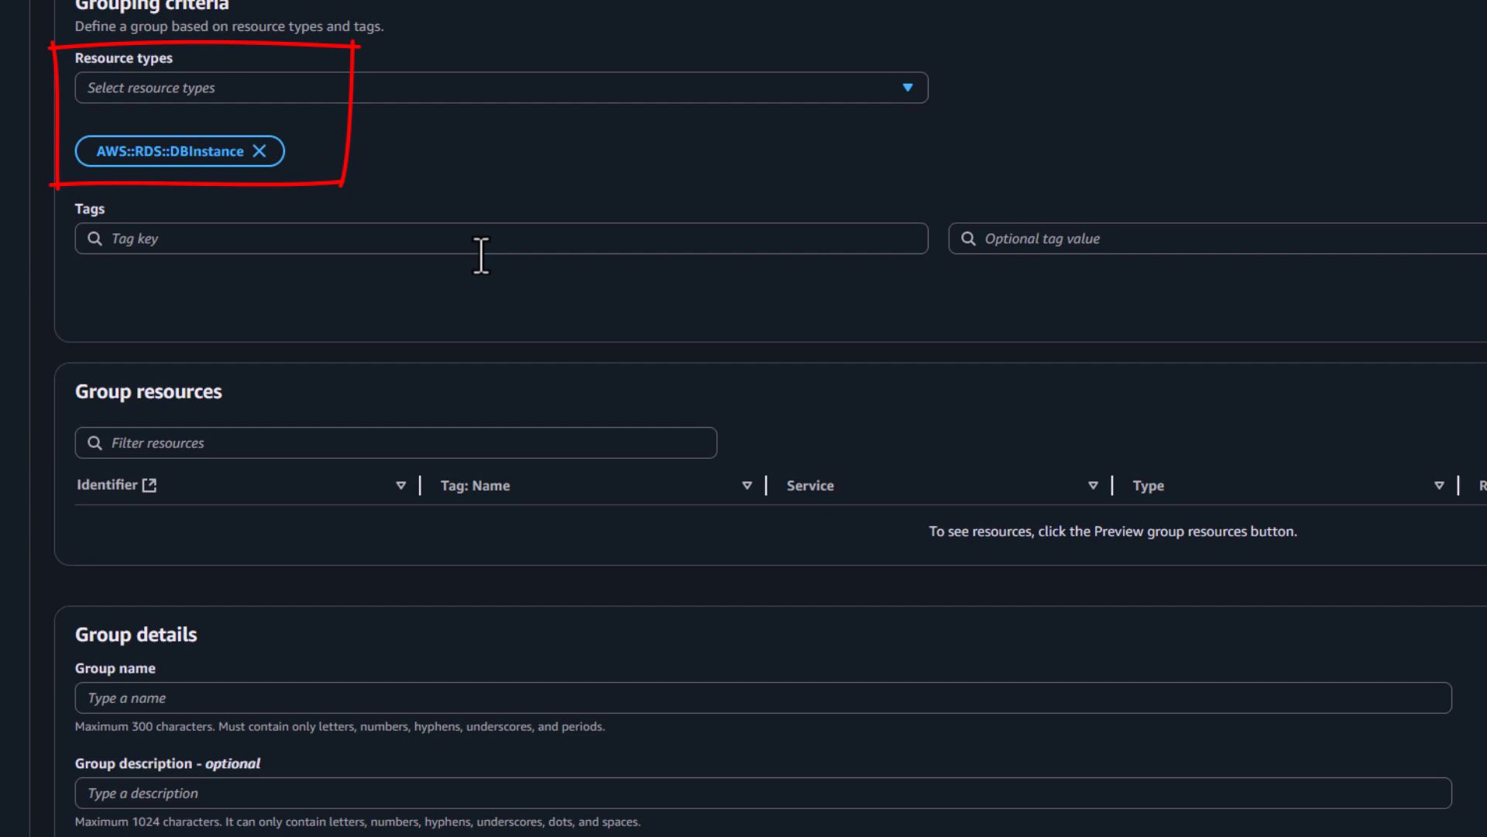
pyautogui.click(477, 255)
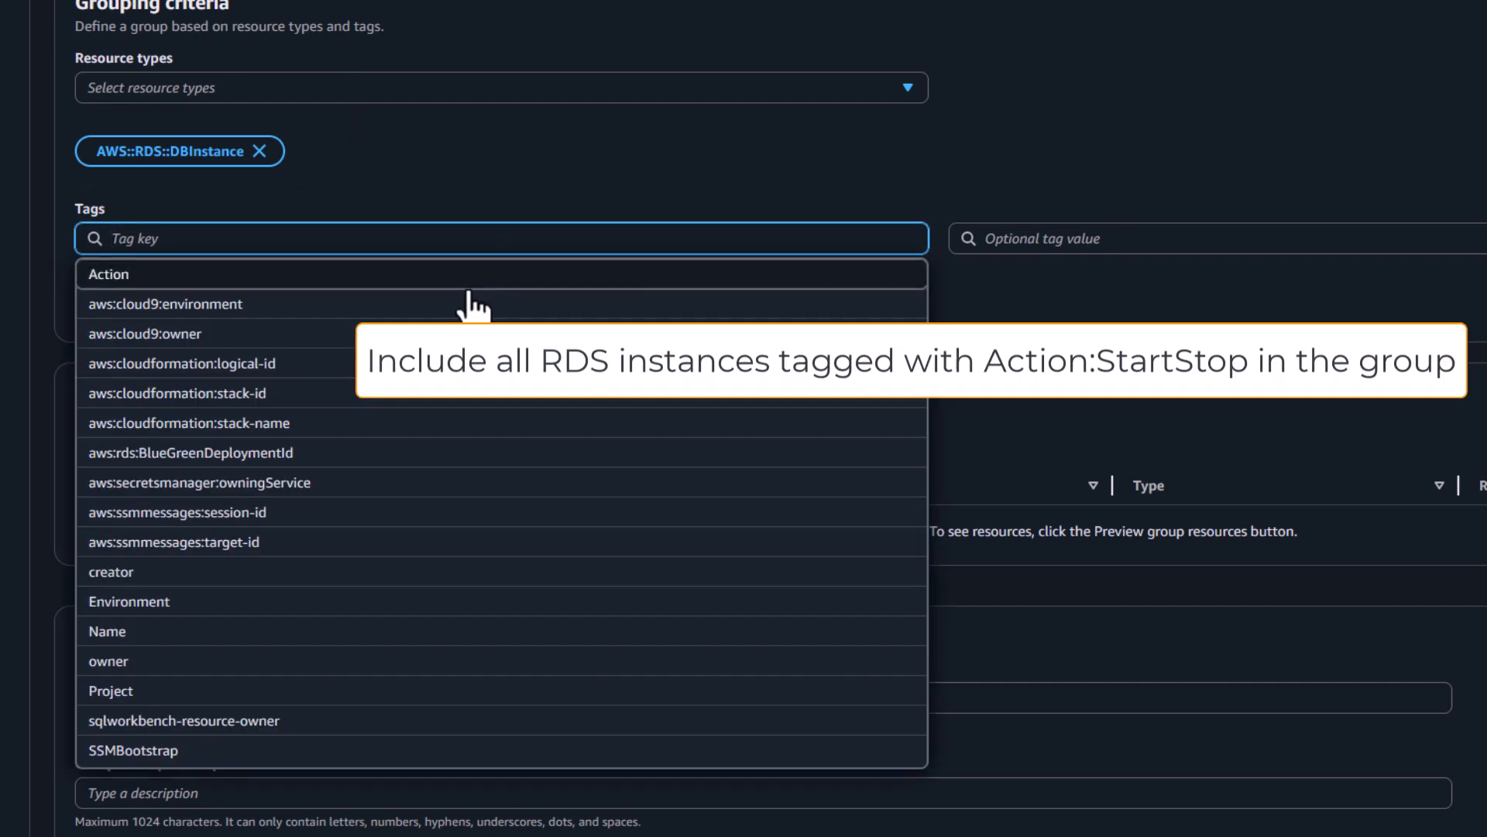
pyautogui.click(108, 274)
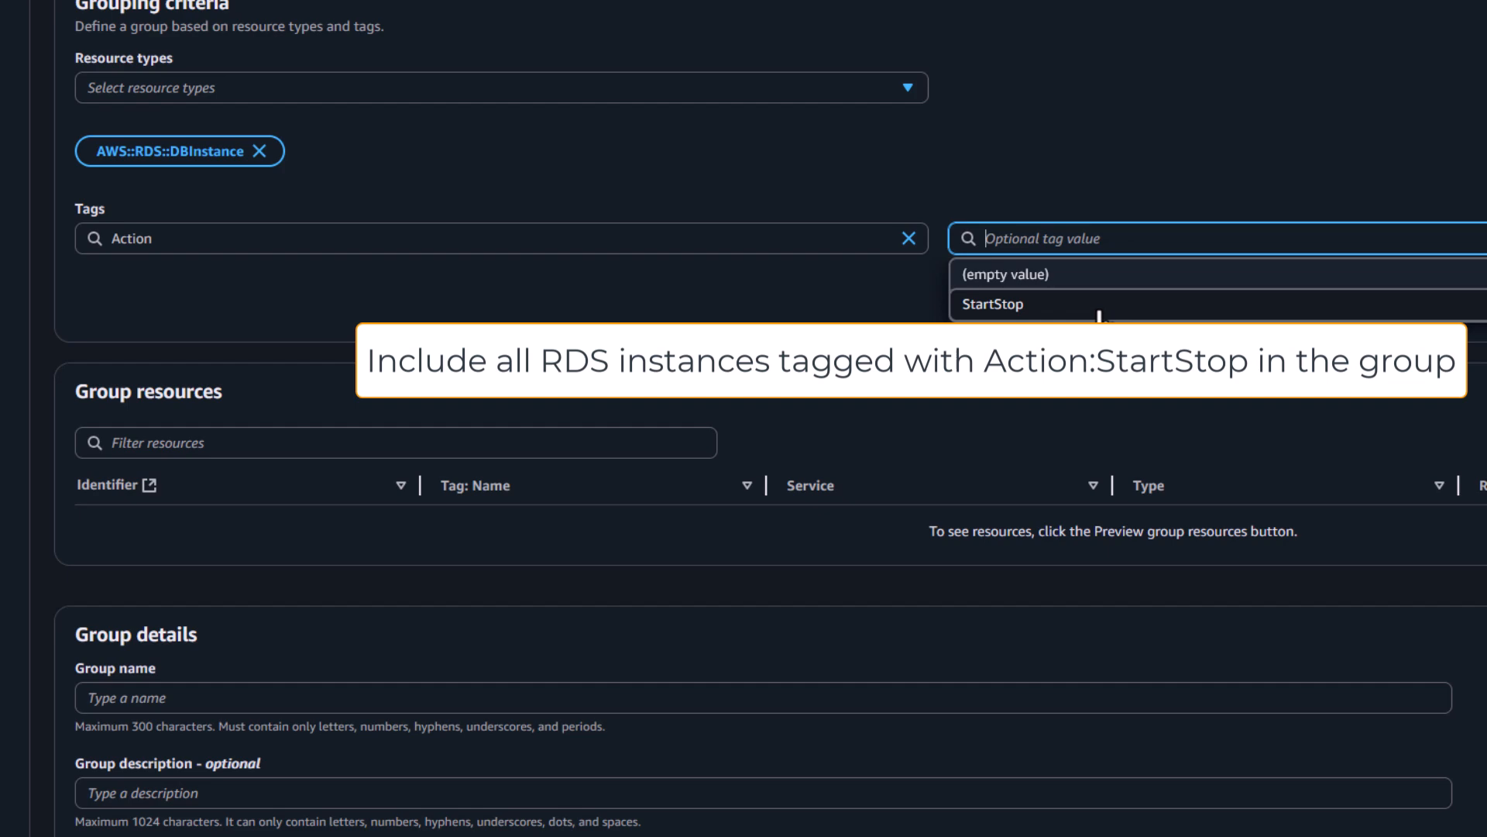
pyautogui.click(992, 304)
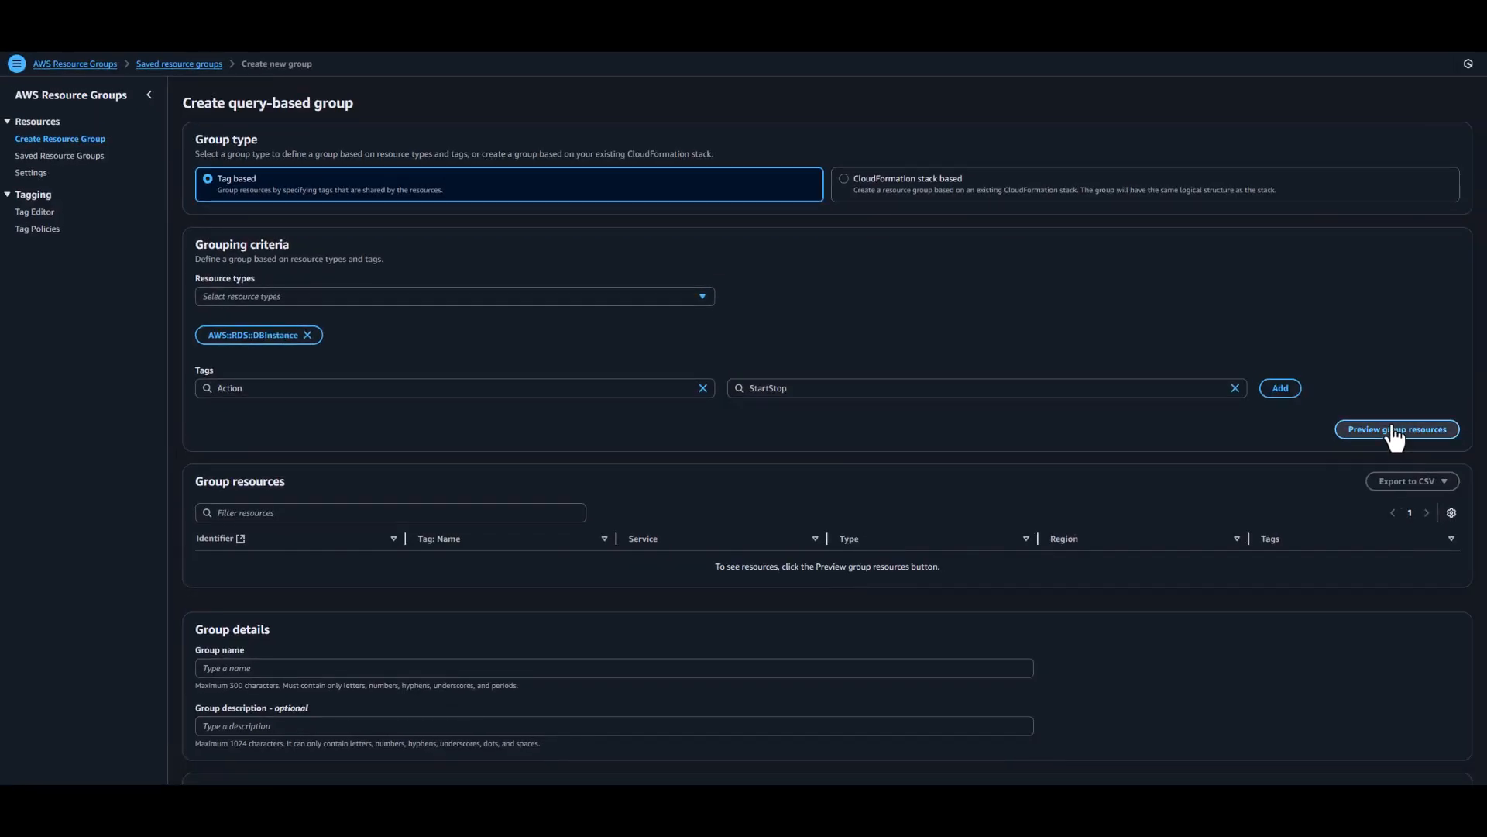
# - Preview the matching instances, create the RDSStartStop group and open its details
pyautogui.click(1398, 430)
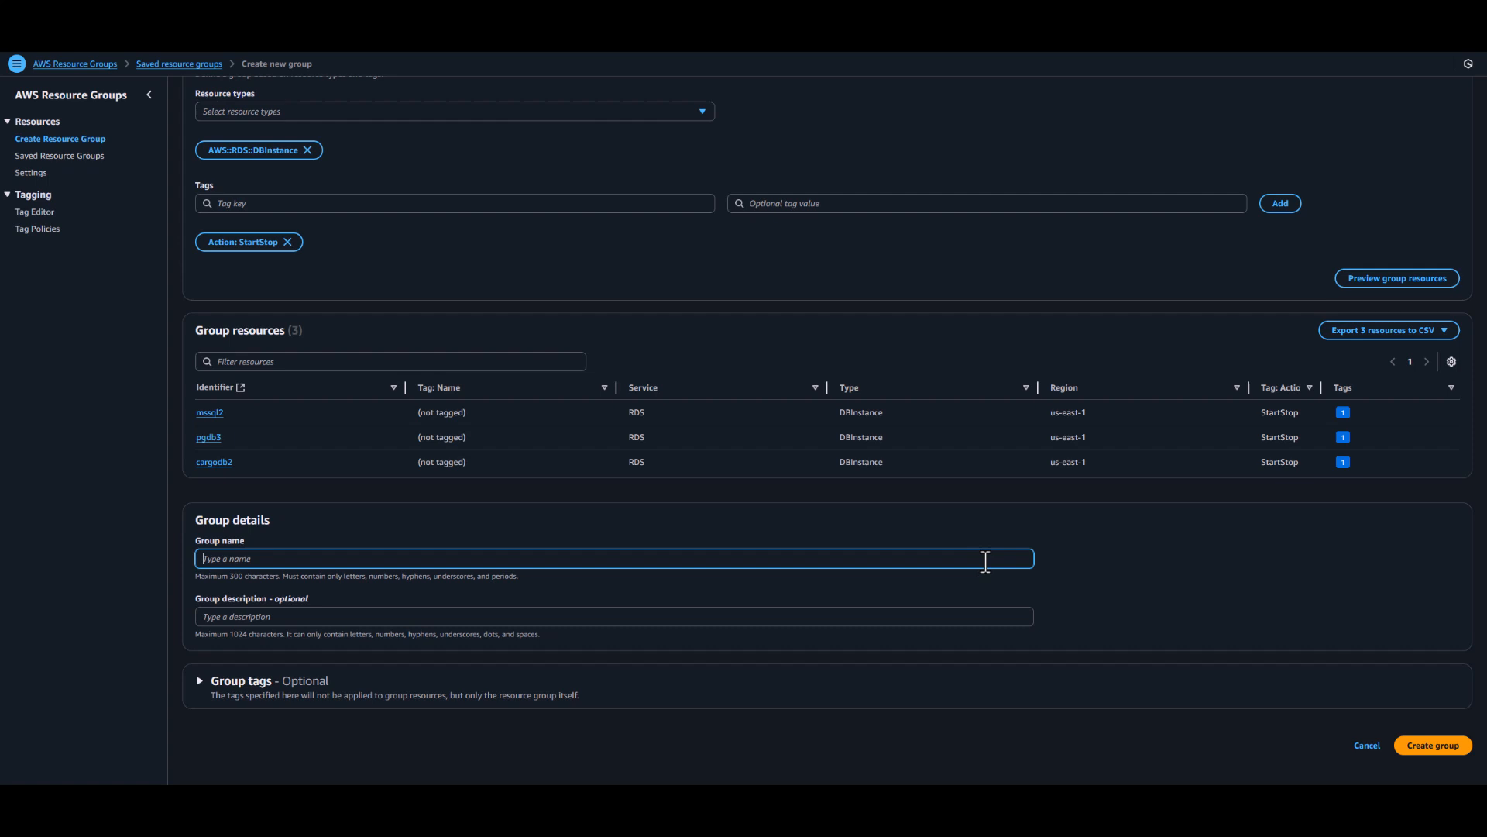
pyautogui.moveTo(1153, 598)
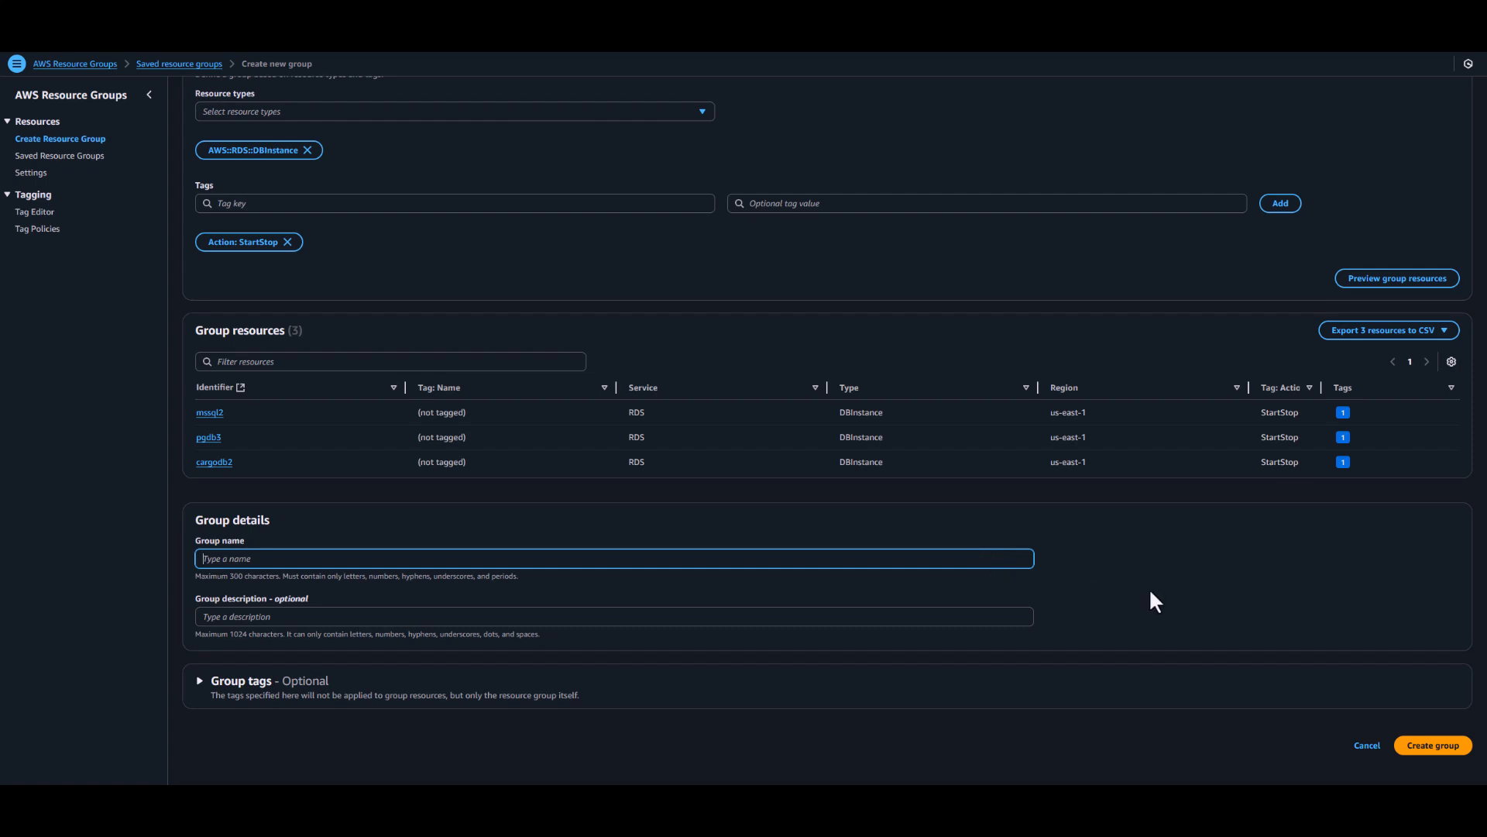
pyautogui.click(1433, 745)
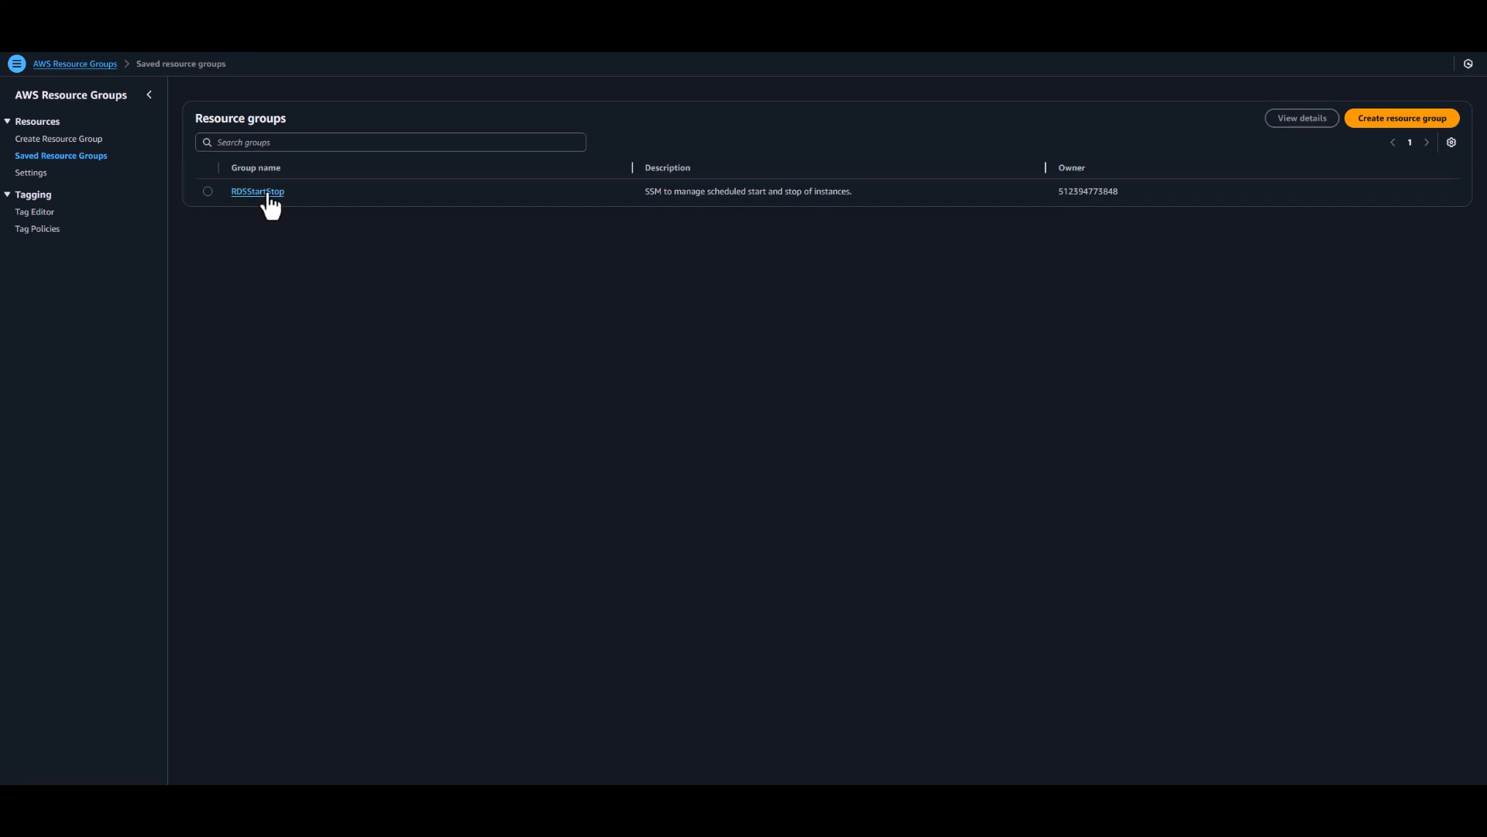
pyautogui.click(257, 192)
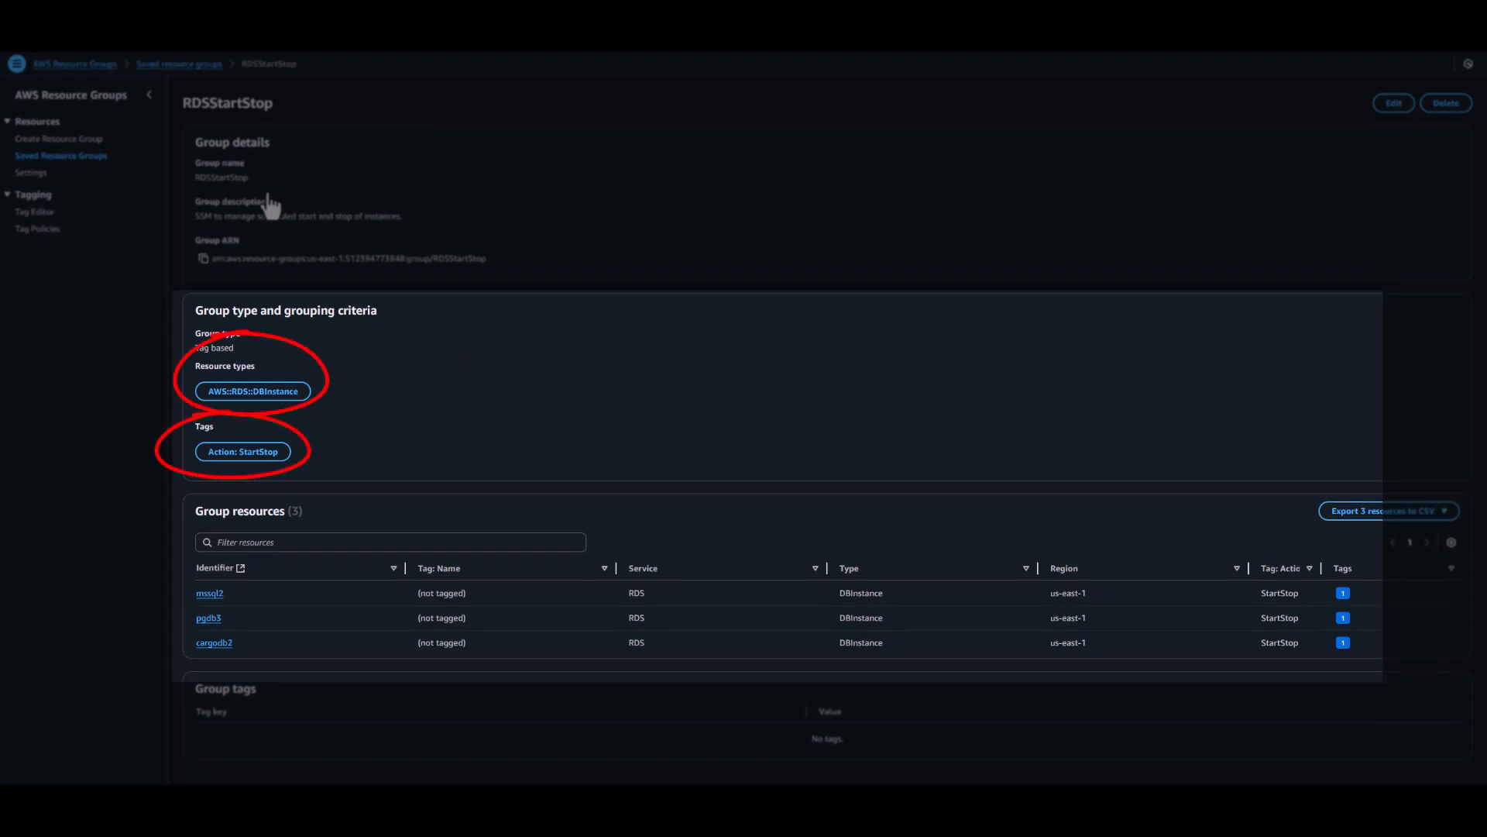
pyautogui.moveTo(541, 200)
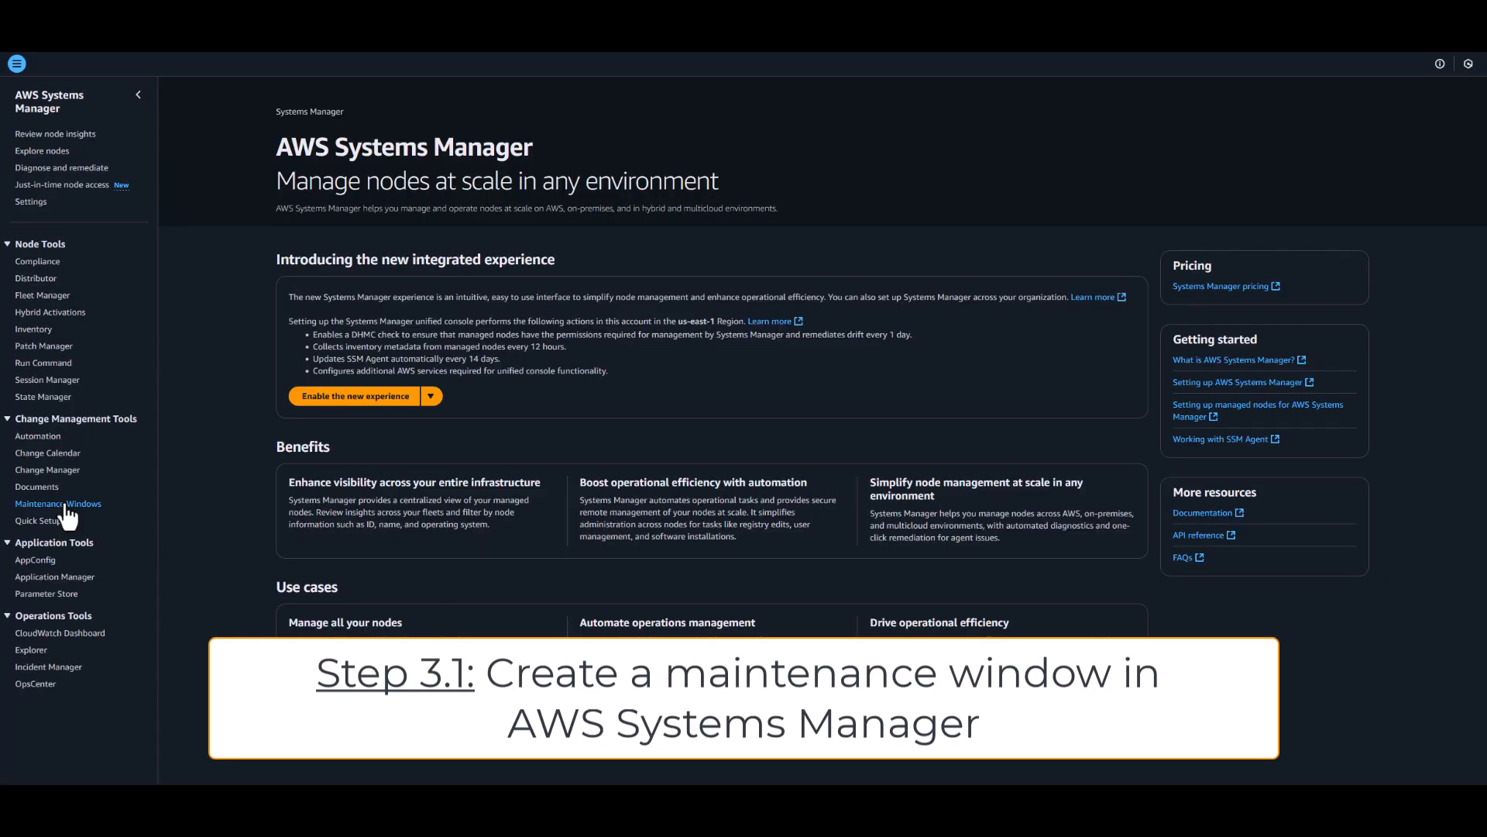
# - Start a new maintenance window named StopRDS with unregistered targets disallowed
pyautogui.click(59, 502)
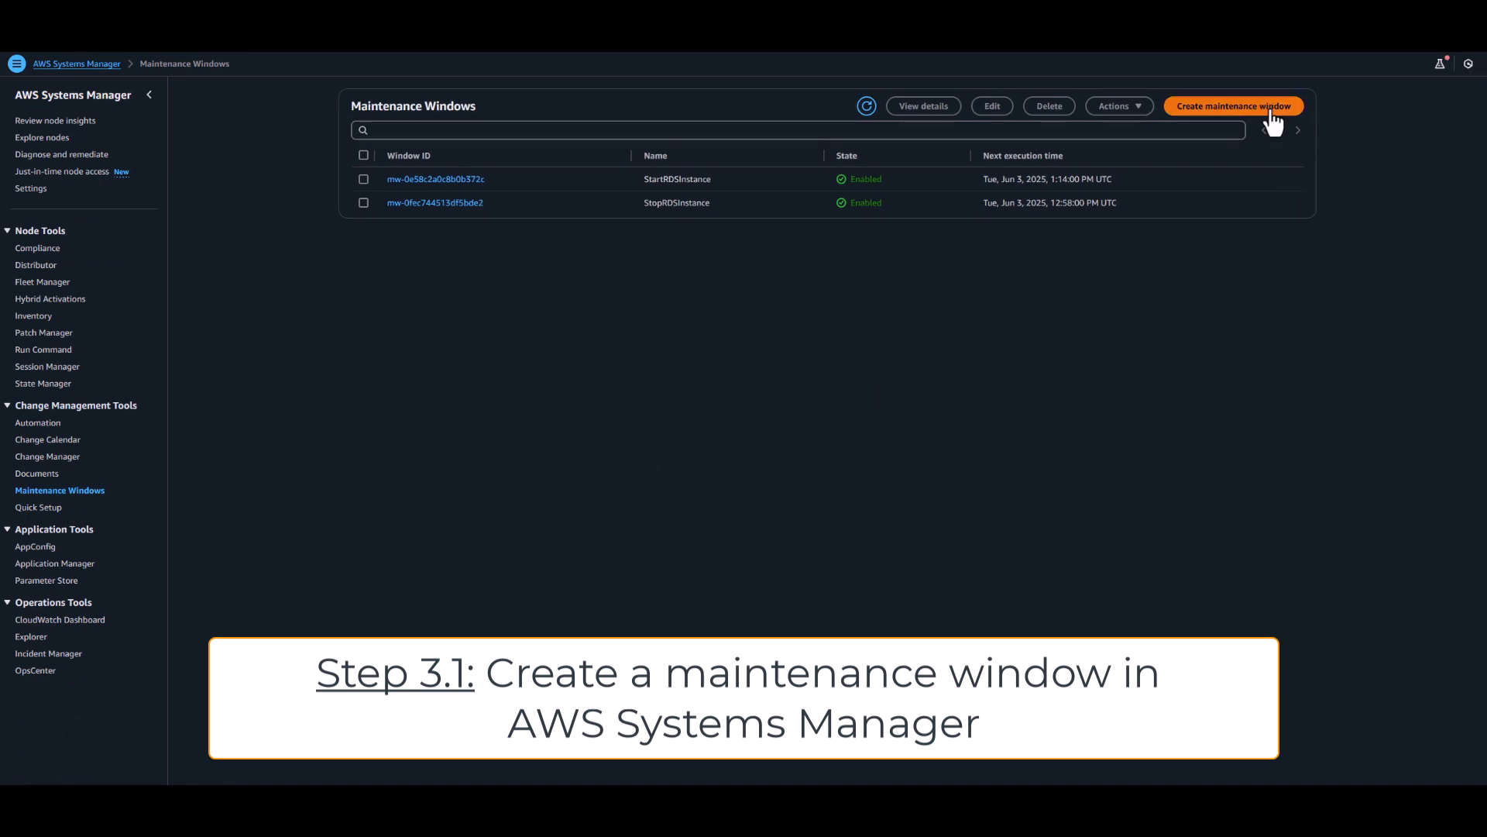
pyautogui.click(1233, 106)
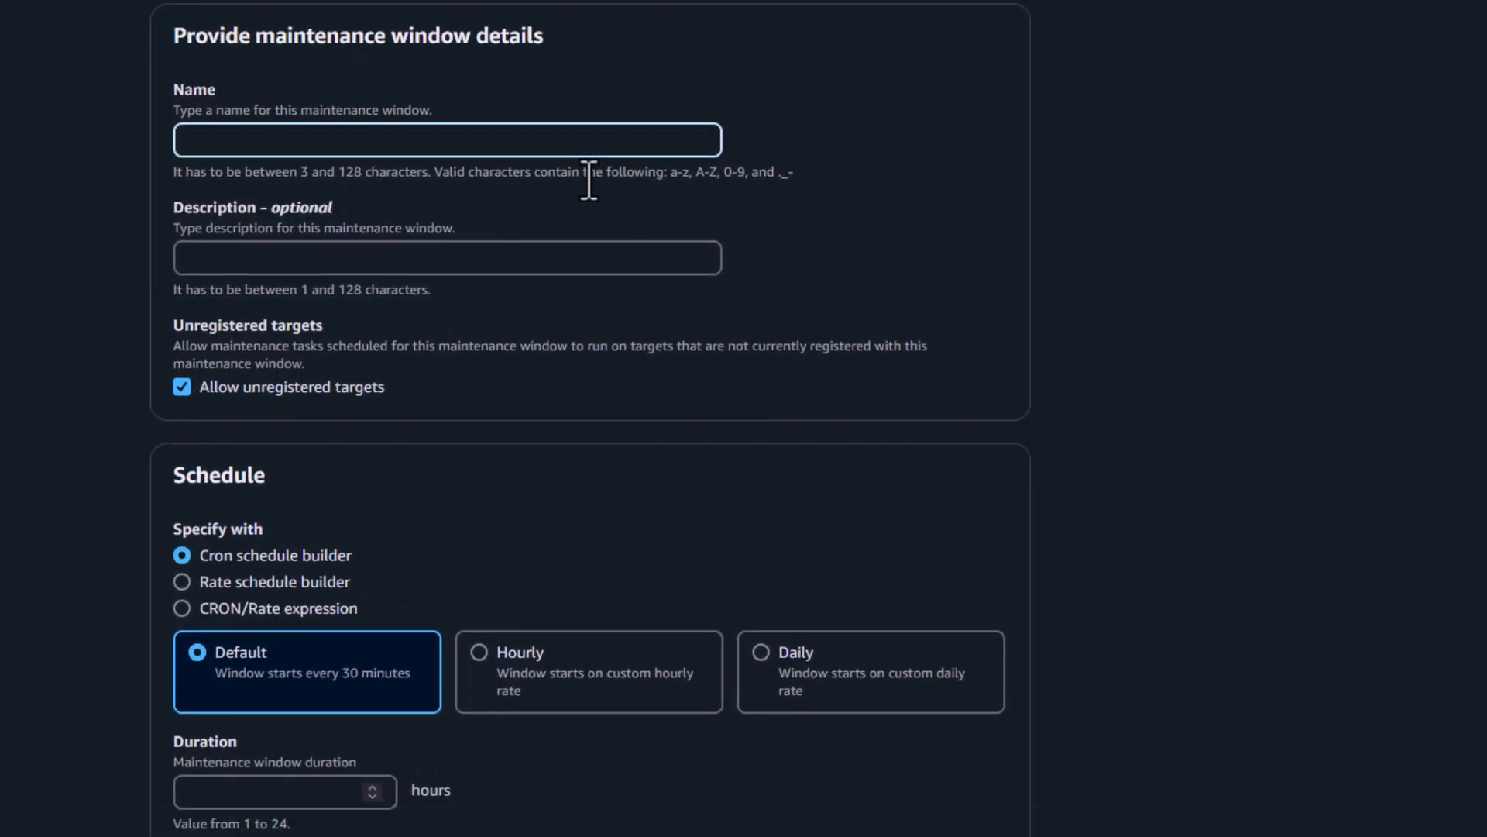
pyautogui.write('Stop')
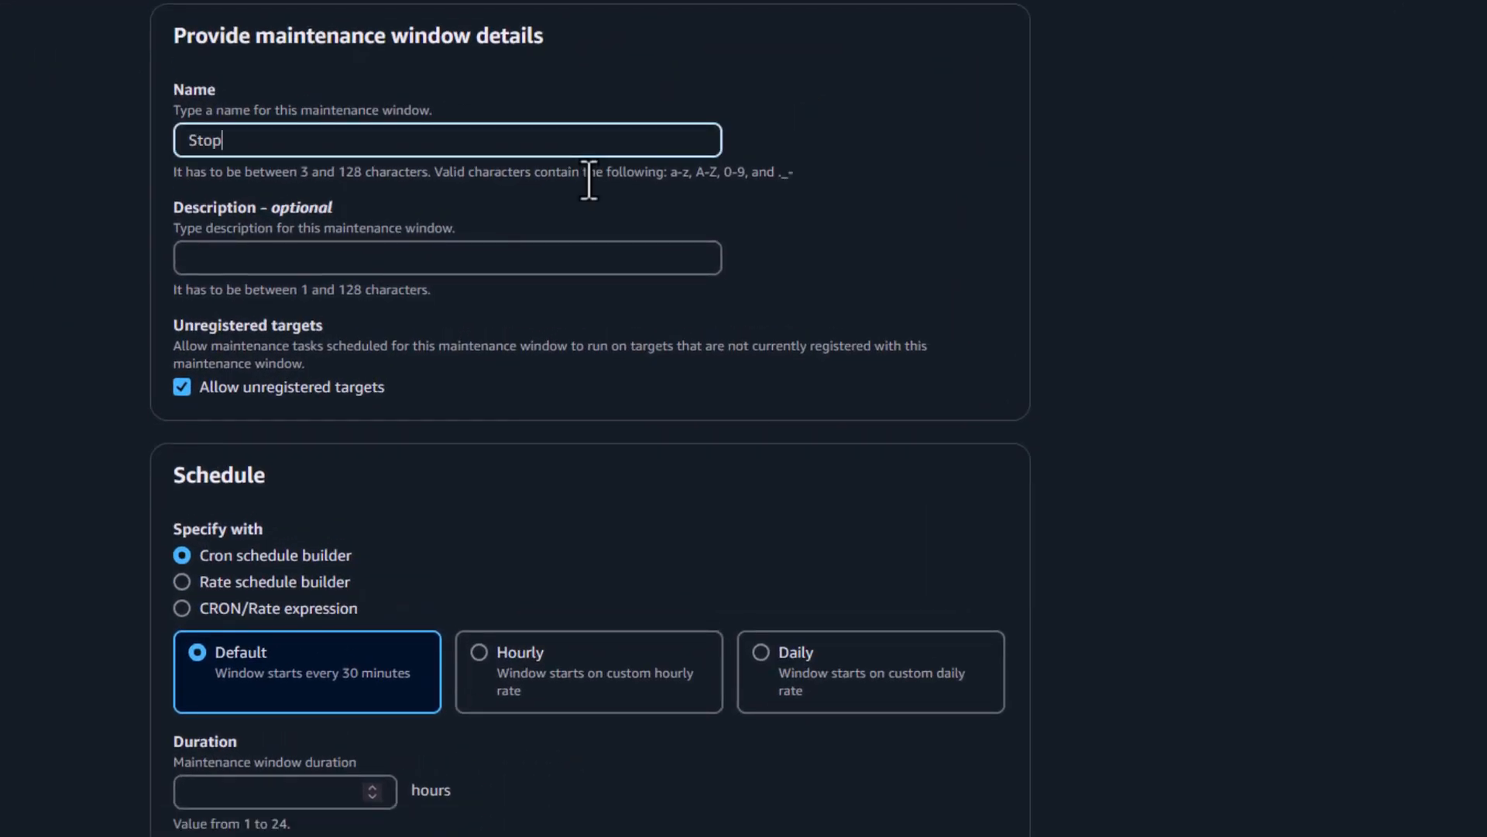
pyautogui.write('RDS')
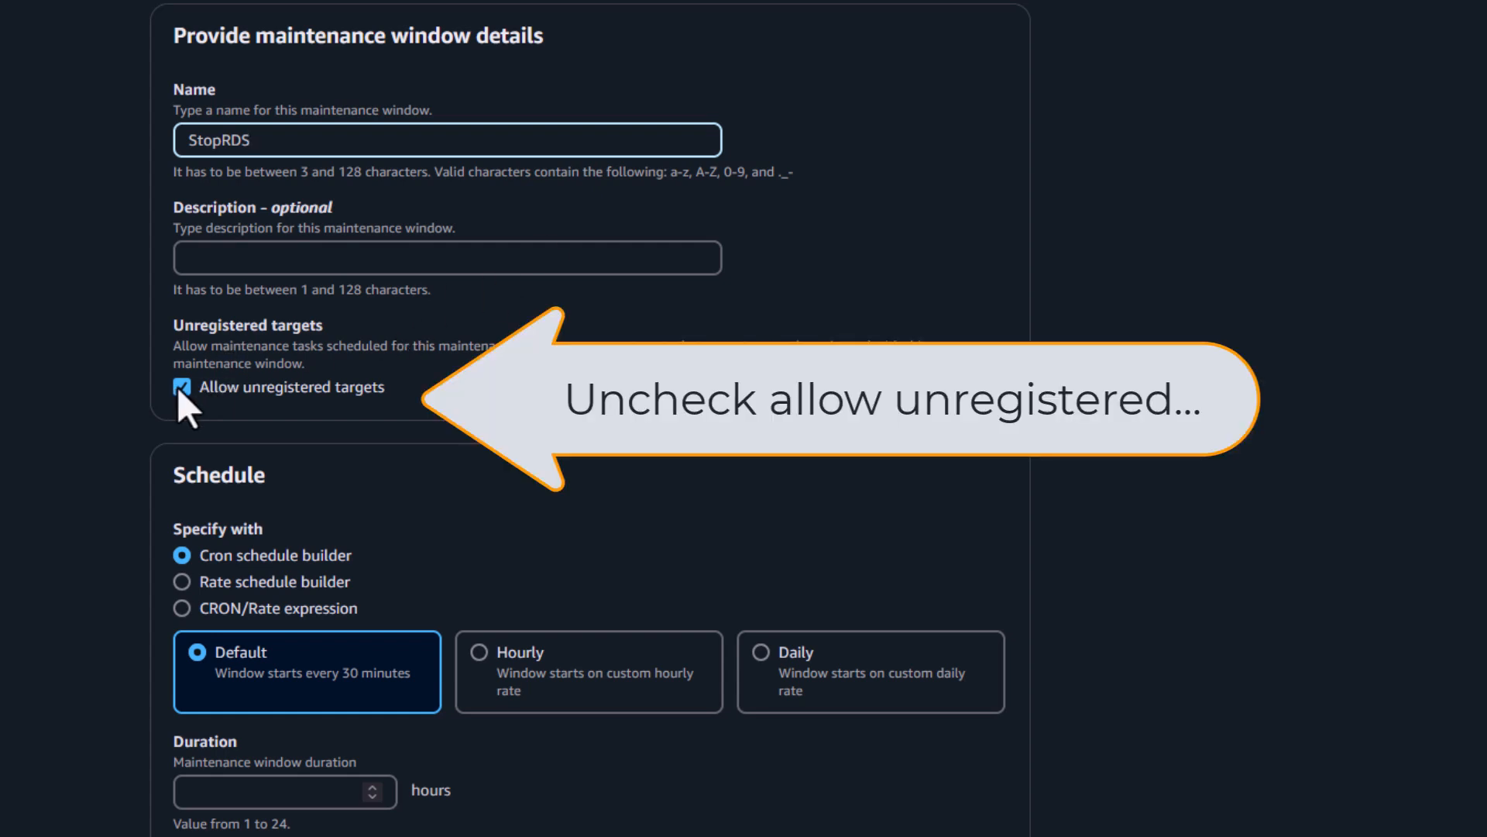
pyautogui.click(183, 388)
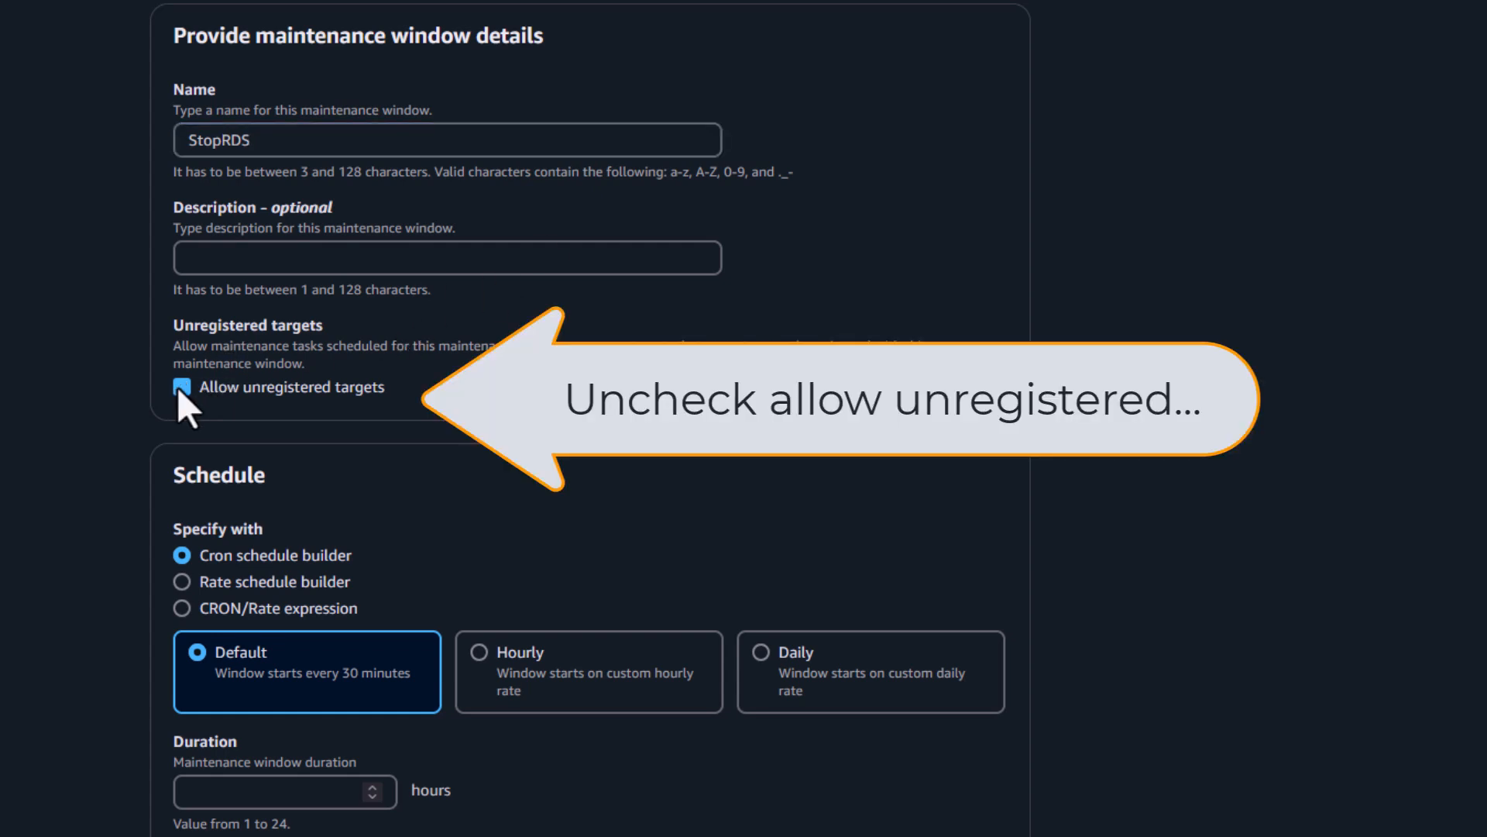
# - Schedule StopRDS with cron(40 16 ? * MON-FRI *) and a 1-hour duration
pyautogui.click(181, 388)
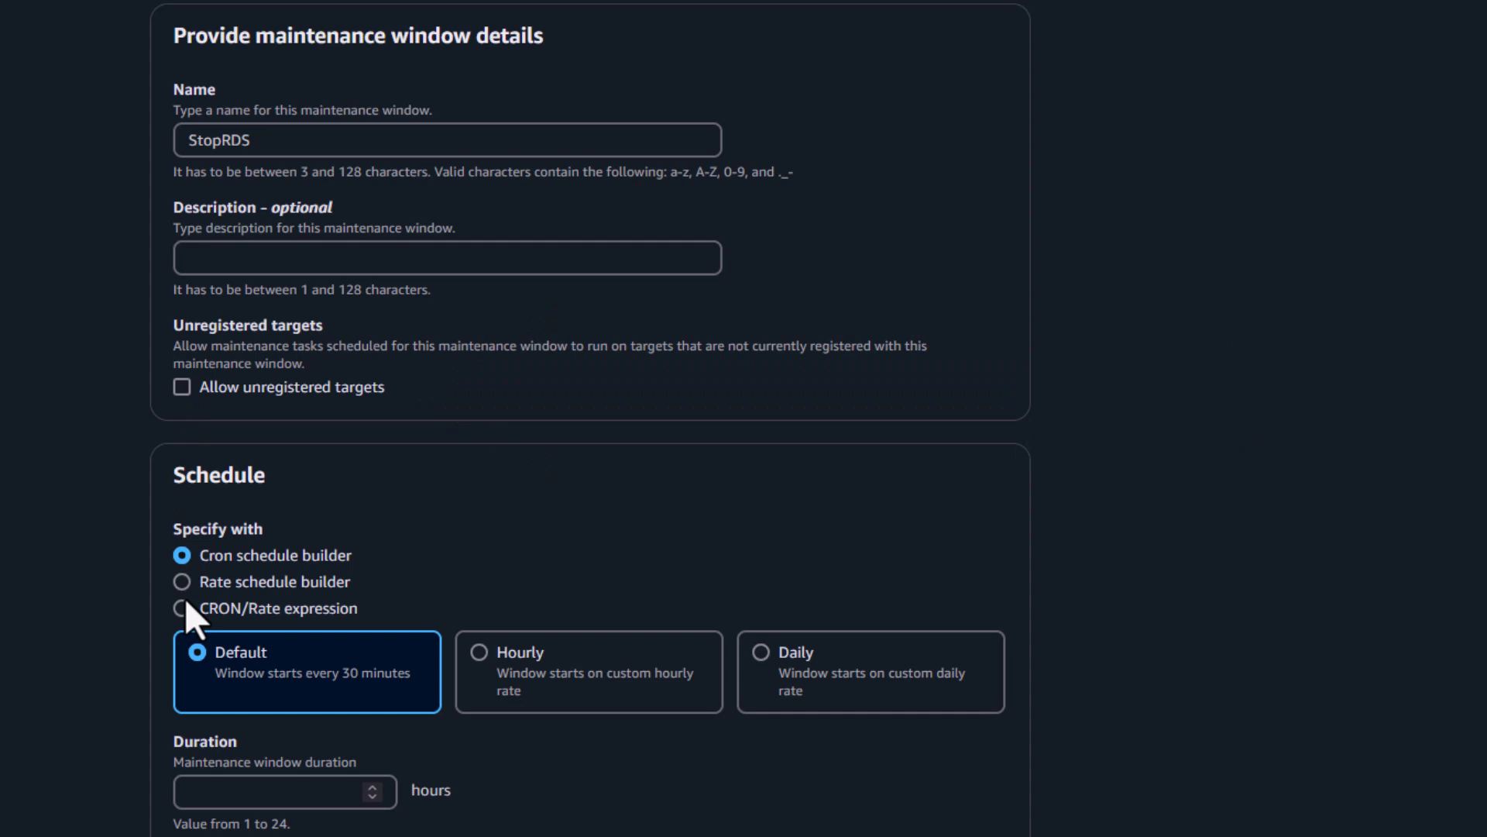
pyautogui.click(181, 607)
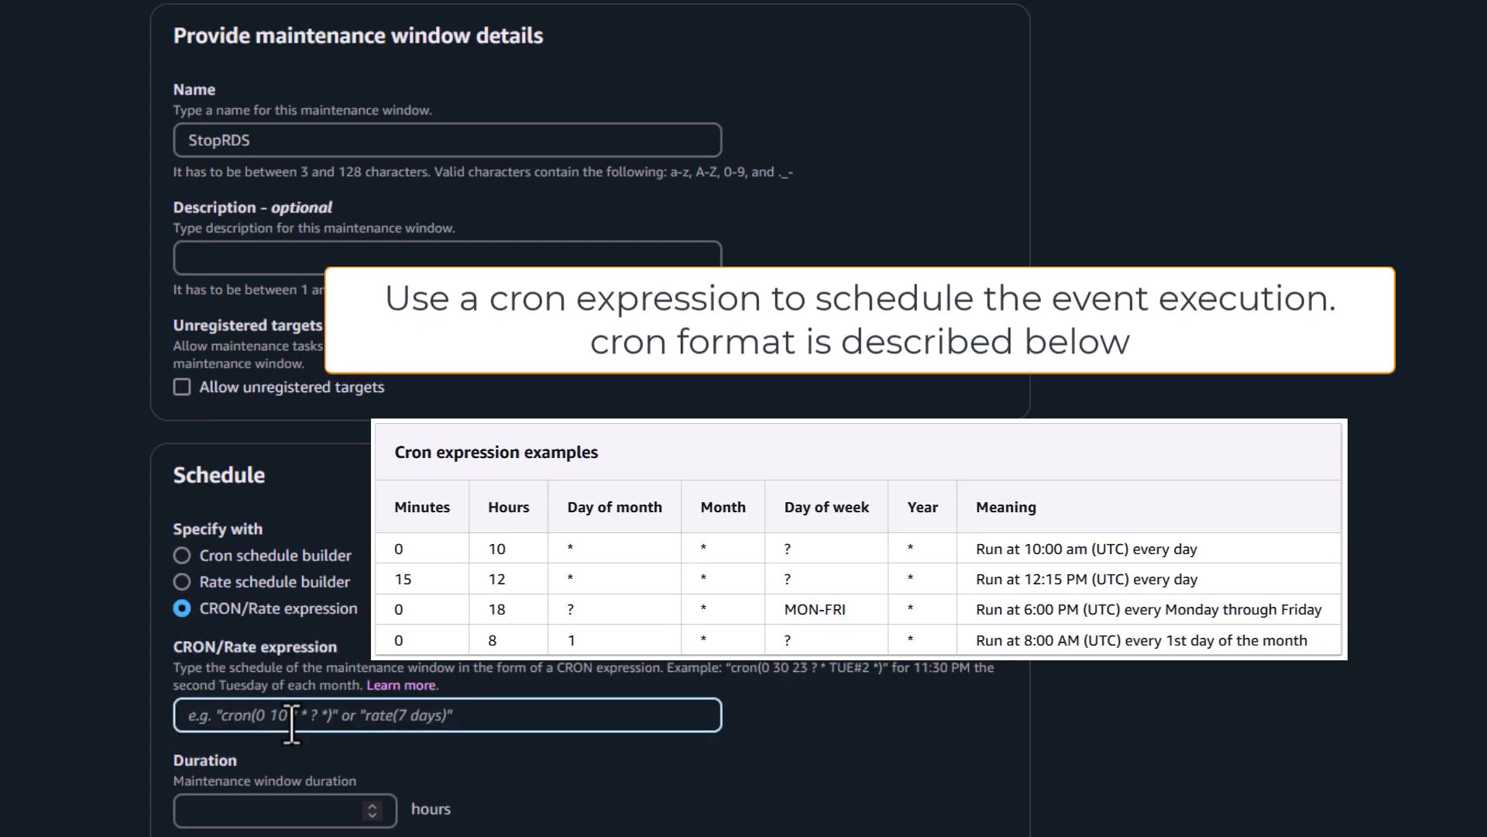
pyautogui.write('cron(58 14 ? * MON-FRI *)')
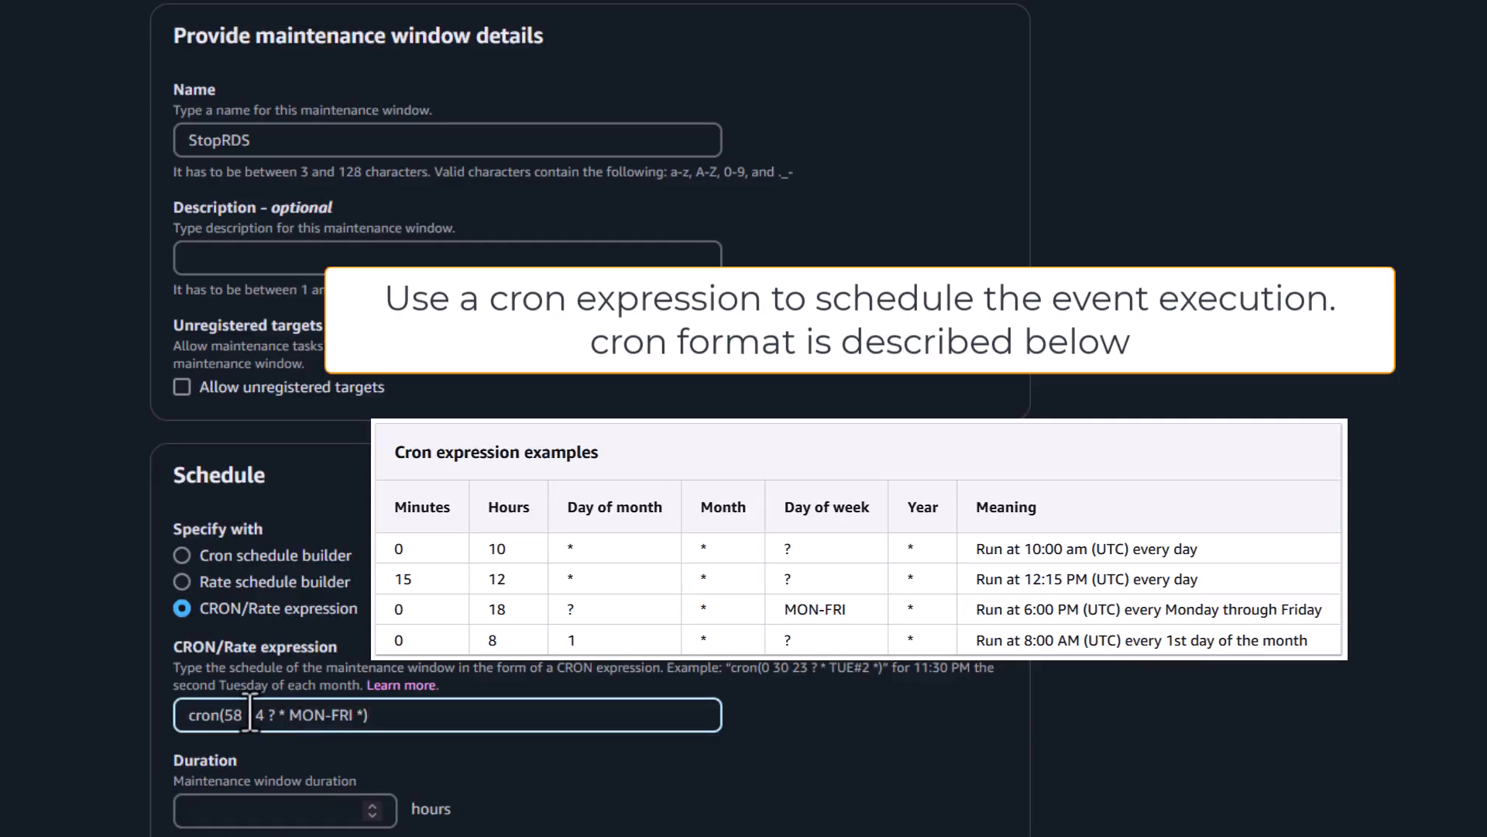
pyautogui.write('1')
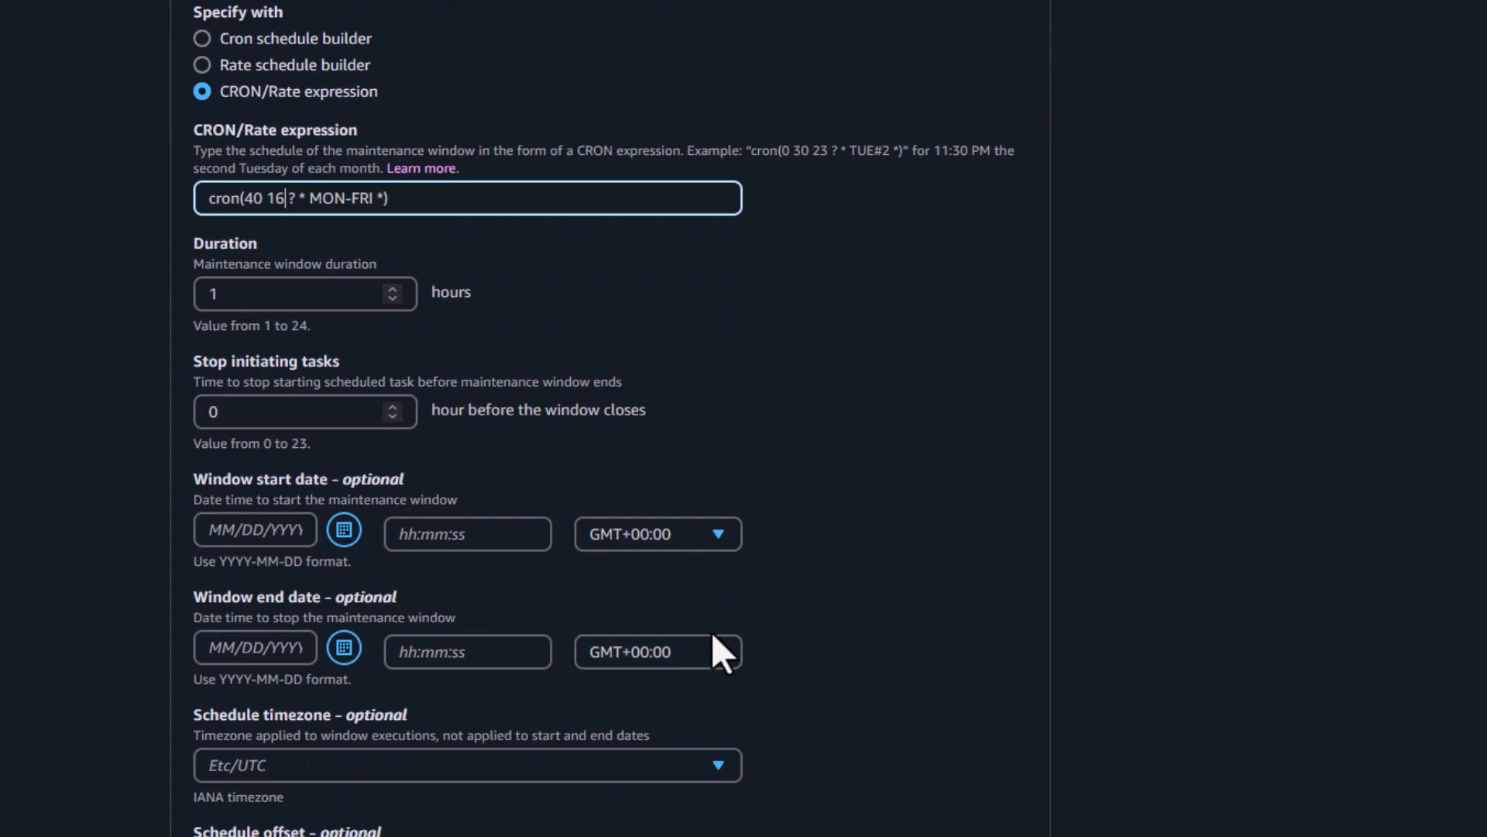
# - Set the schedule time zone to Europe/Zurich and create the StopRDS maintenance window
pyautogui.scroll(-3)
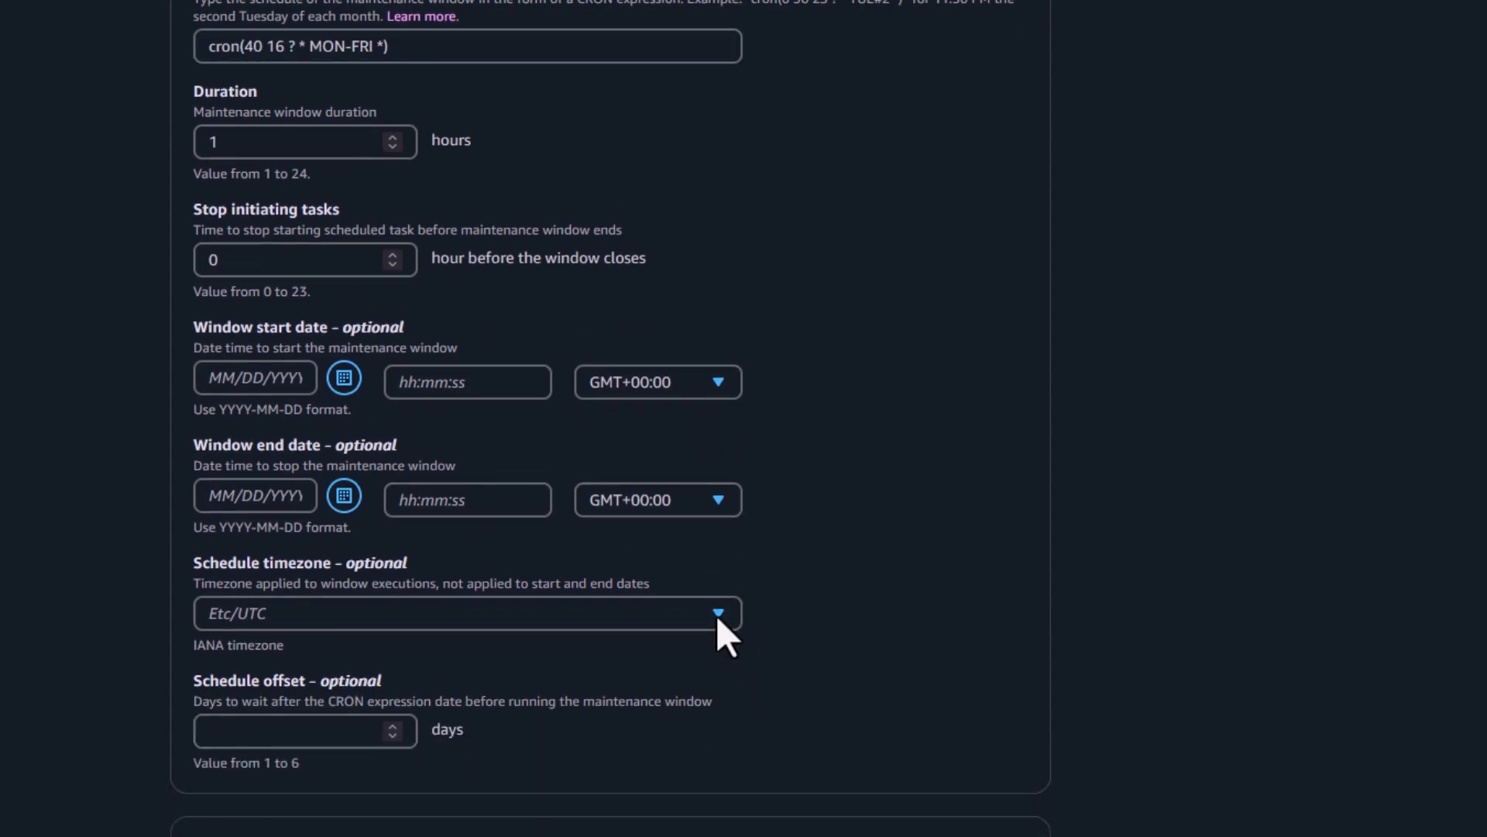
pyautogui.click(718, 613)
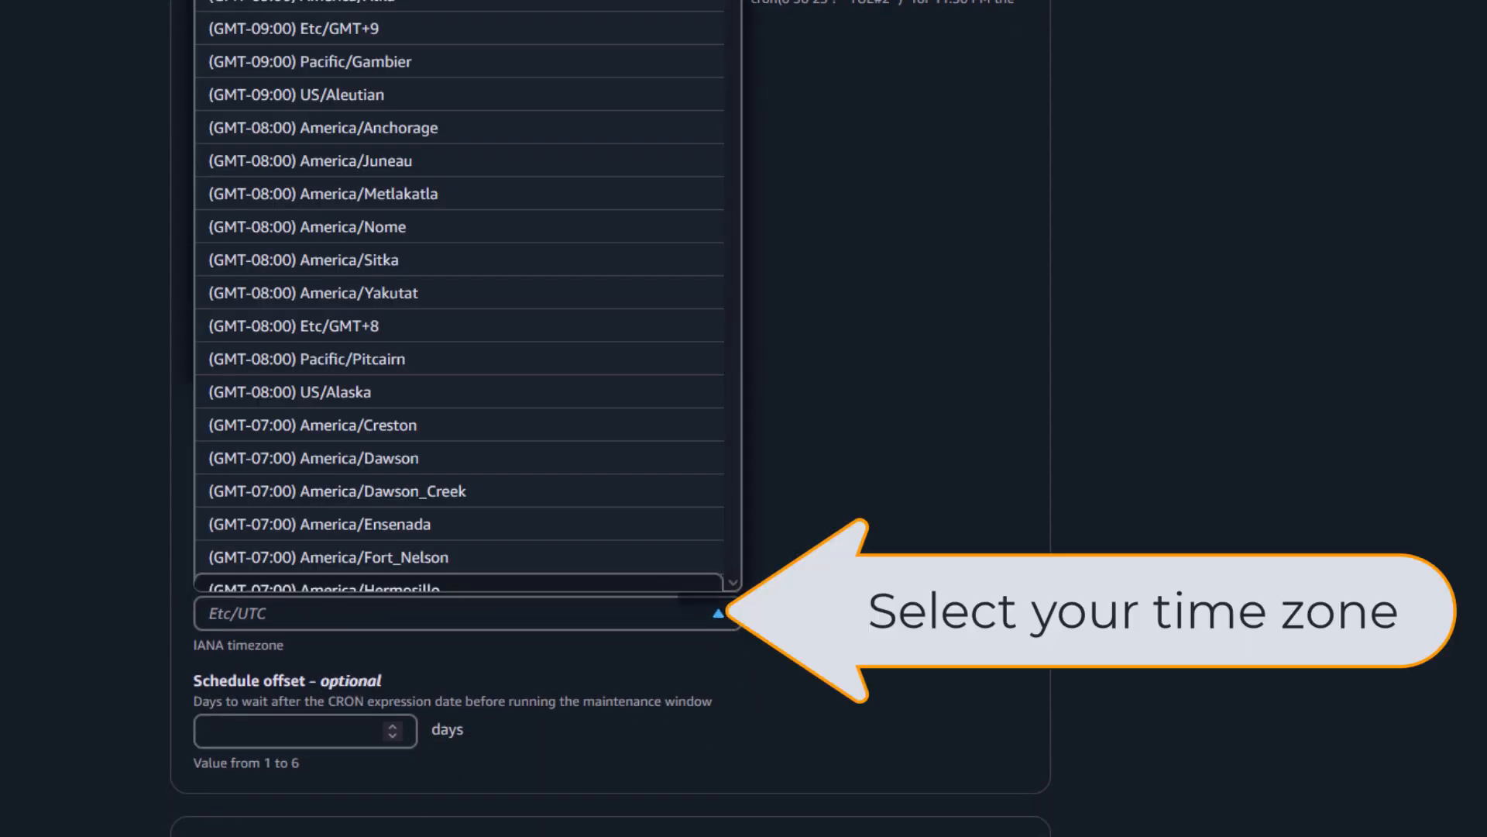
pyautogui.scroll(-3)
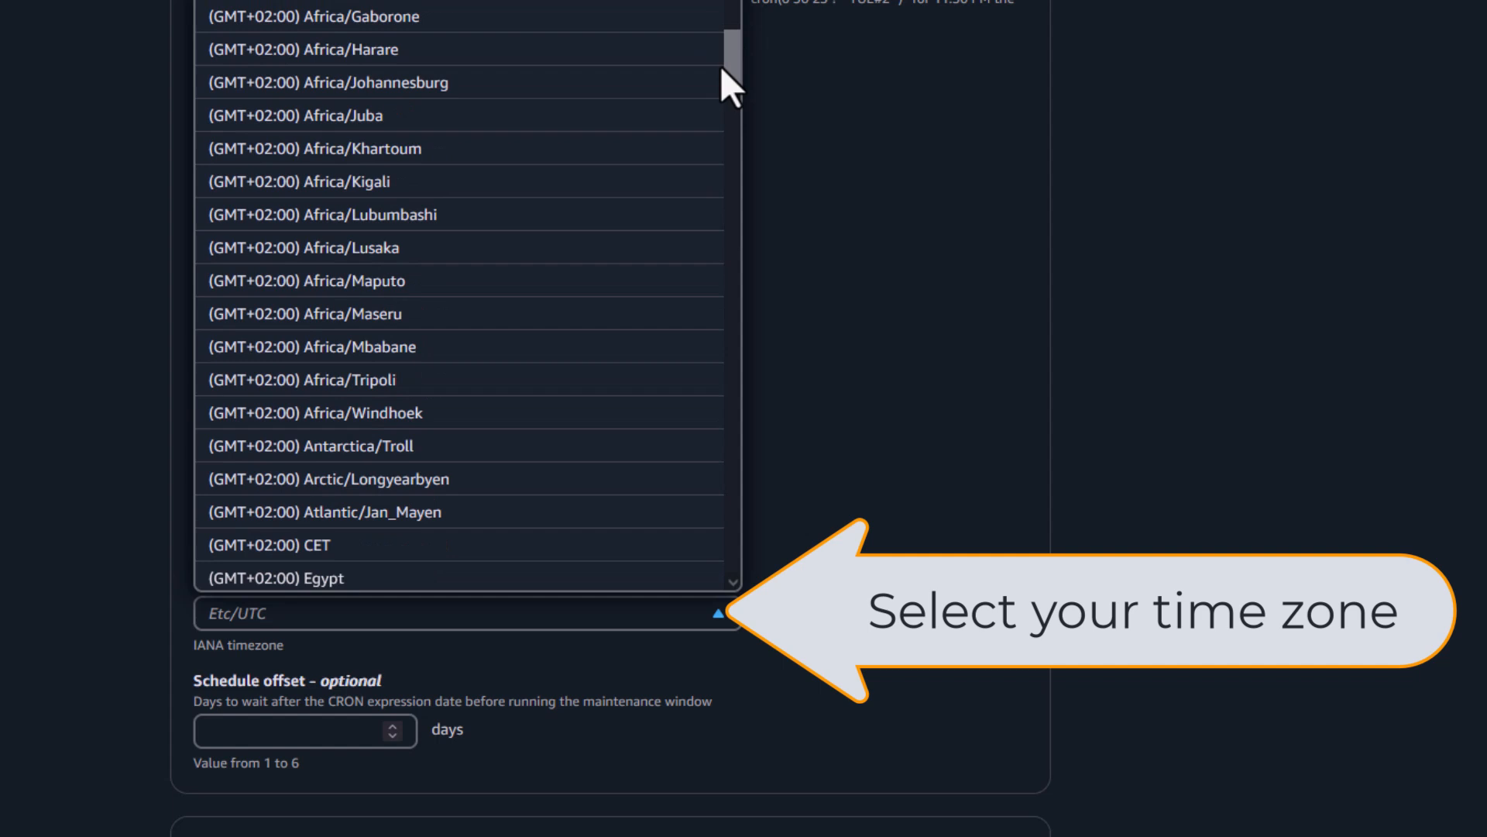
pyautogui.scroll(-3)
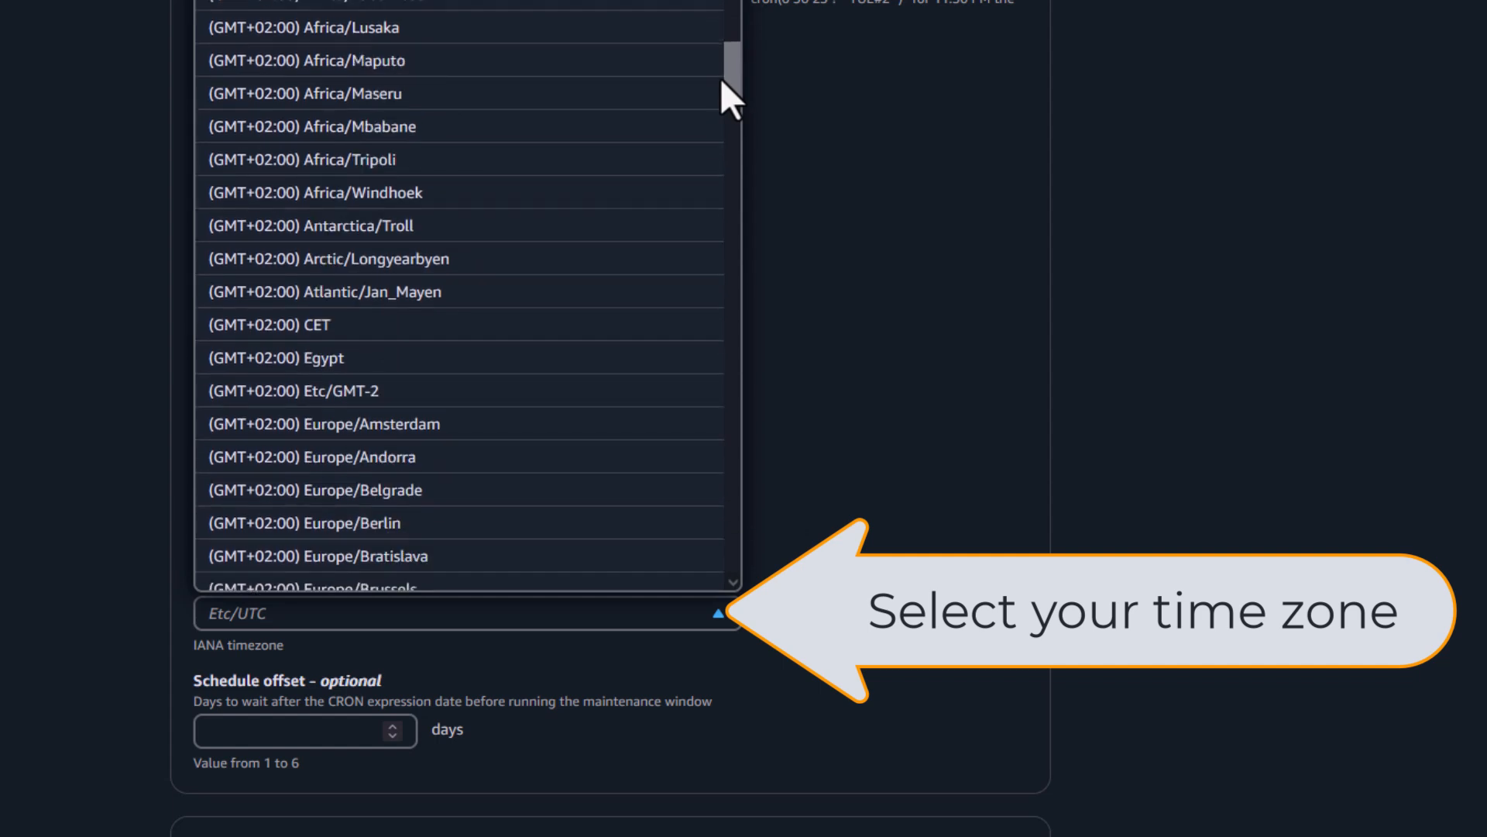
pyautogui.scroll(-3)
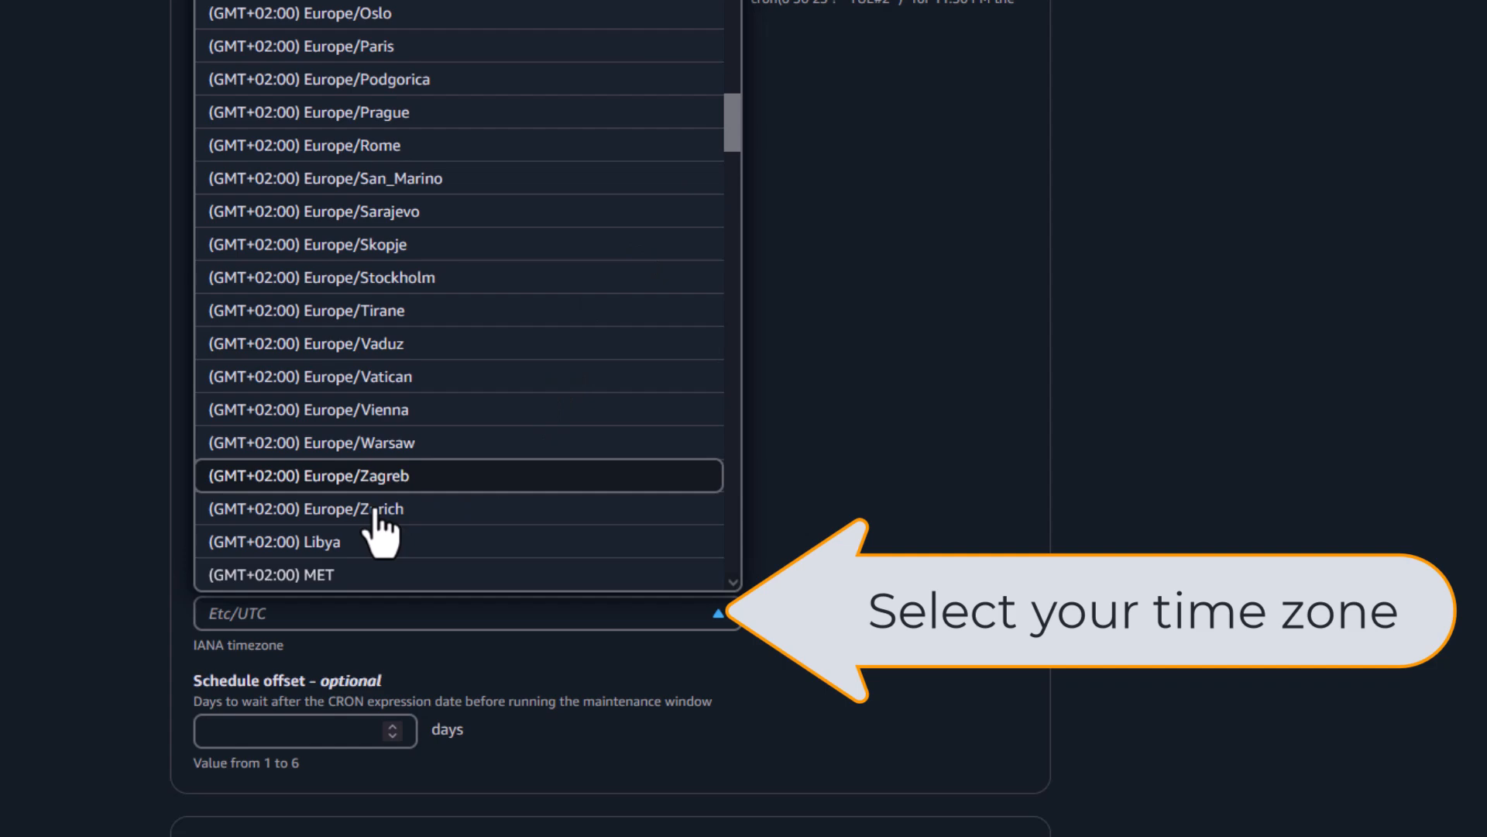
pyautogui.click(347, 508)
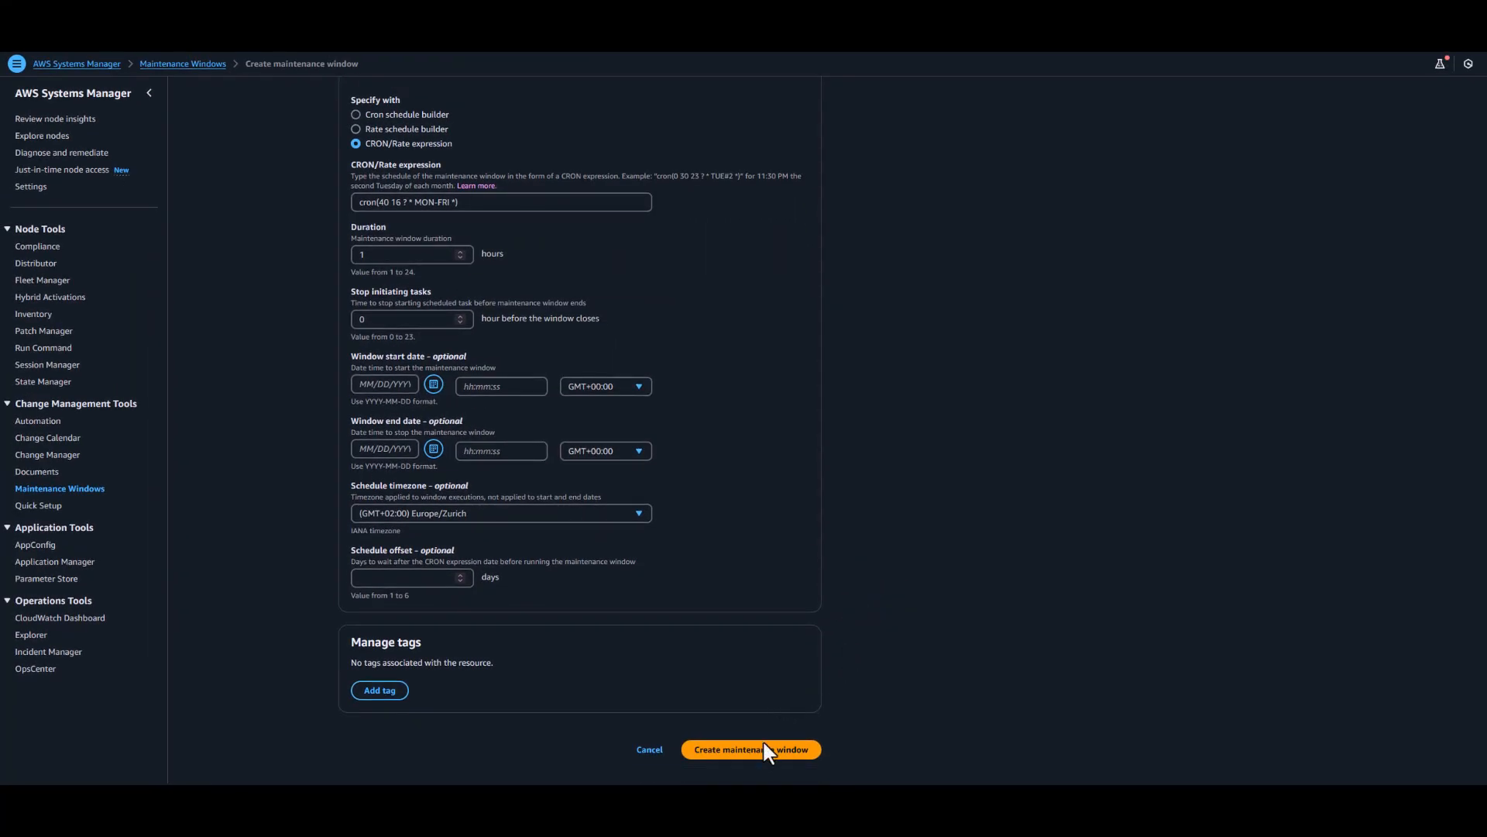
pyautogui.click(750, 750)
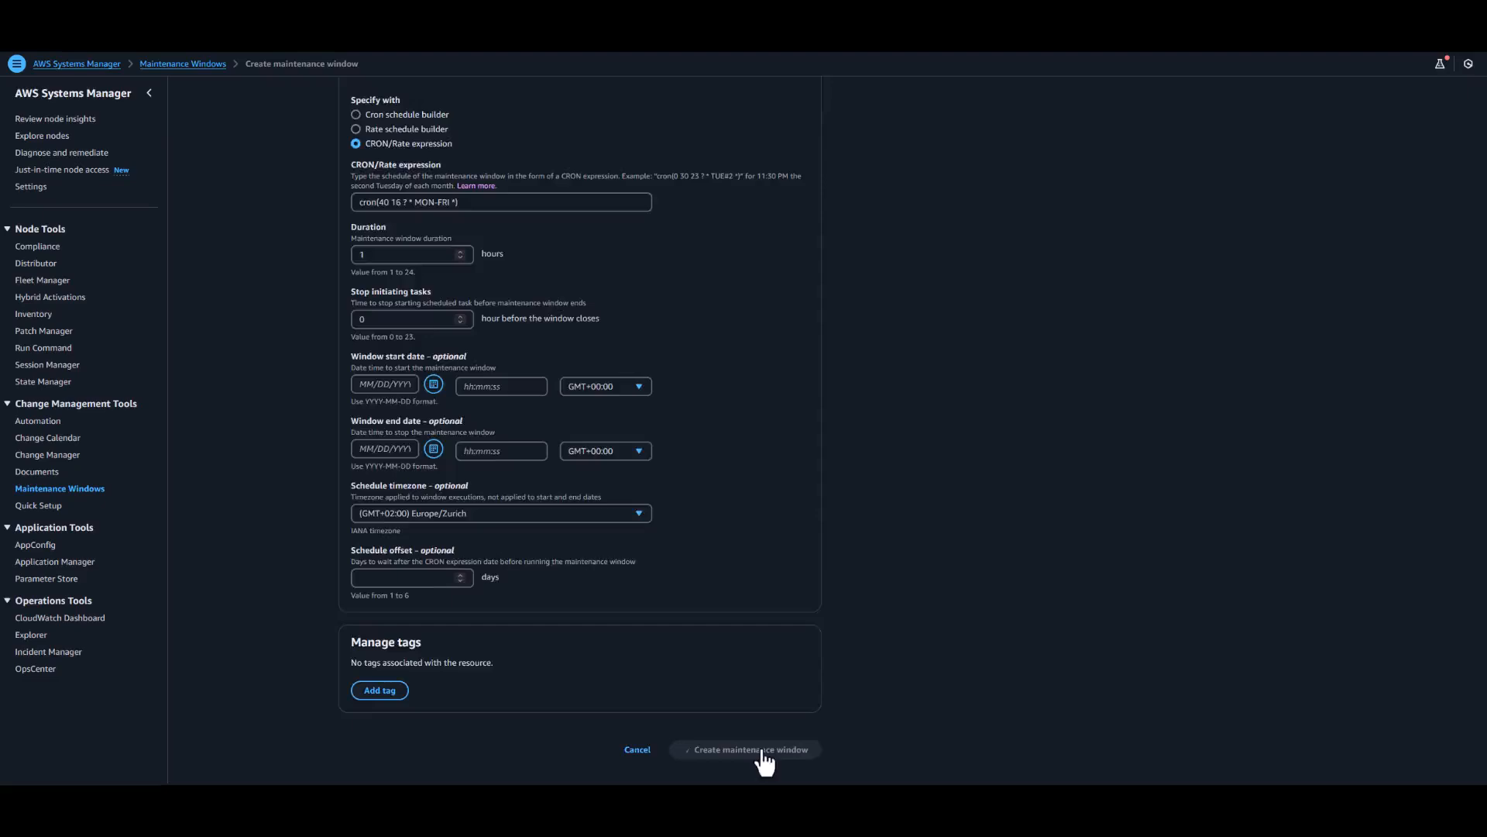
pyautogui.click(745, 749)
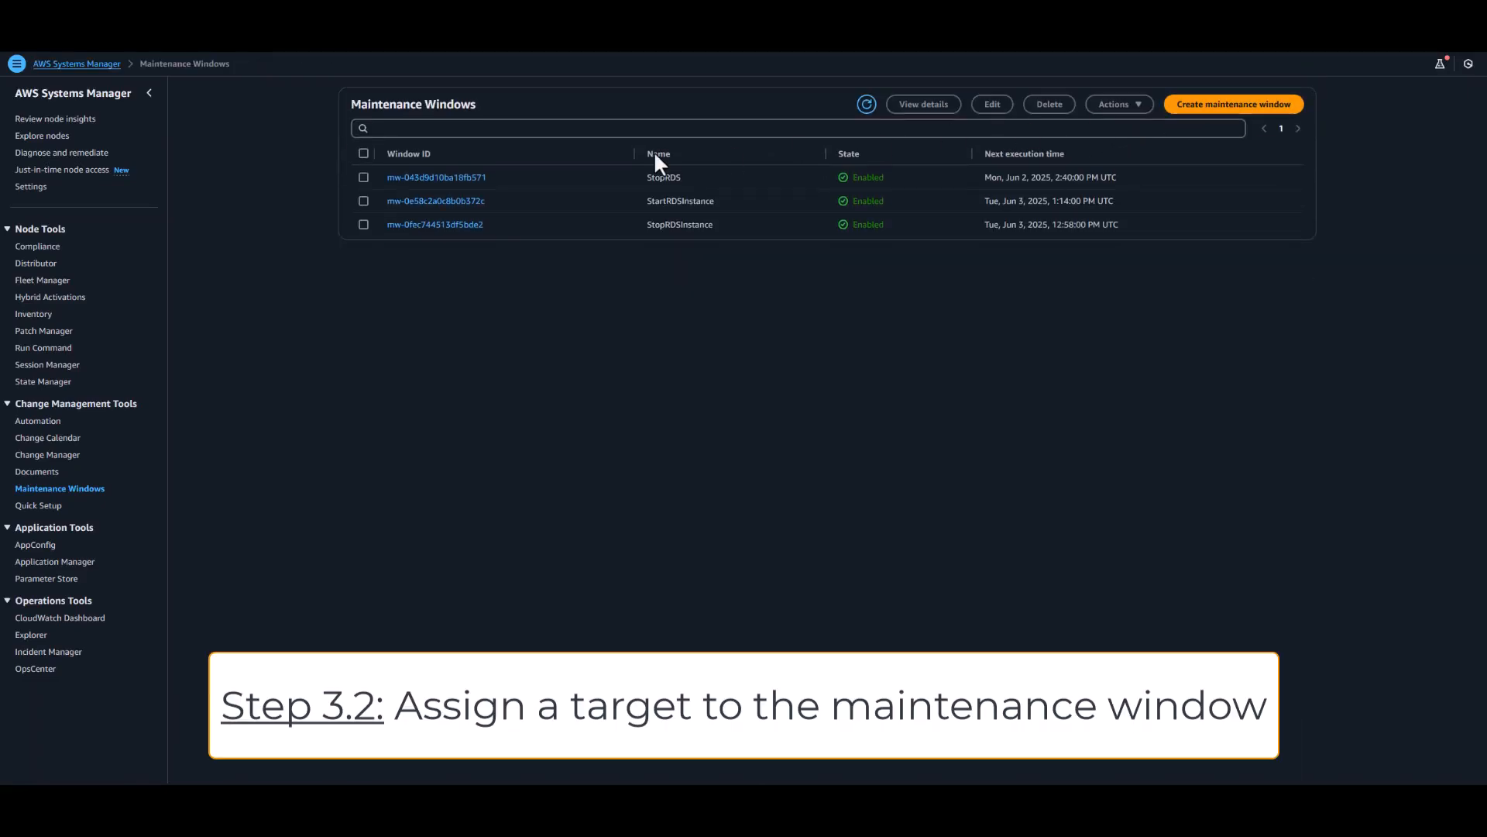
# - Register target RDSDBInstances on StopRDS from group RDSStartStop, resource type AWS::RDS::DBInstance
pyautogui.click(362, 176)
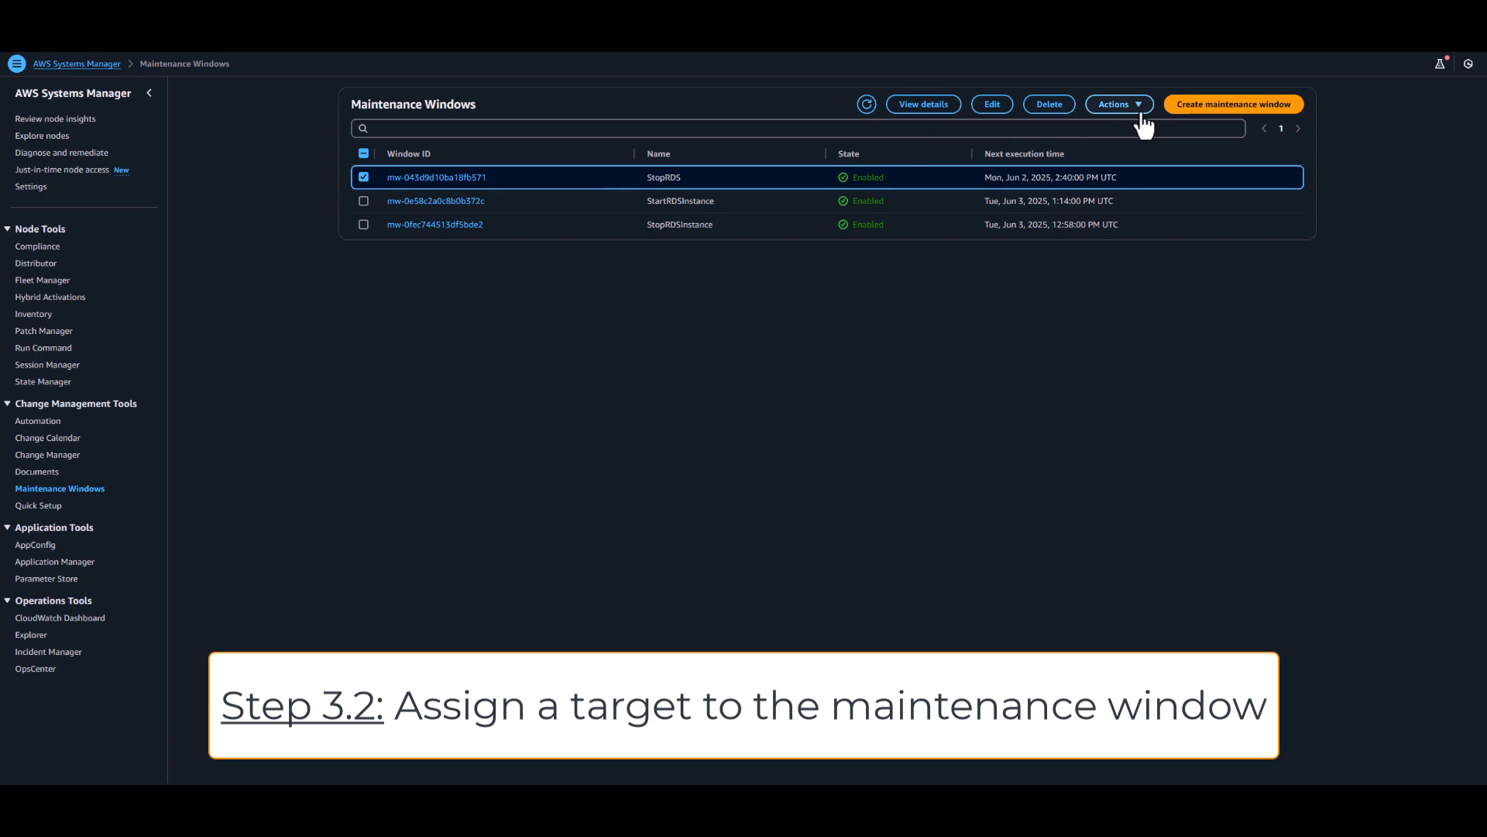
pyautogui.click(1119, 104)
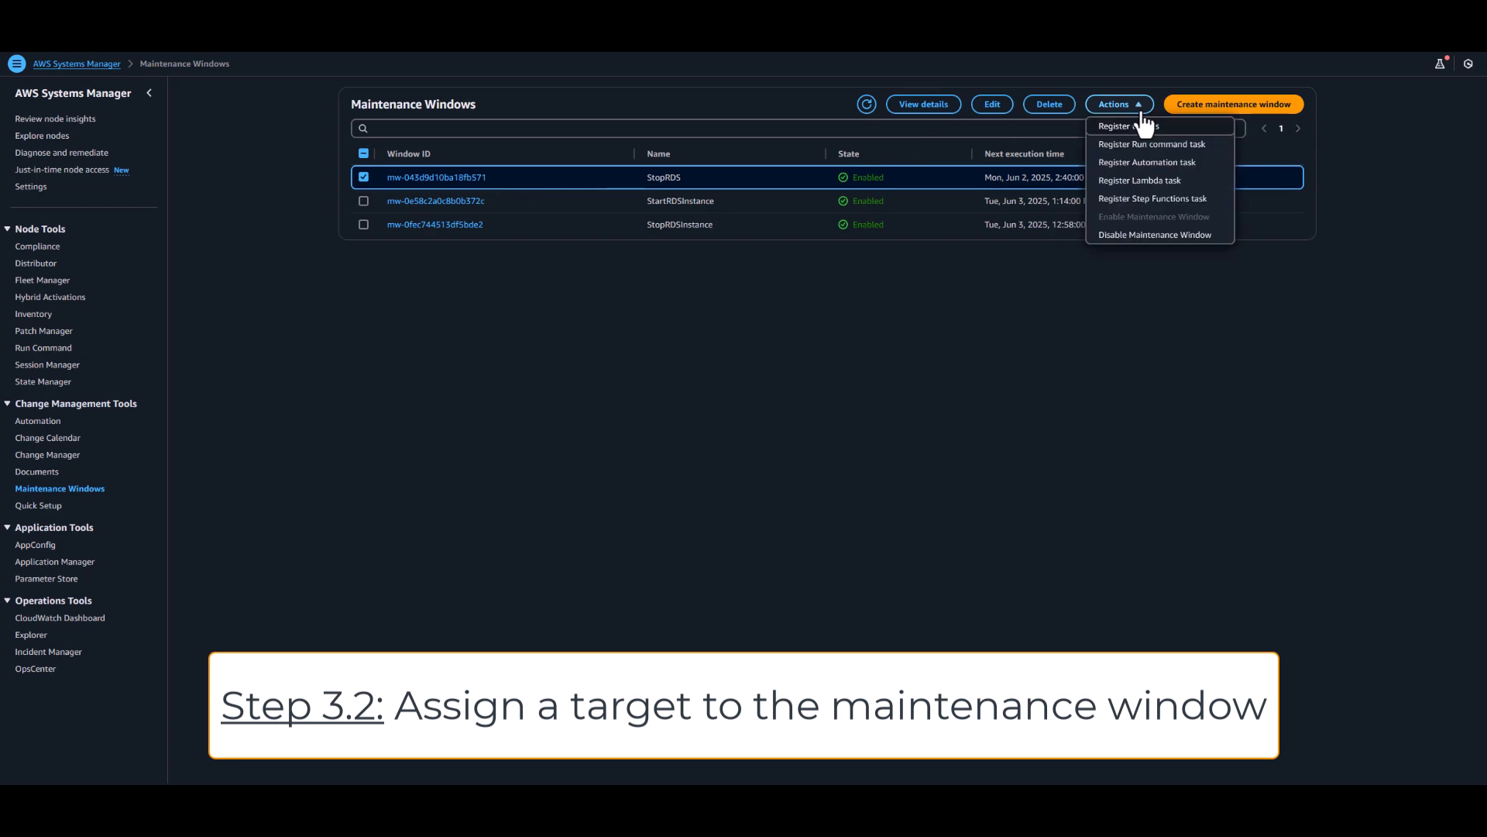
pyautogui.click(1122, 125)
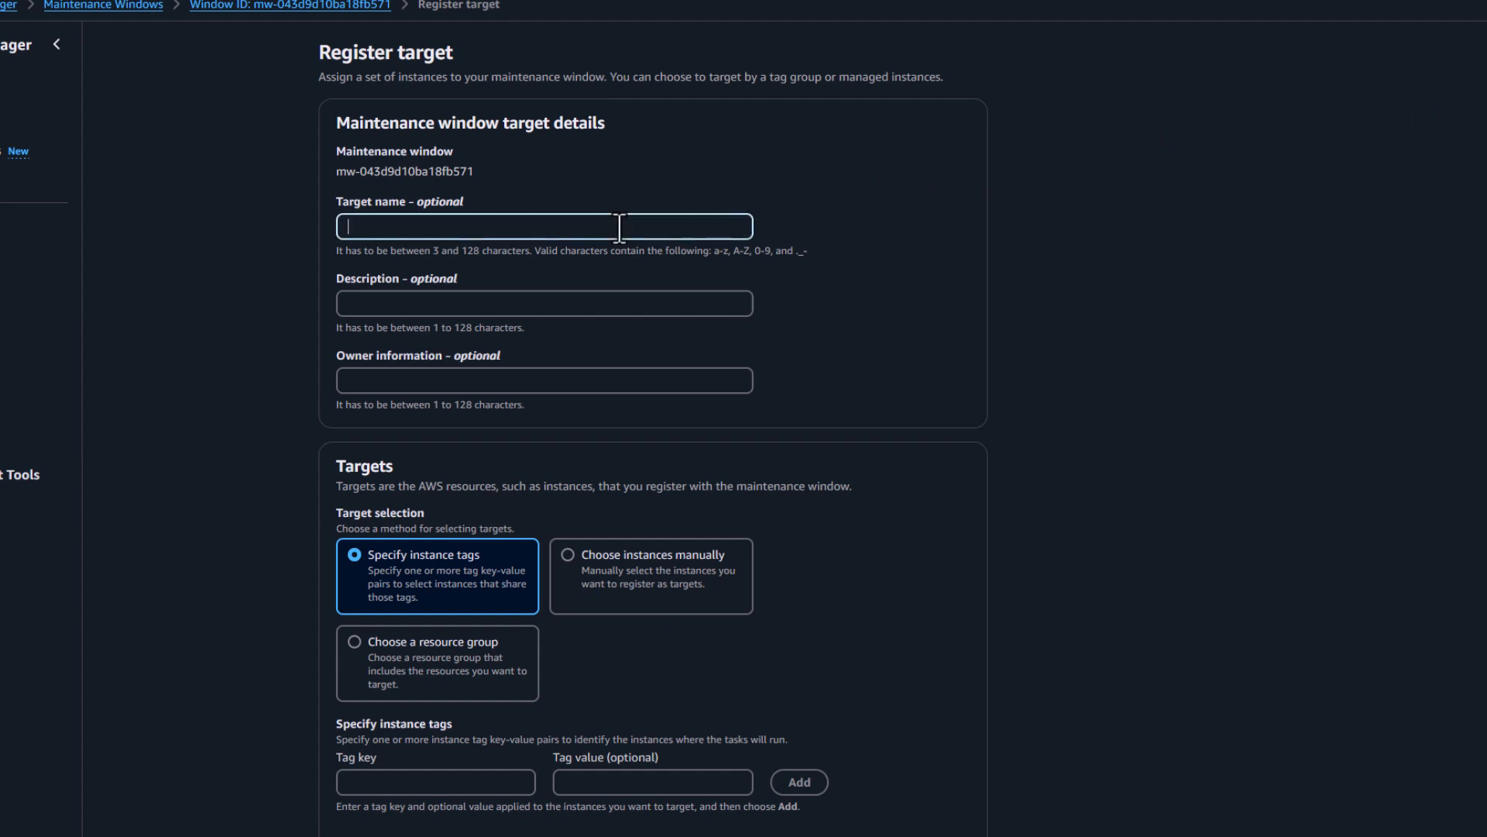
pyautogui.write('RDSDBInstance')
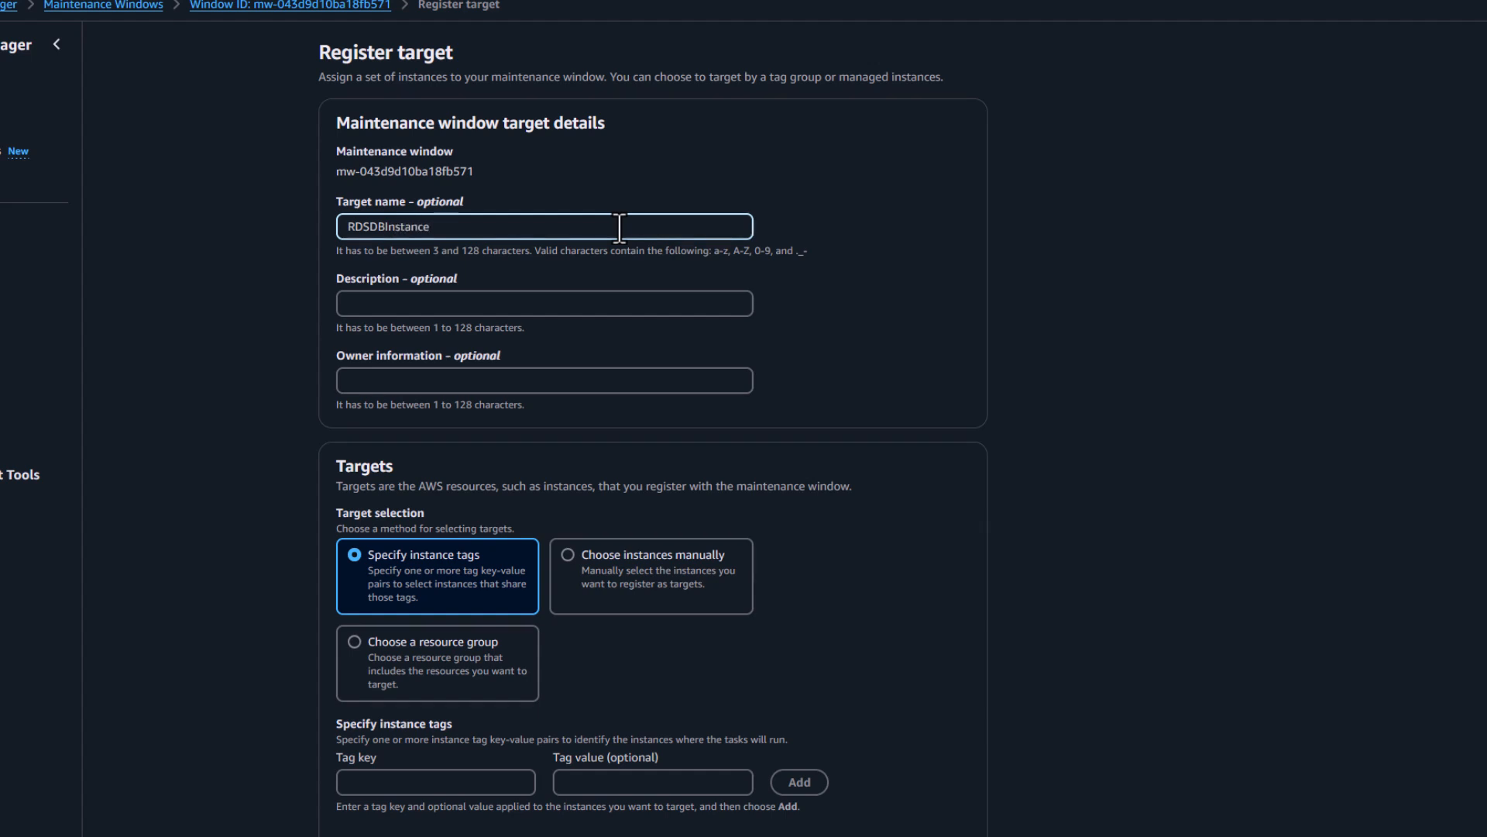
pyautogui.write('s')
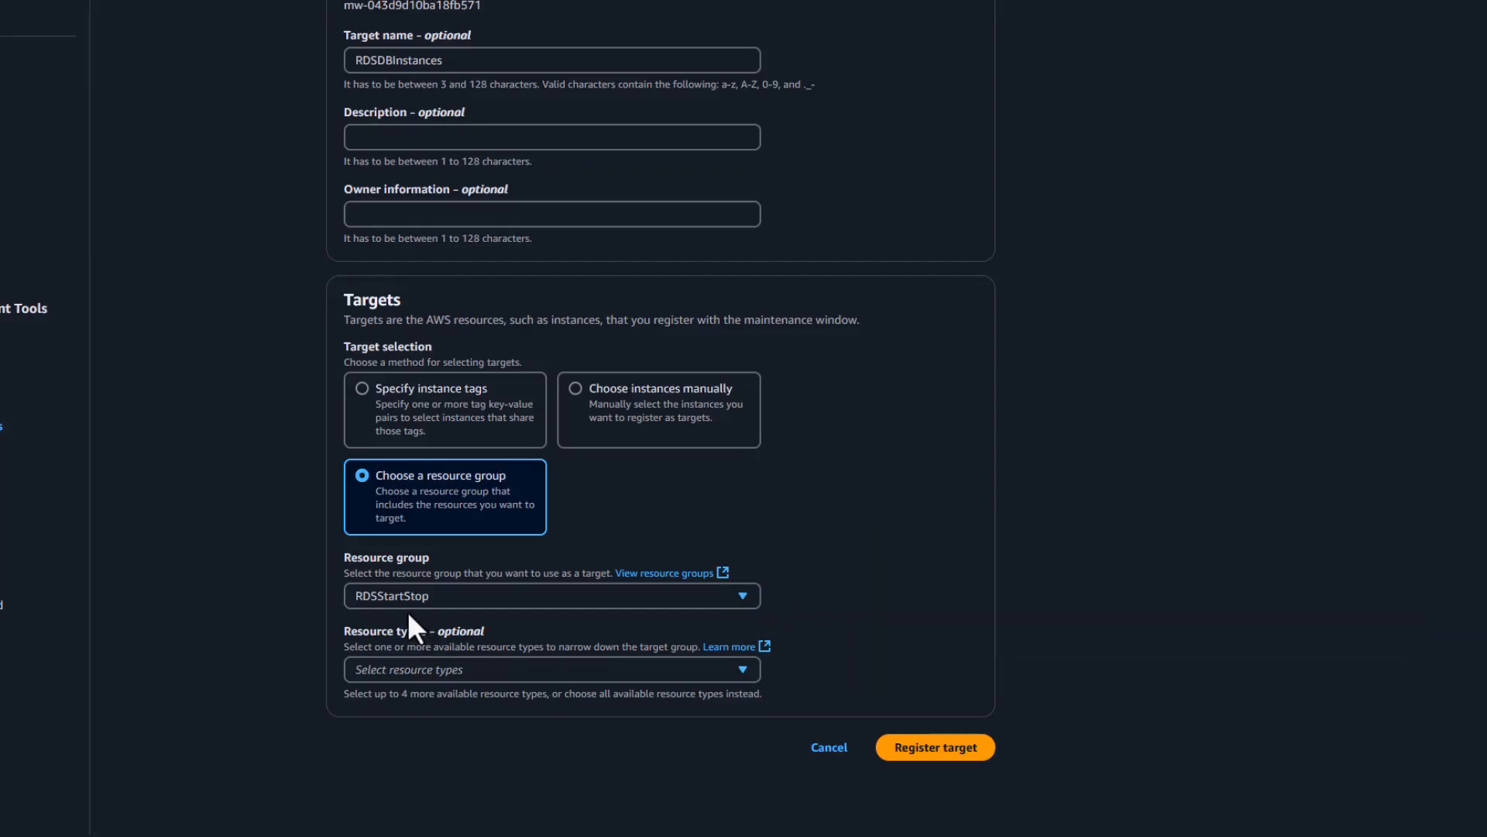
pyautogui.click(551, 670)
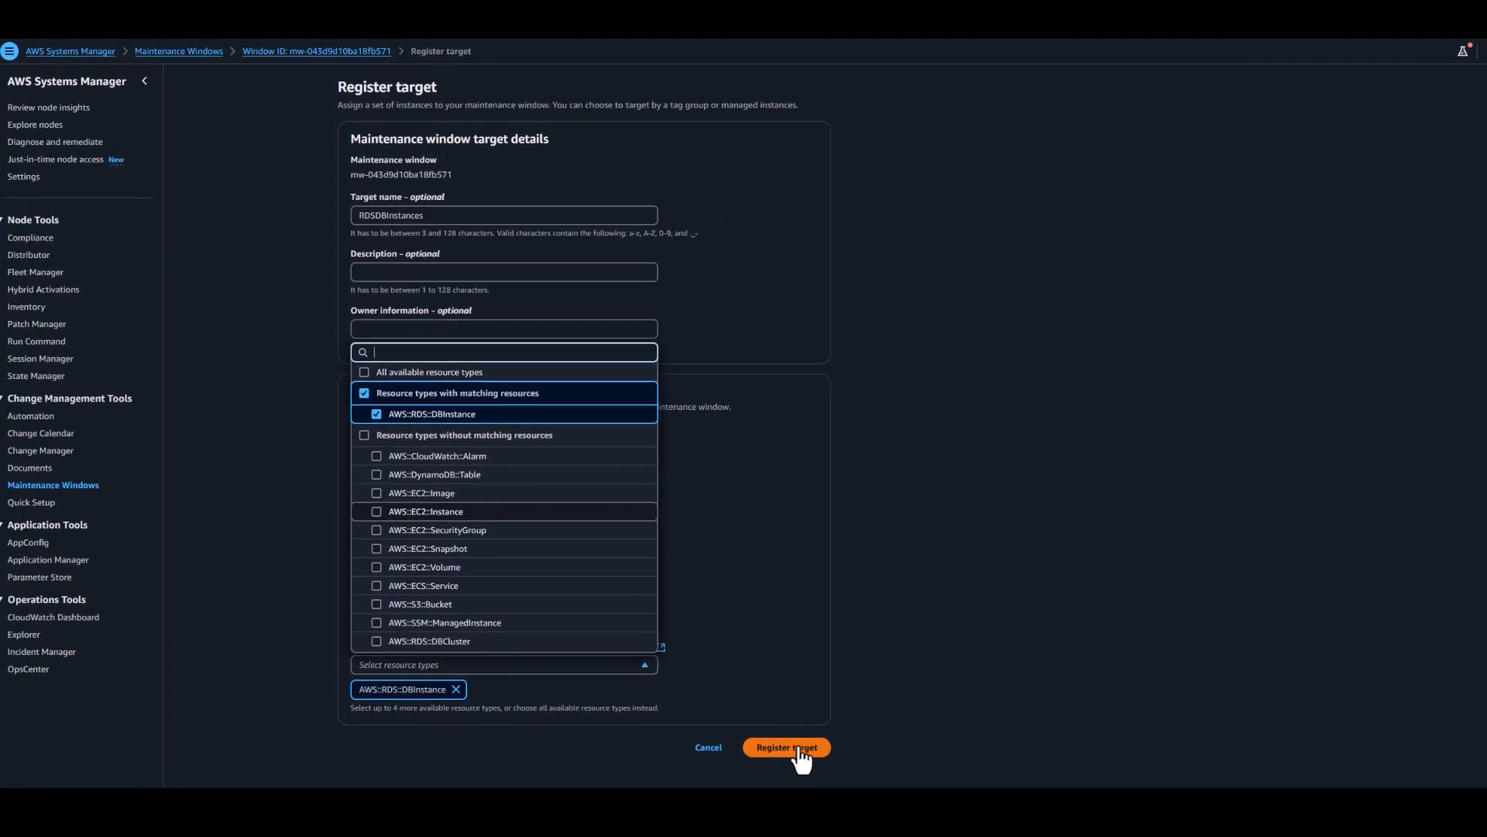
pyautogui.click(785, 747)
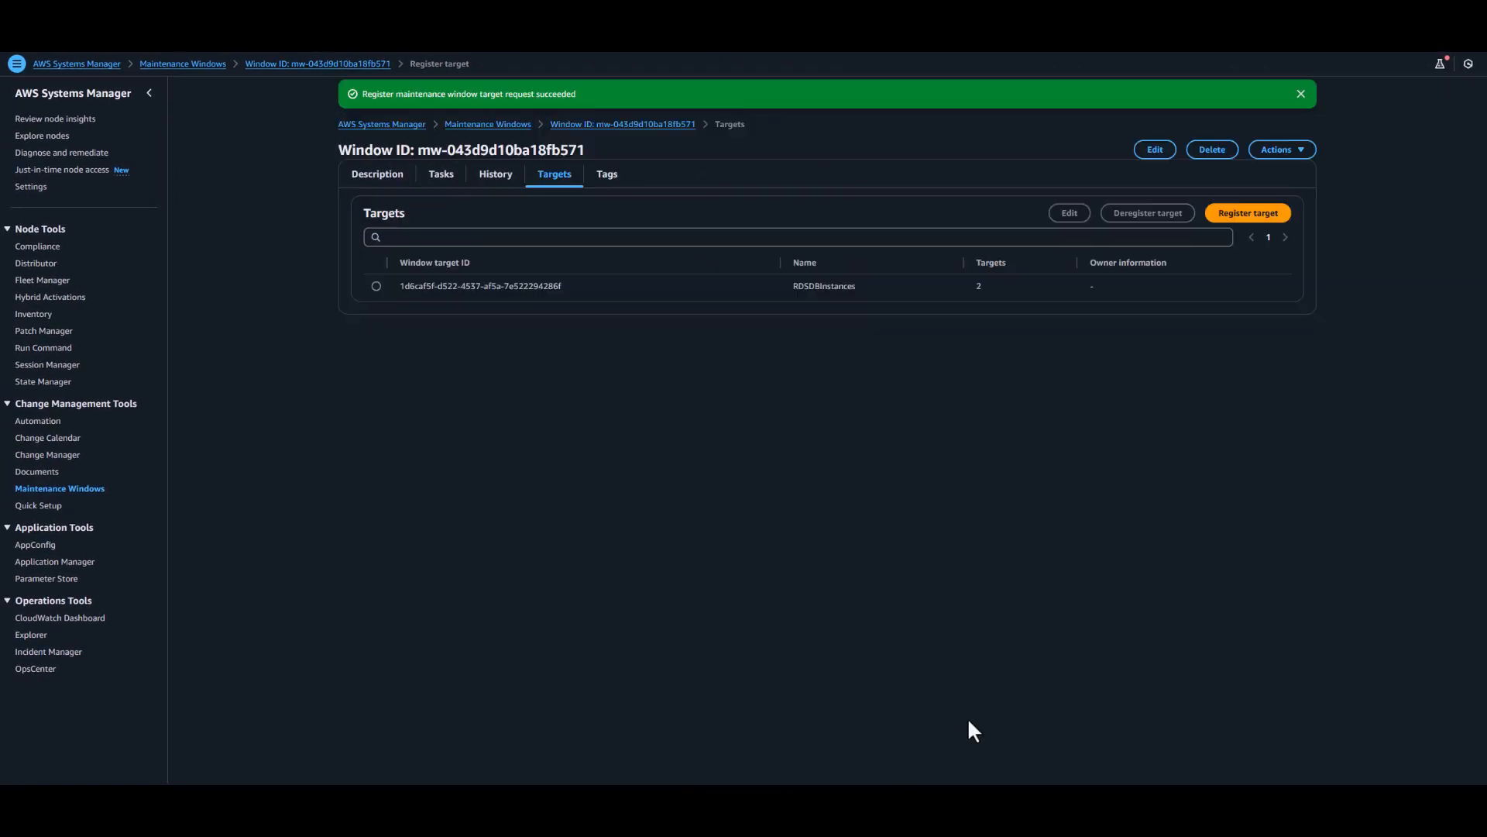
# - Begin registering an automation task named RDSStopTask on the window's Tasks list
pyautogui.click(1282, 151)
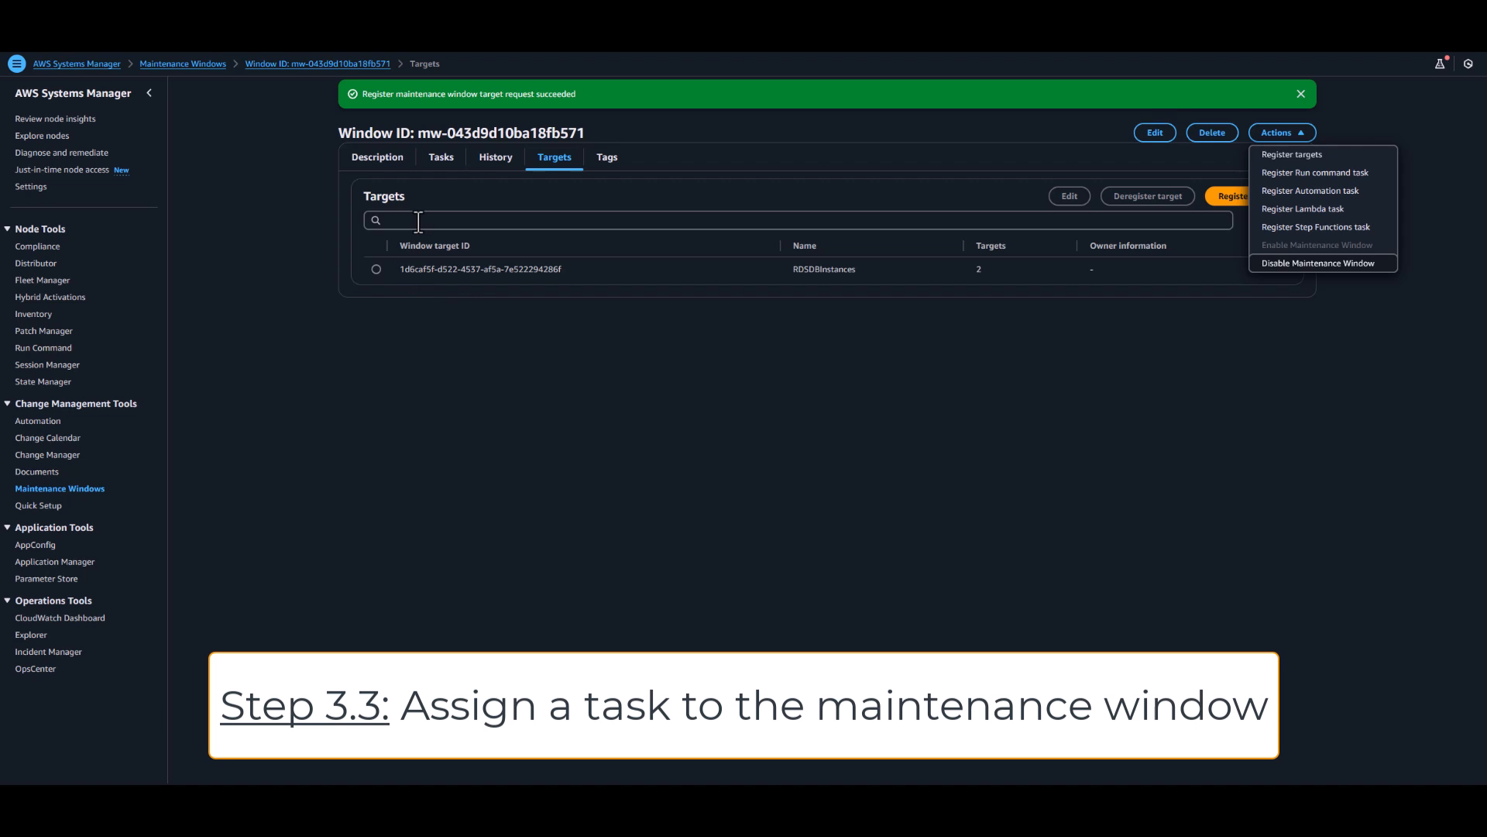
pyautogui.click(440, 156)
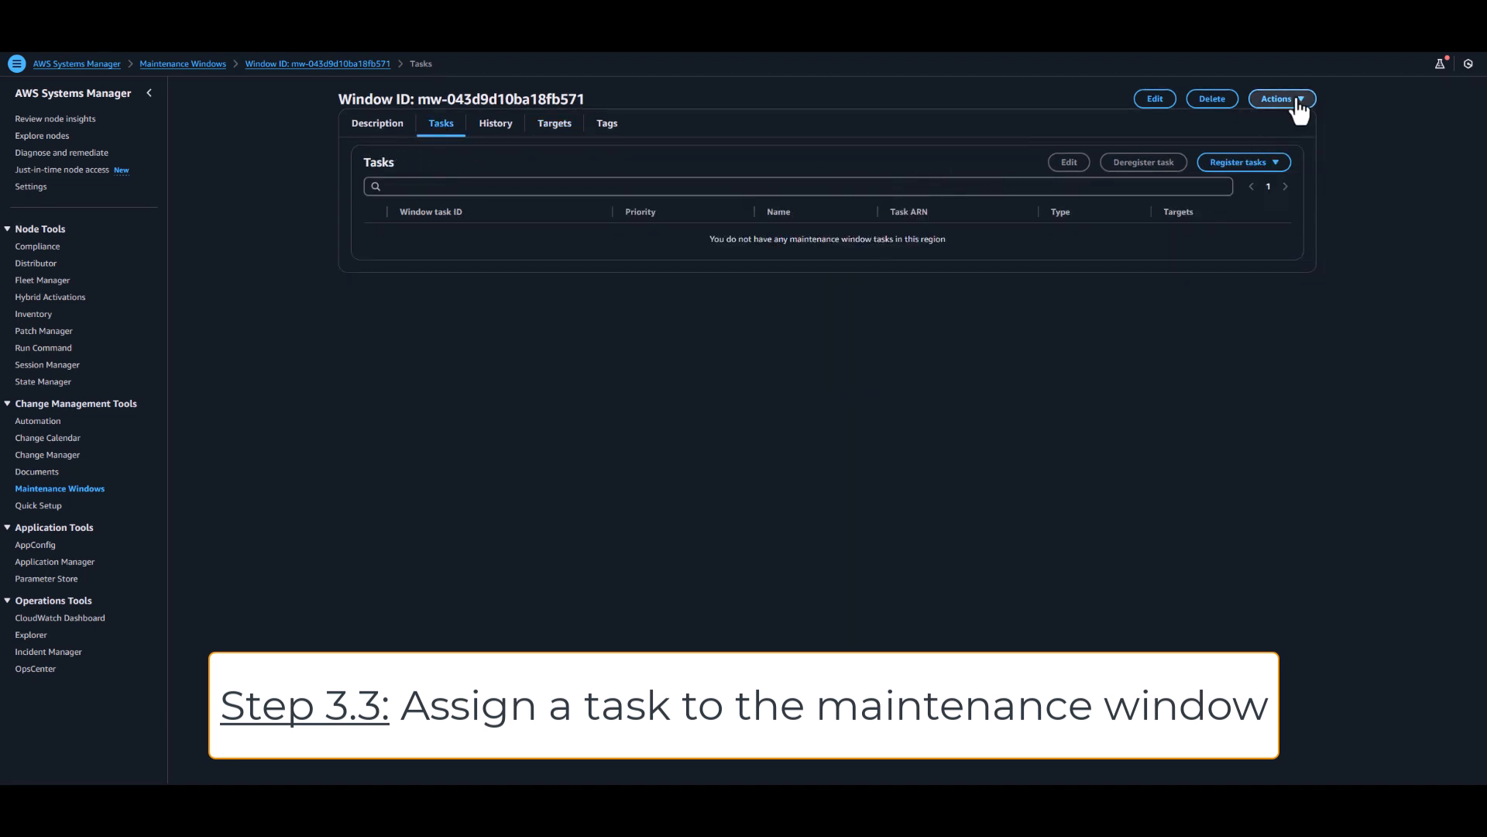
pyautogui.click(1283, 99)
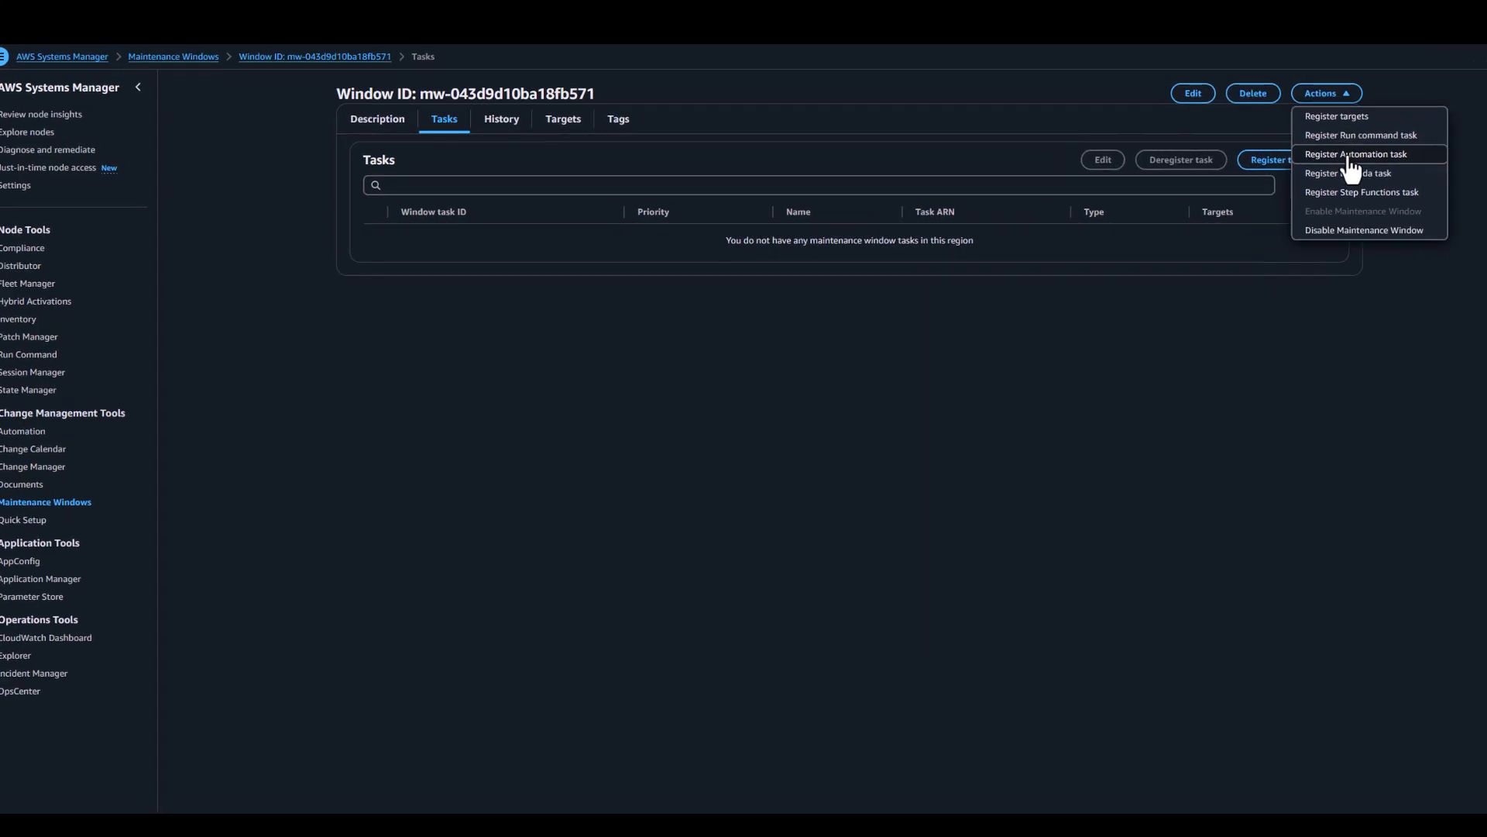
pyautogui.click(1360, 154)
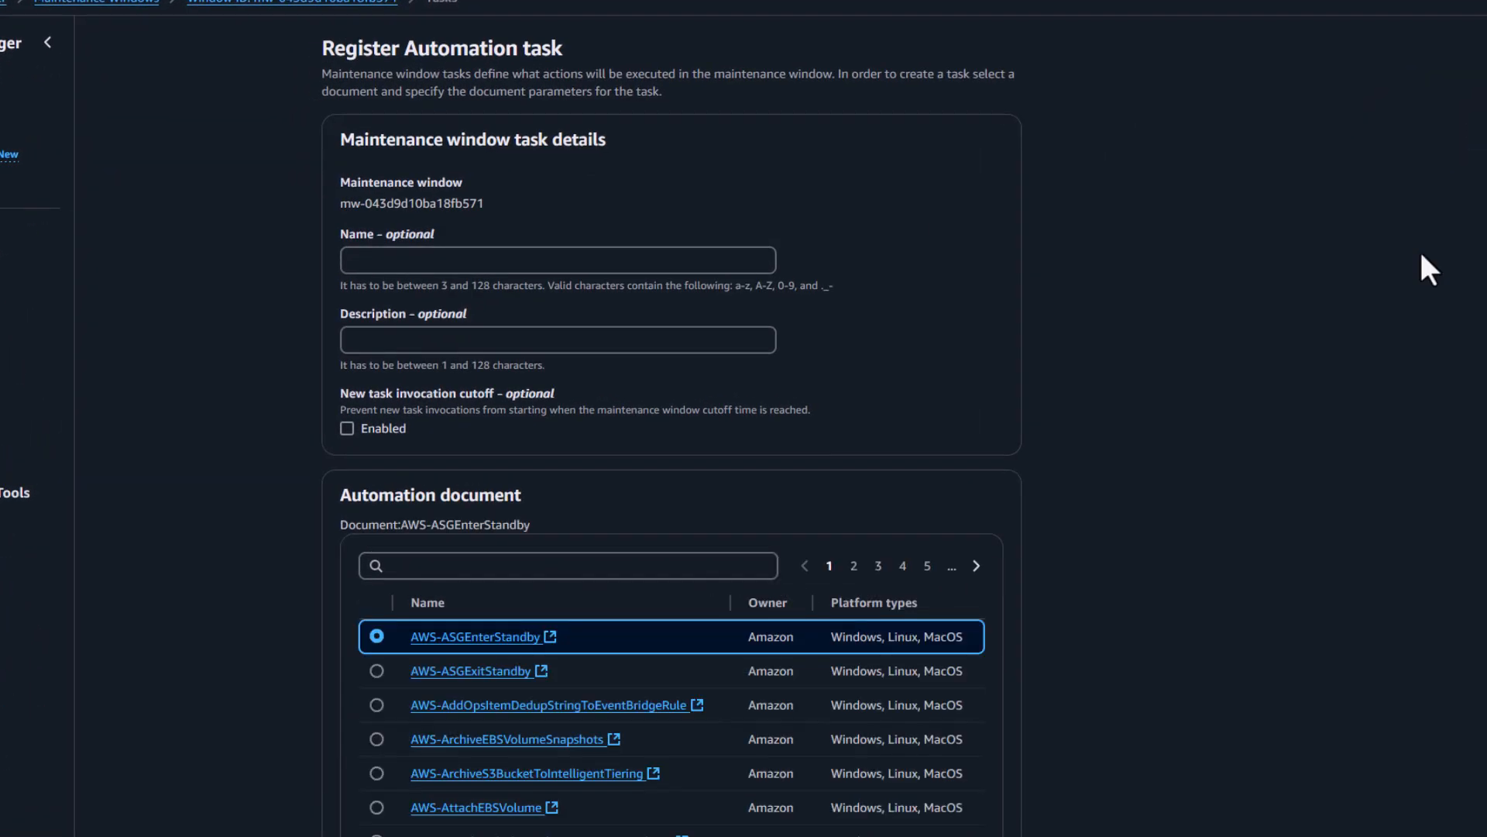
pyautogui.write('RDSS')
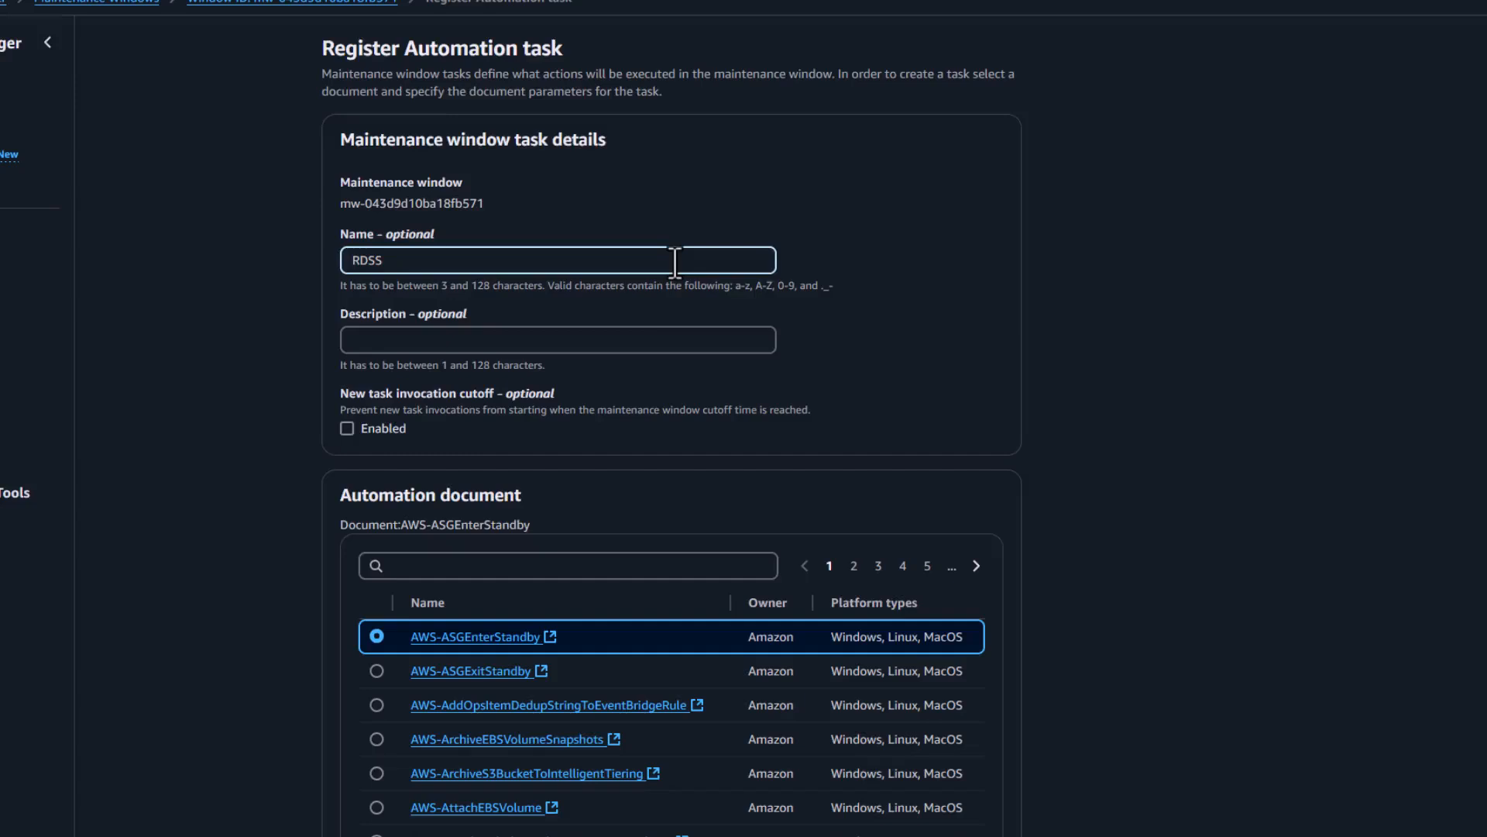
pyautogui.write('topTask')
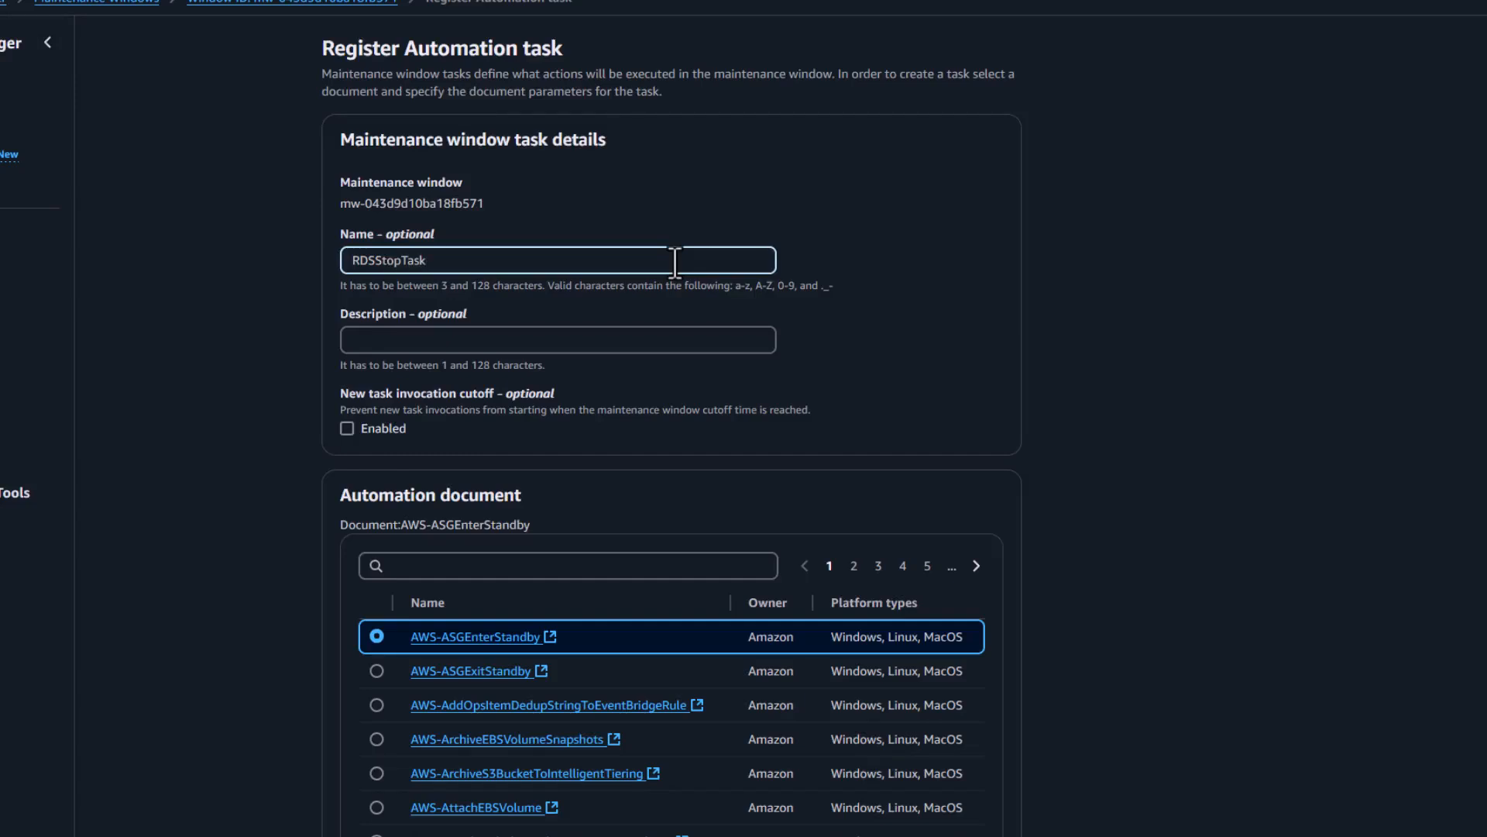
# - Filter documents by 'AWS-S' and choose AWS-StopRdsInstance for the task
pyautogui.scroll(-3)
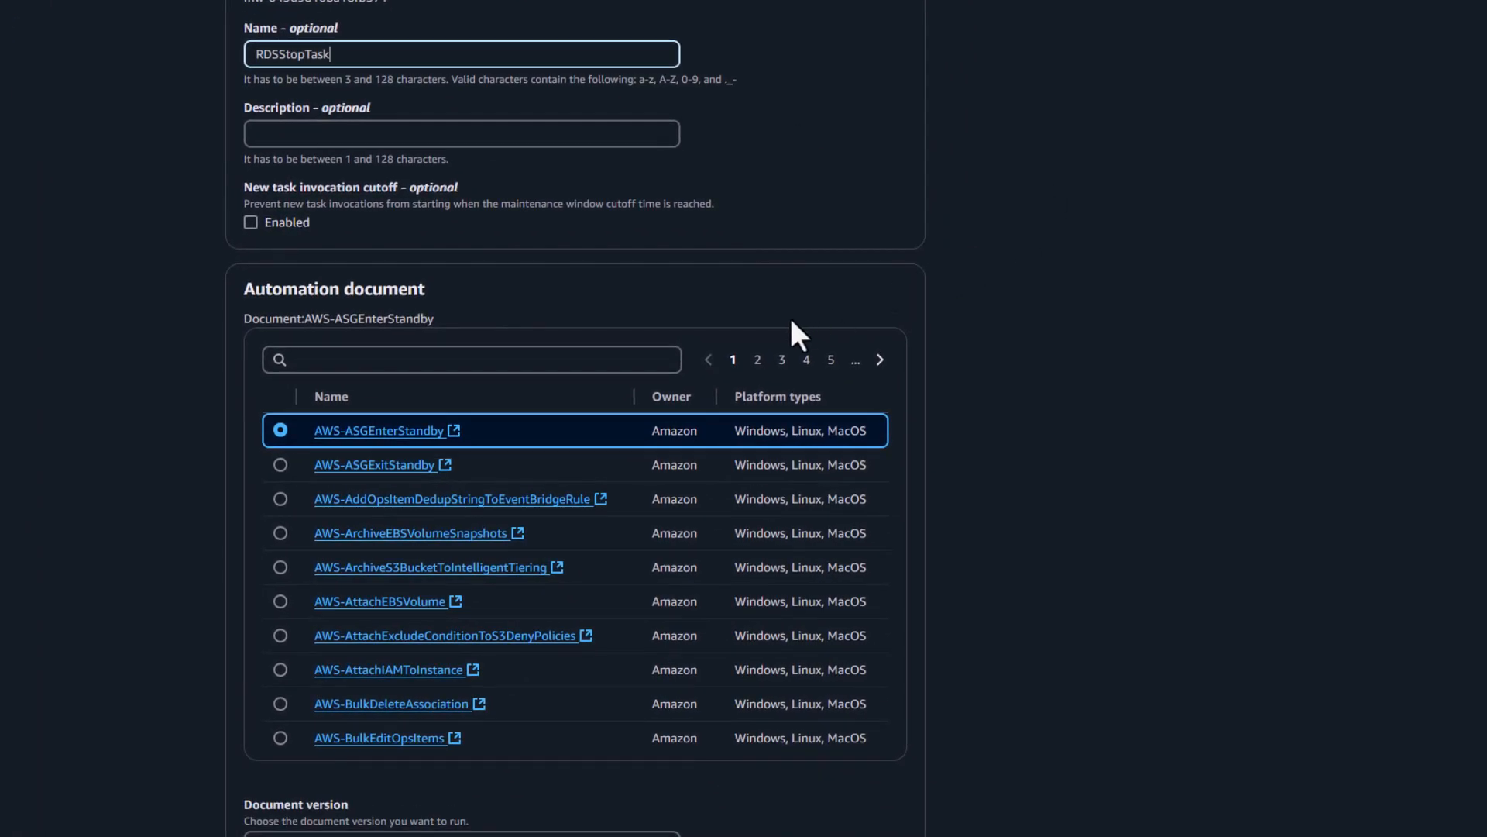
pyautogui.click(473, 359)
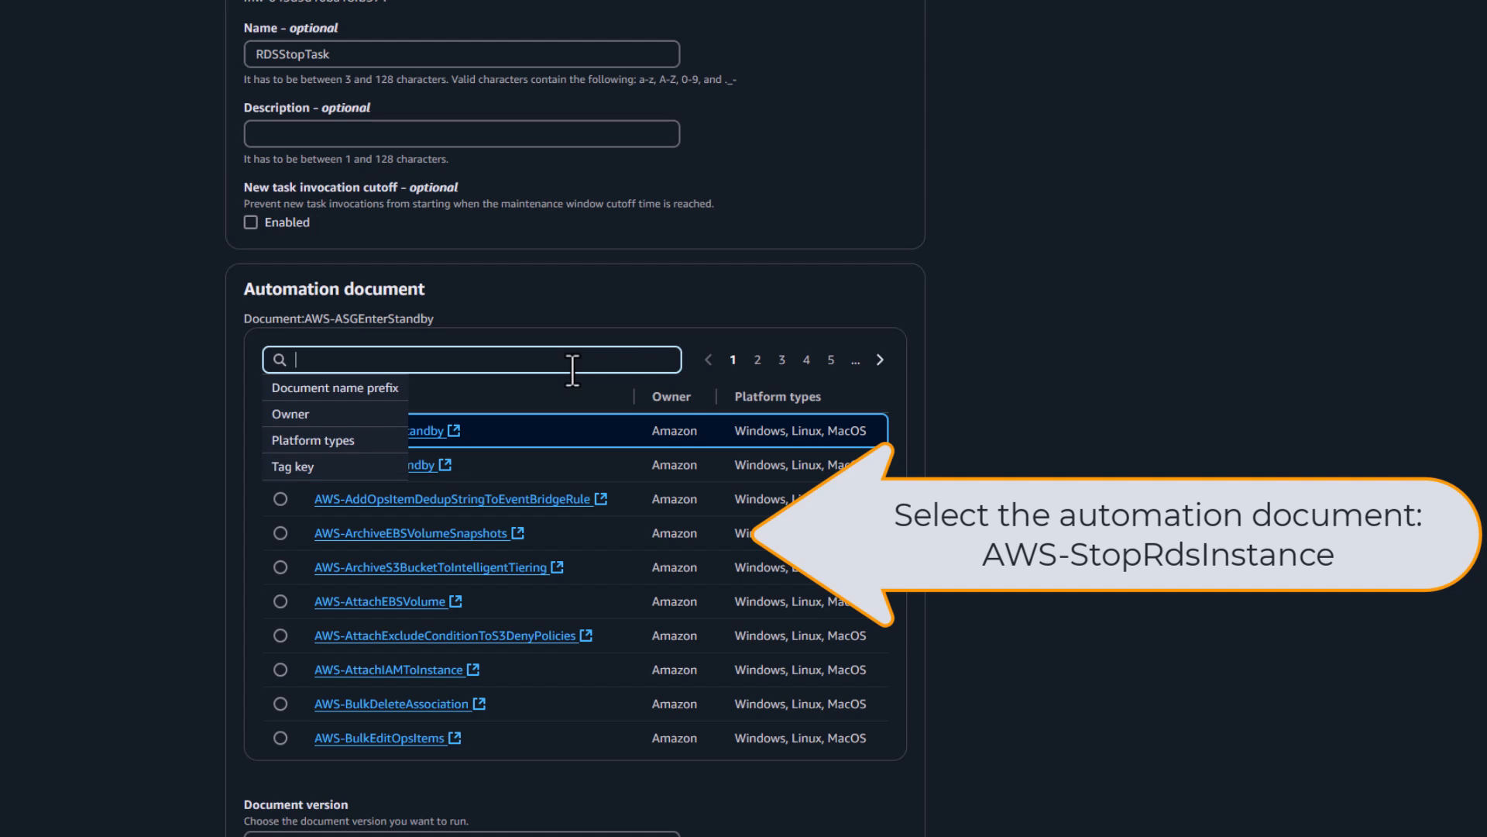
pyautogui.write('AWS-S')
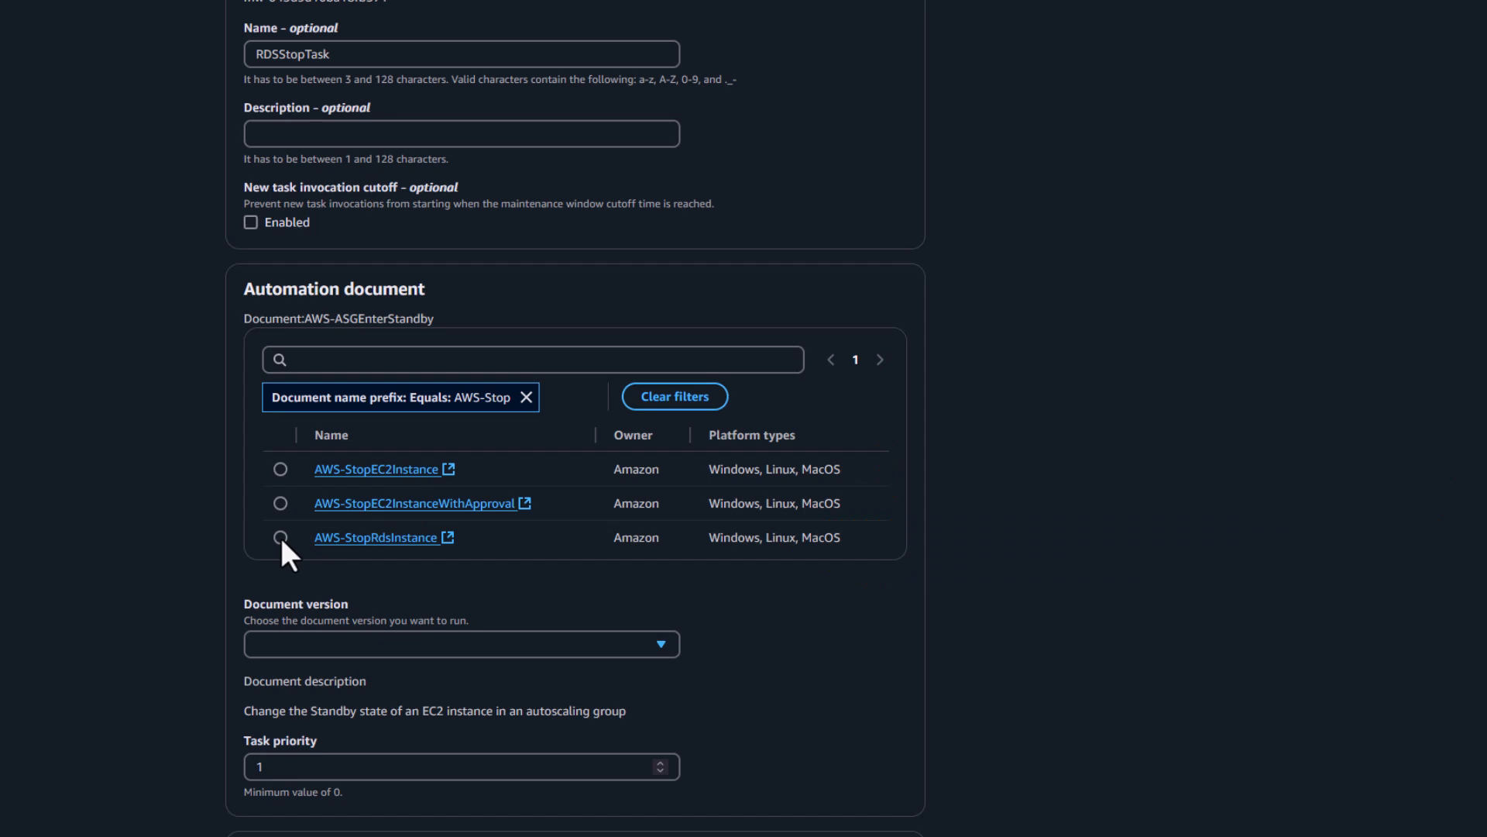
pyautogui.click(279, 536)
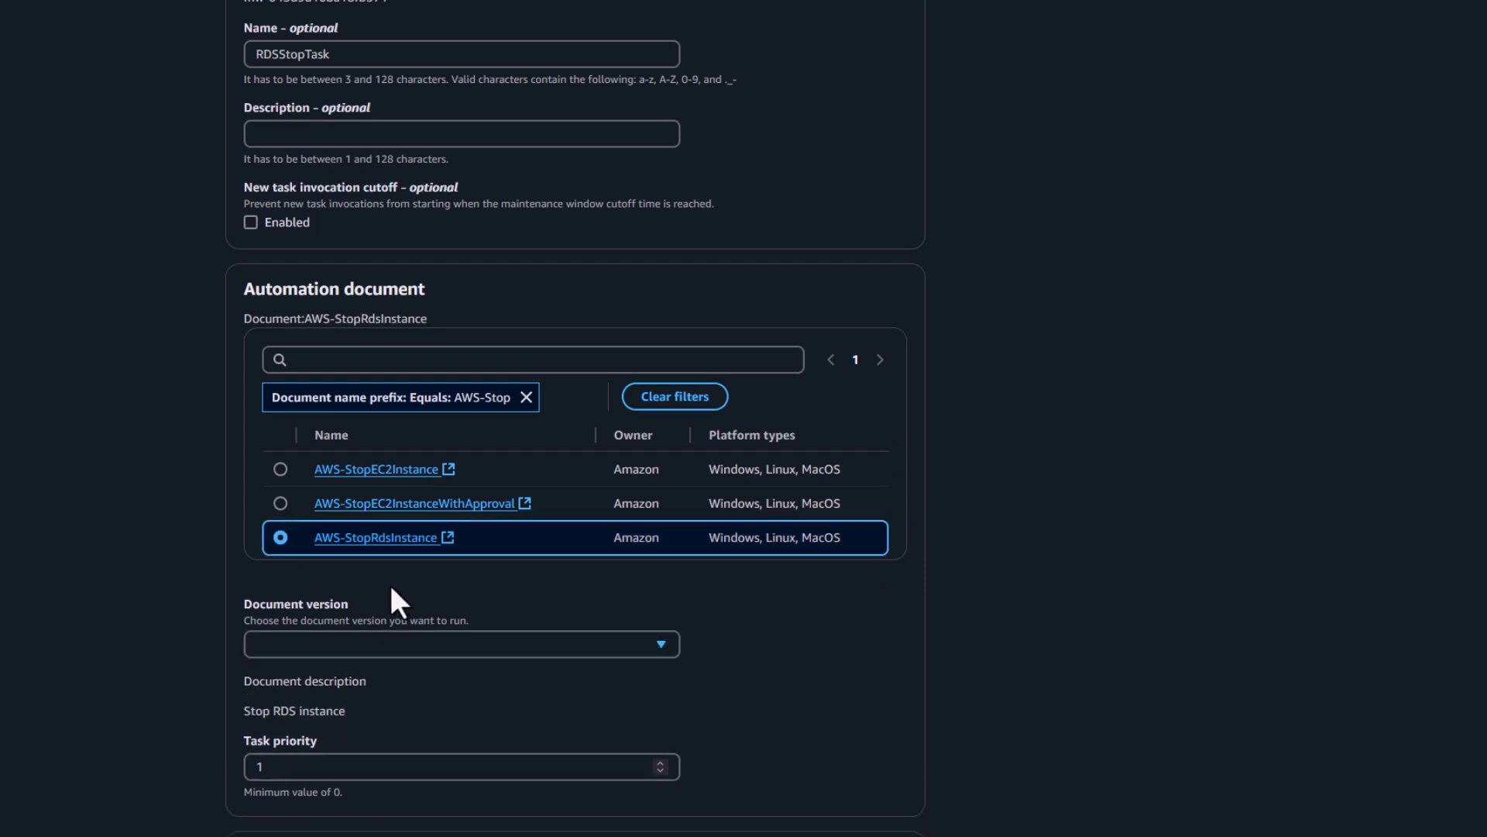
# - Target the RDSDBInstances group with InstanceId {{RESOURCE_ID}} and supply the automation role ARN
pyautogui.scroll(-3)
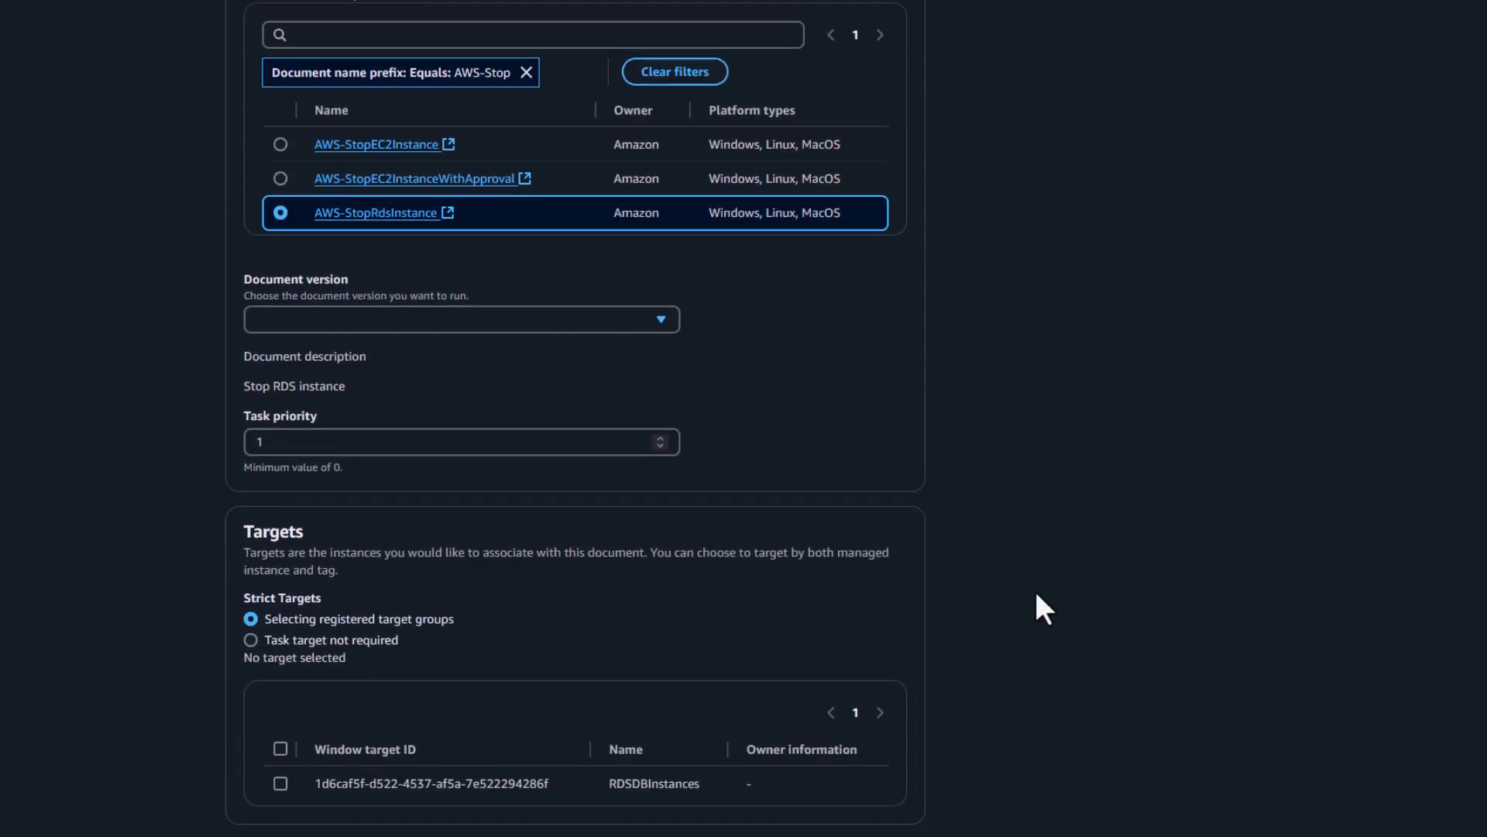
pyautogui.scroll(-3)
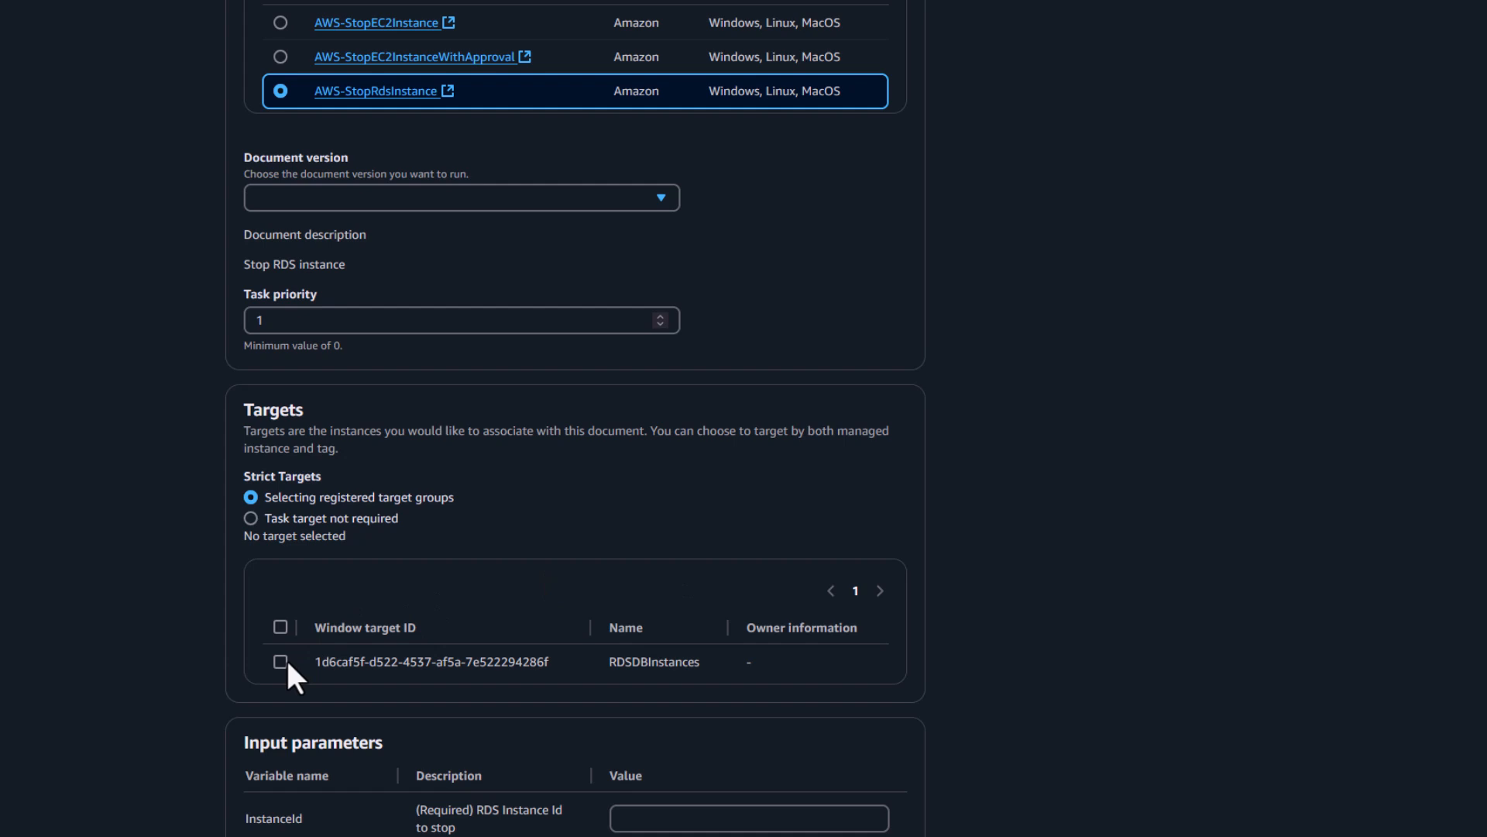
pyautogui.click(281, 662)
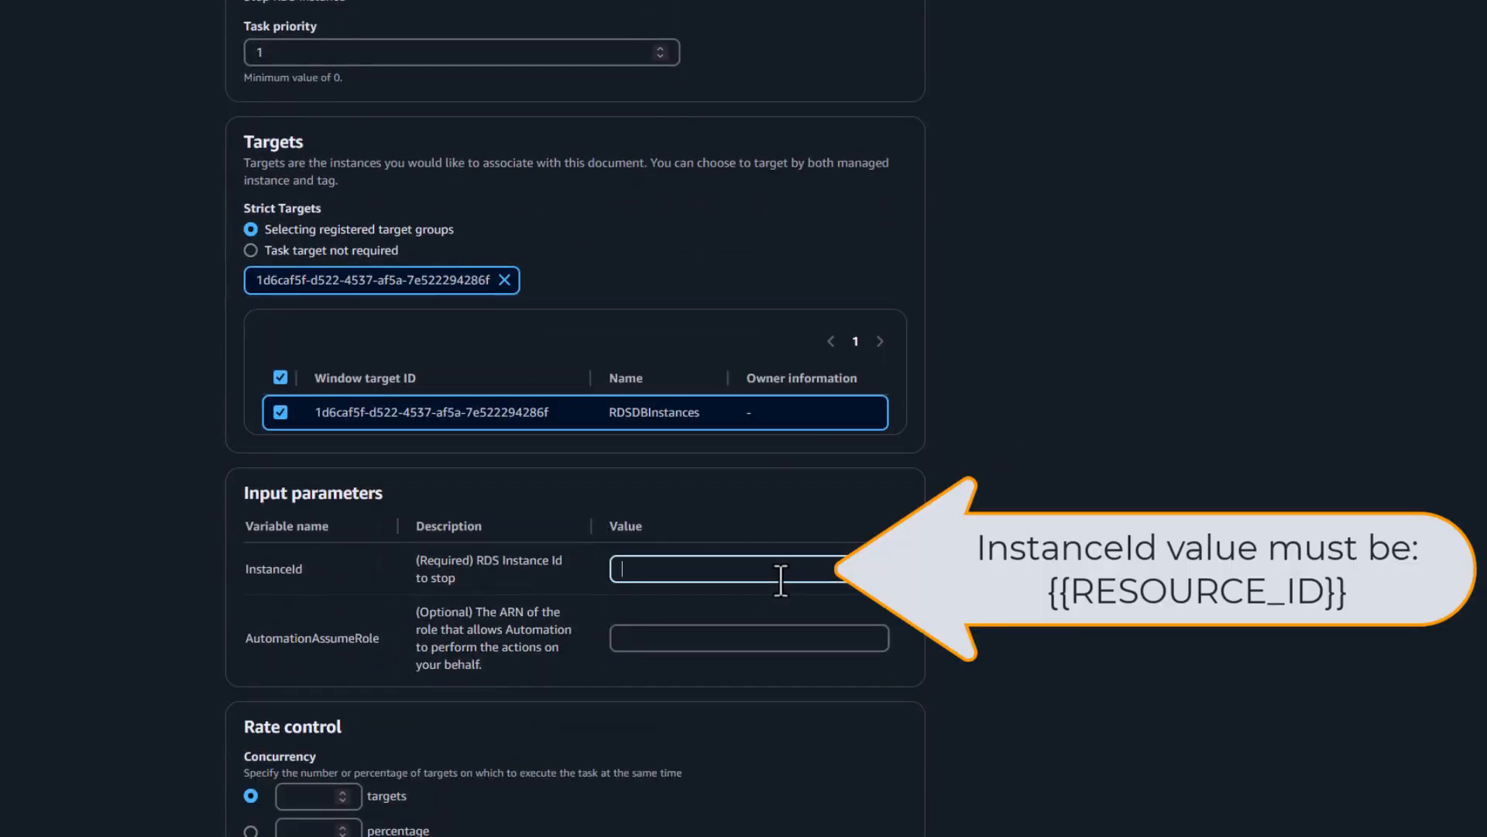
pyautogui.write('{{RESOURCE_ID}}')
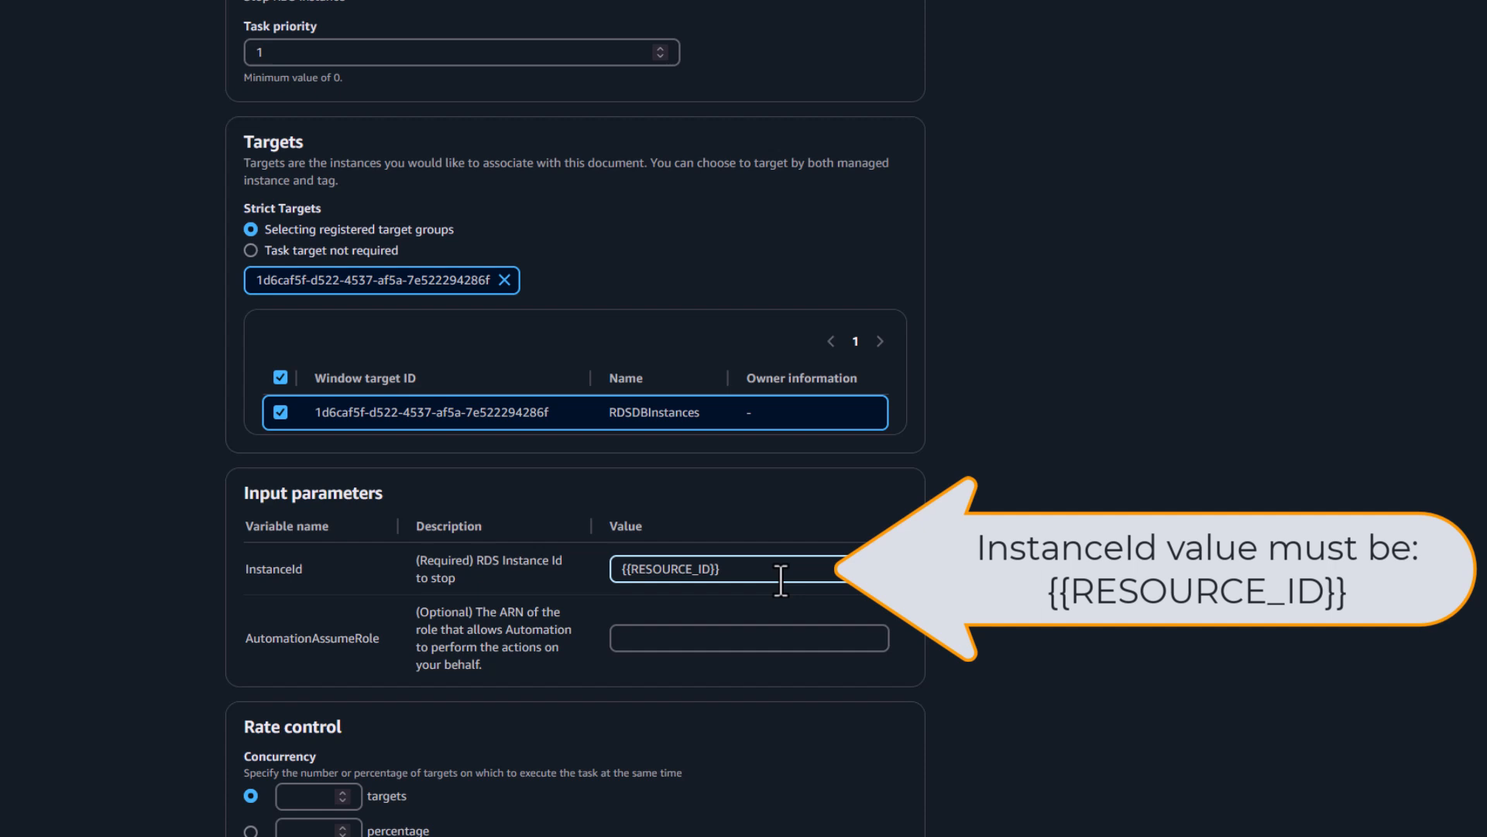
pyautogui.click(748, 639)
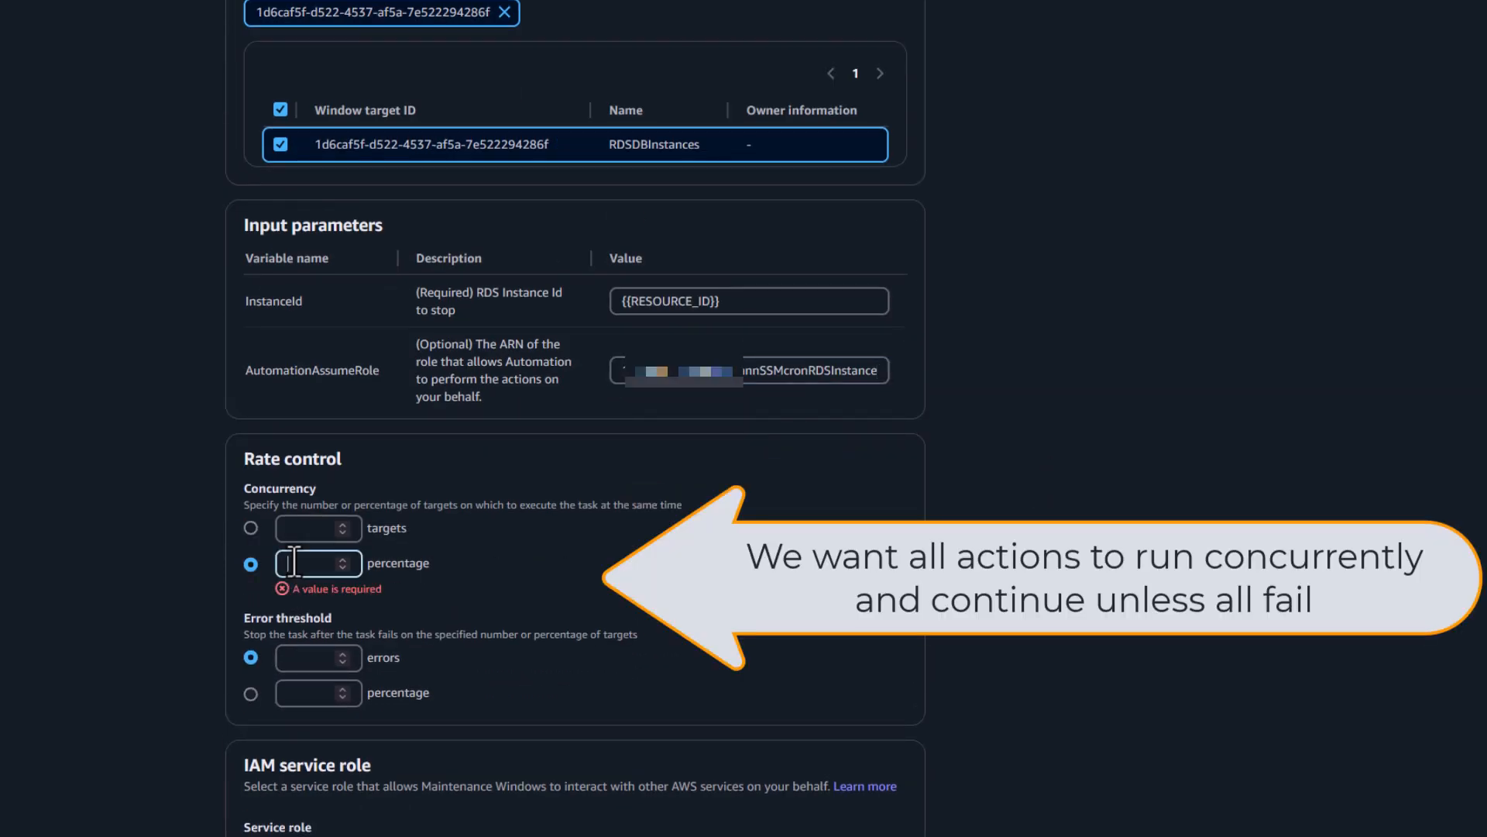
# - Set the task's concurrency to 100 percent and error threshold to 100 percent
pyautogui.write('100')
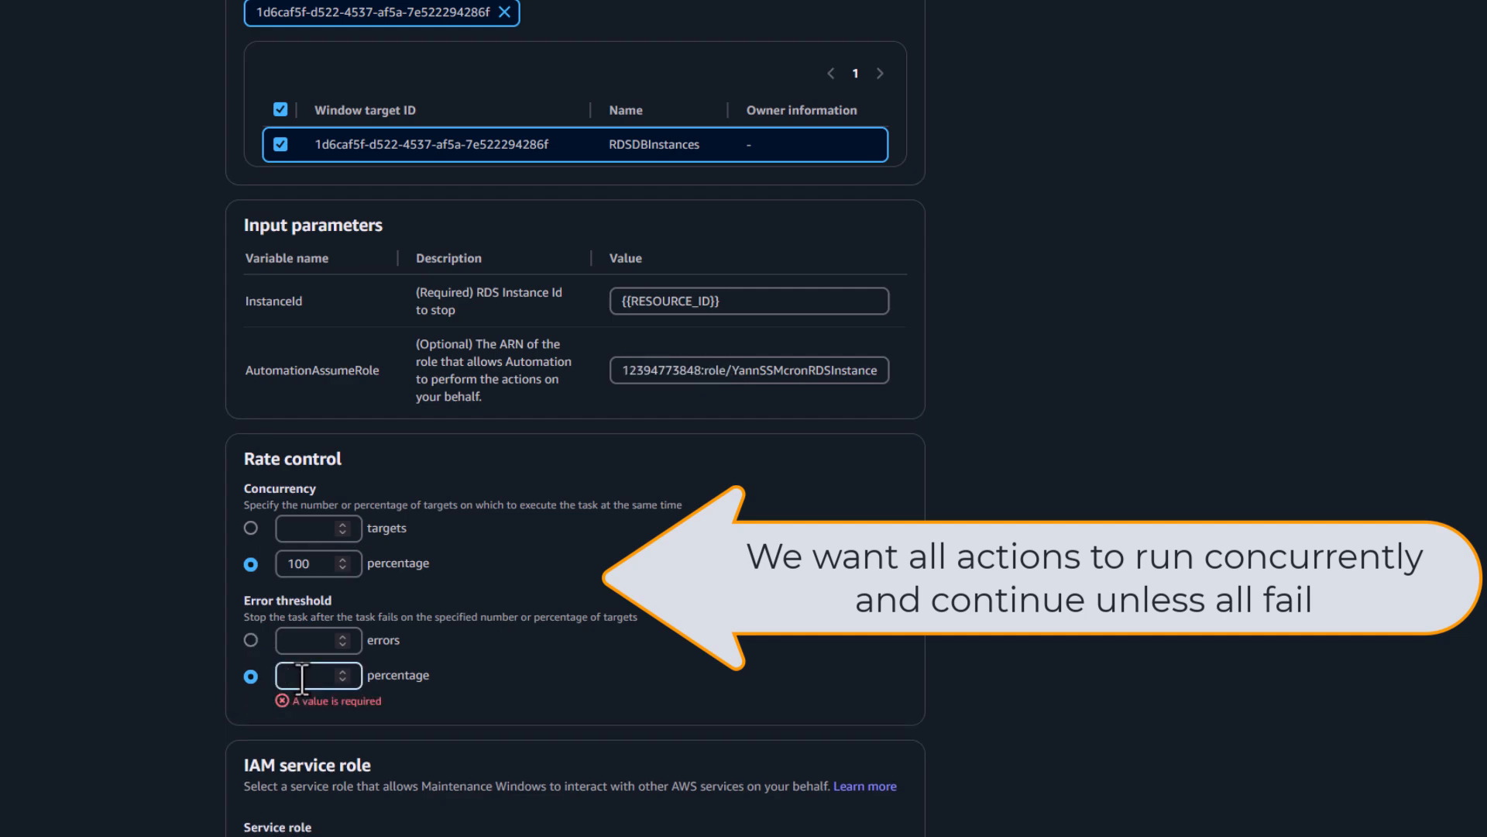
pyautogui.write('100')
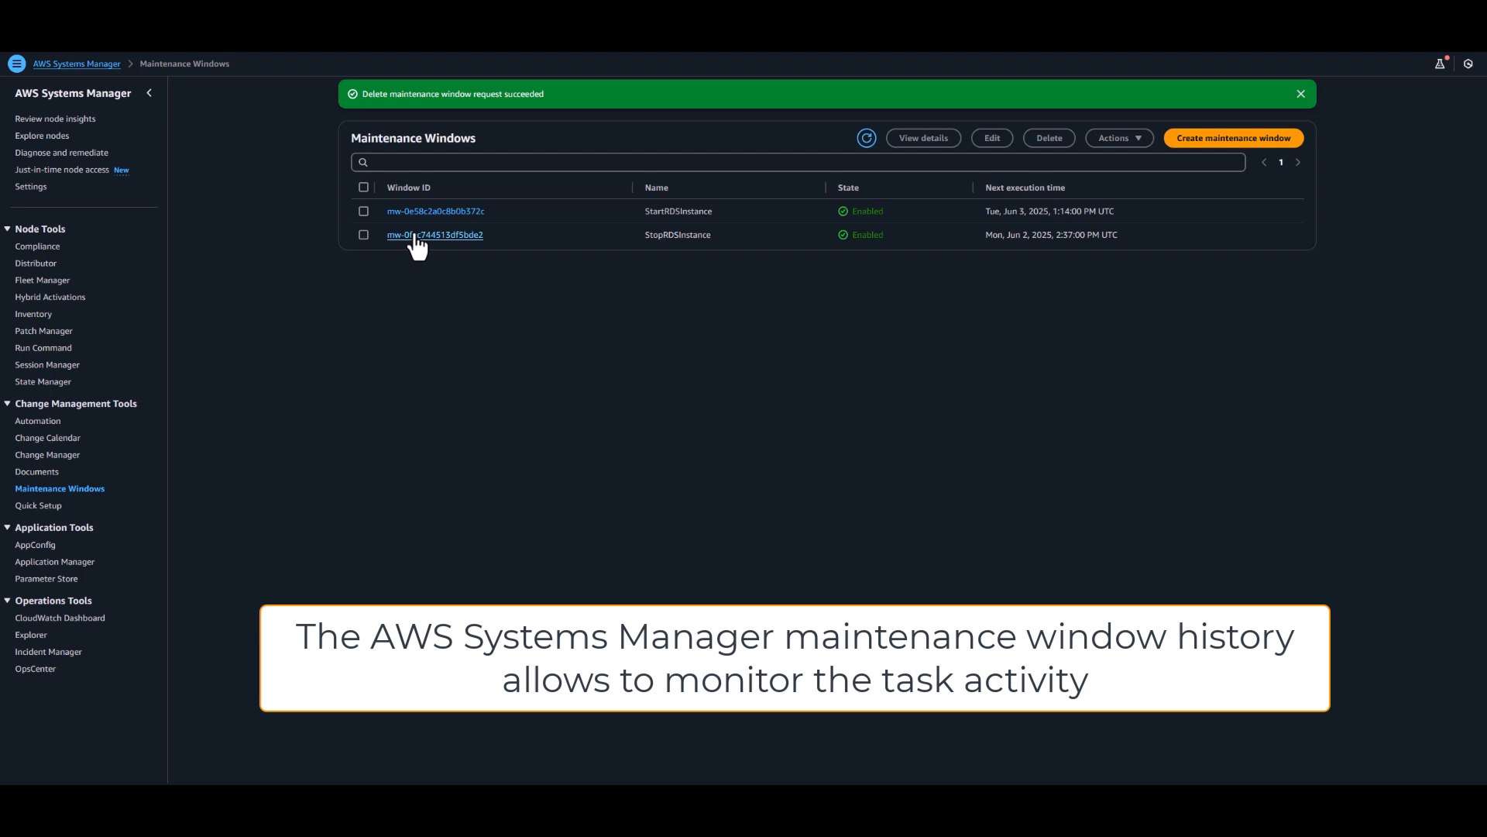
# - View details of the in-progress execution in the StopRDSInstance window's history
pyautogui.click(436, 234)
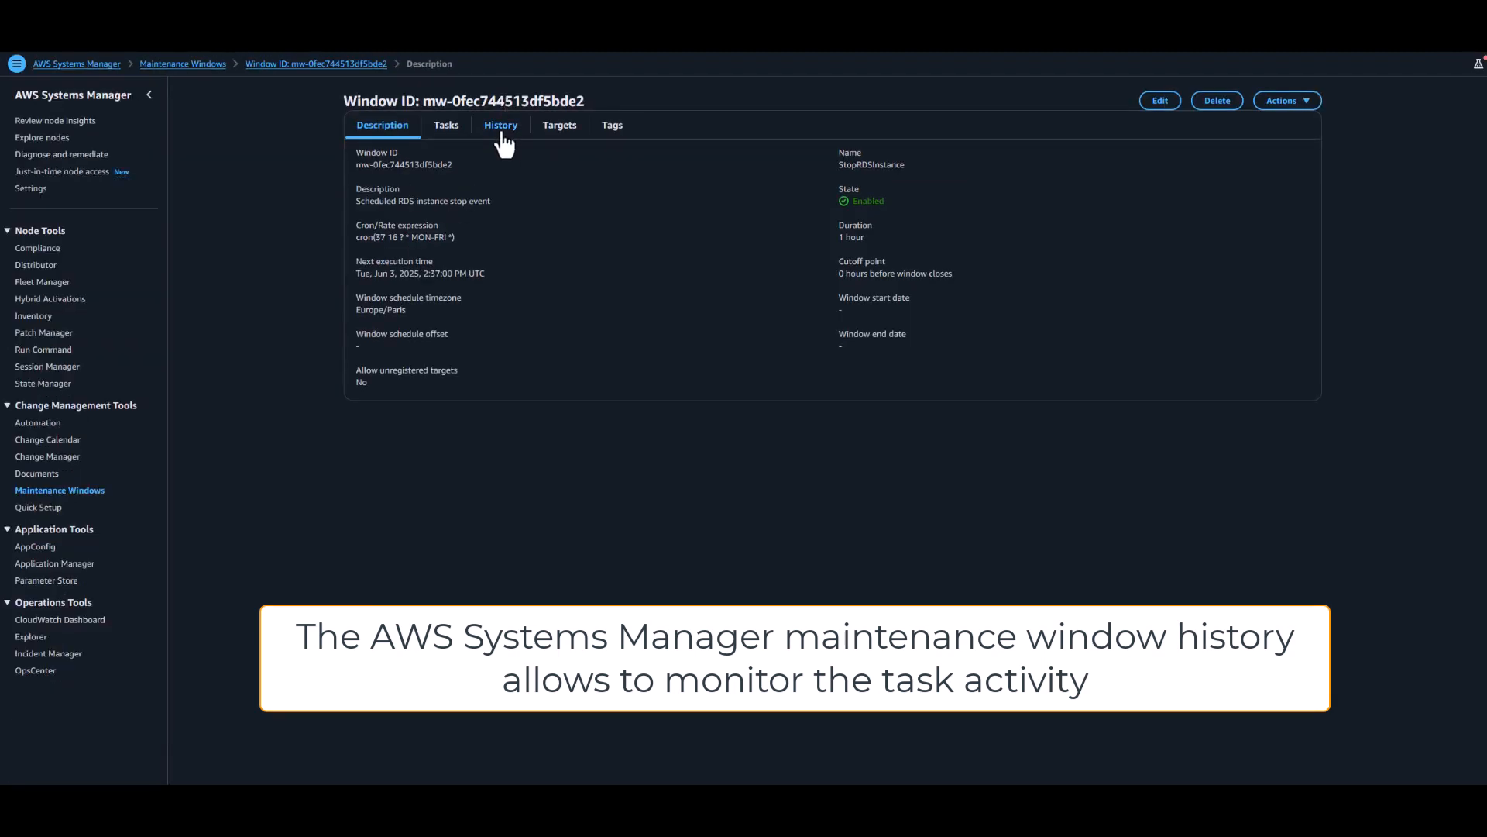
pyautogui.click(502, 124)
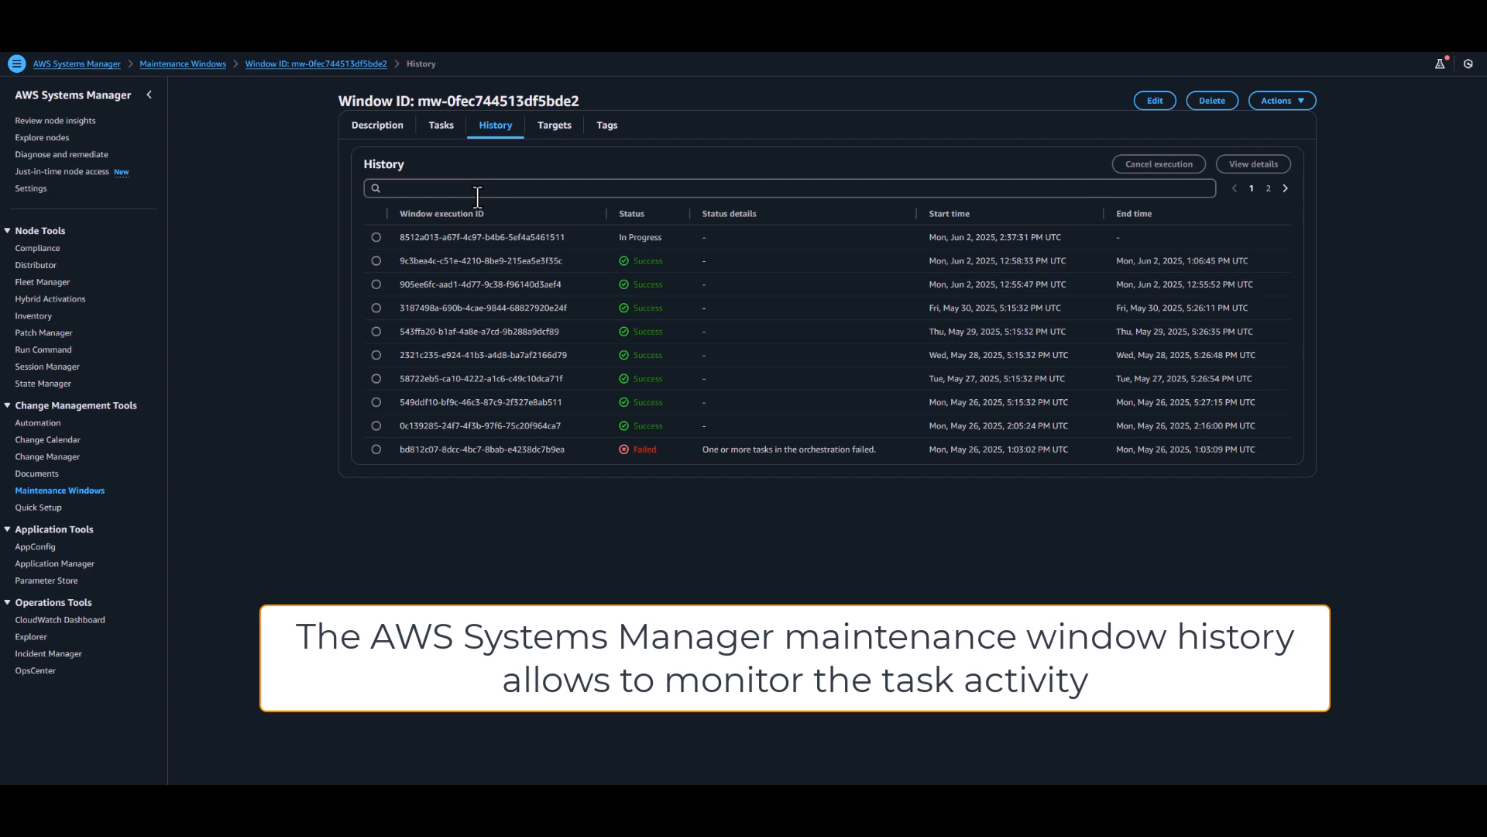
pyautogui.moveTo(374, 248)
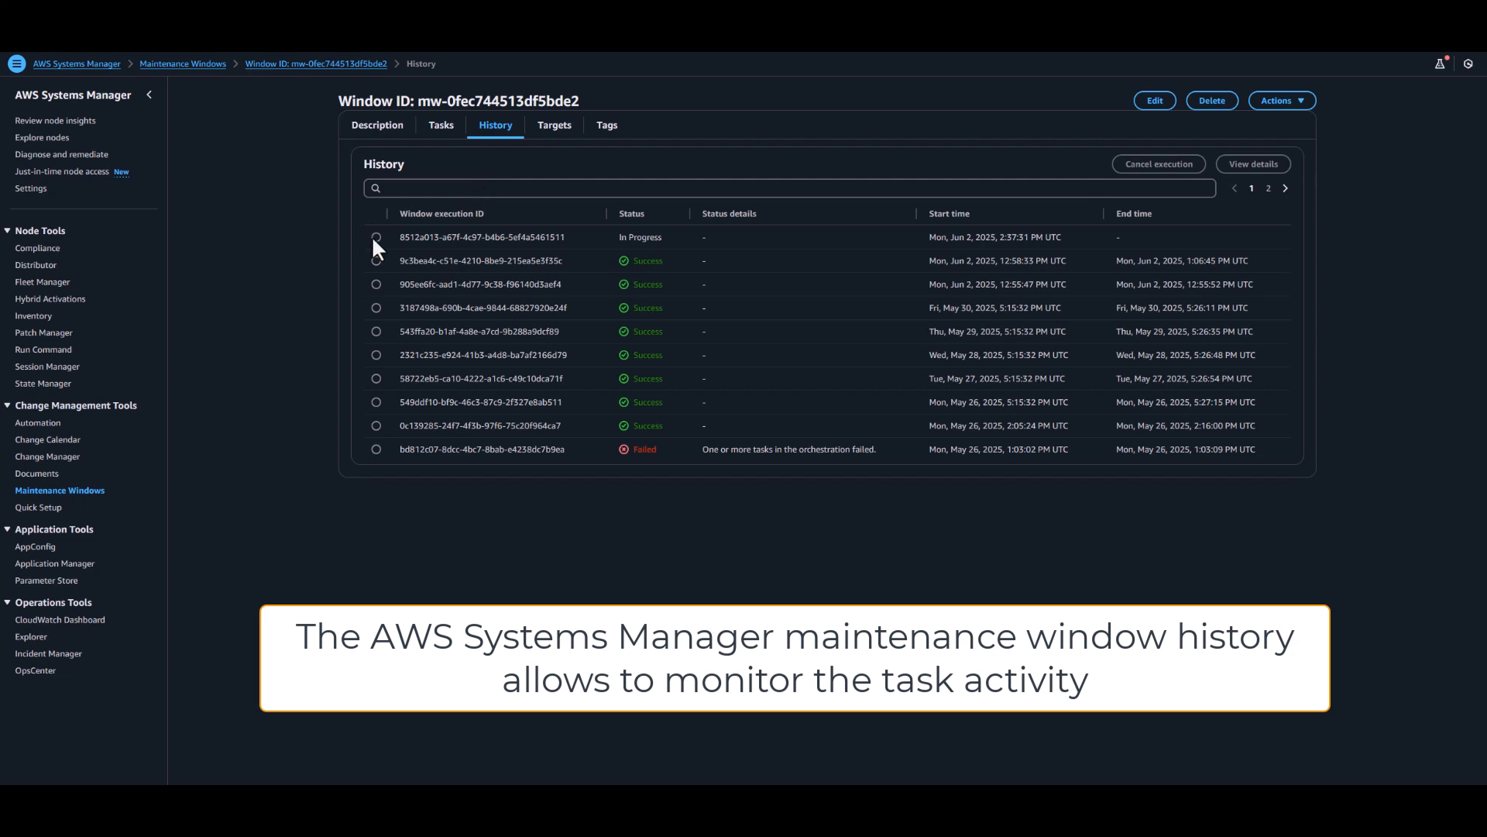
pyautogui.click(375, 236)
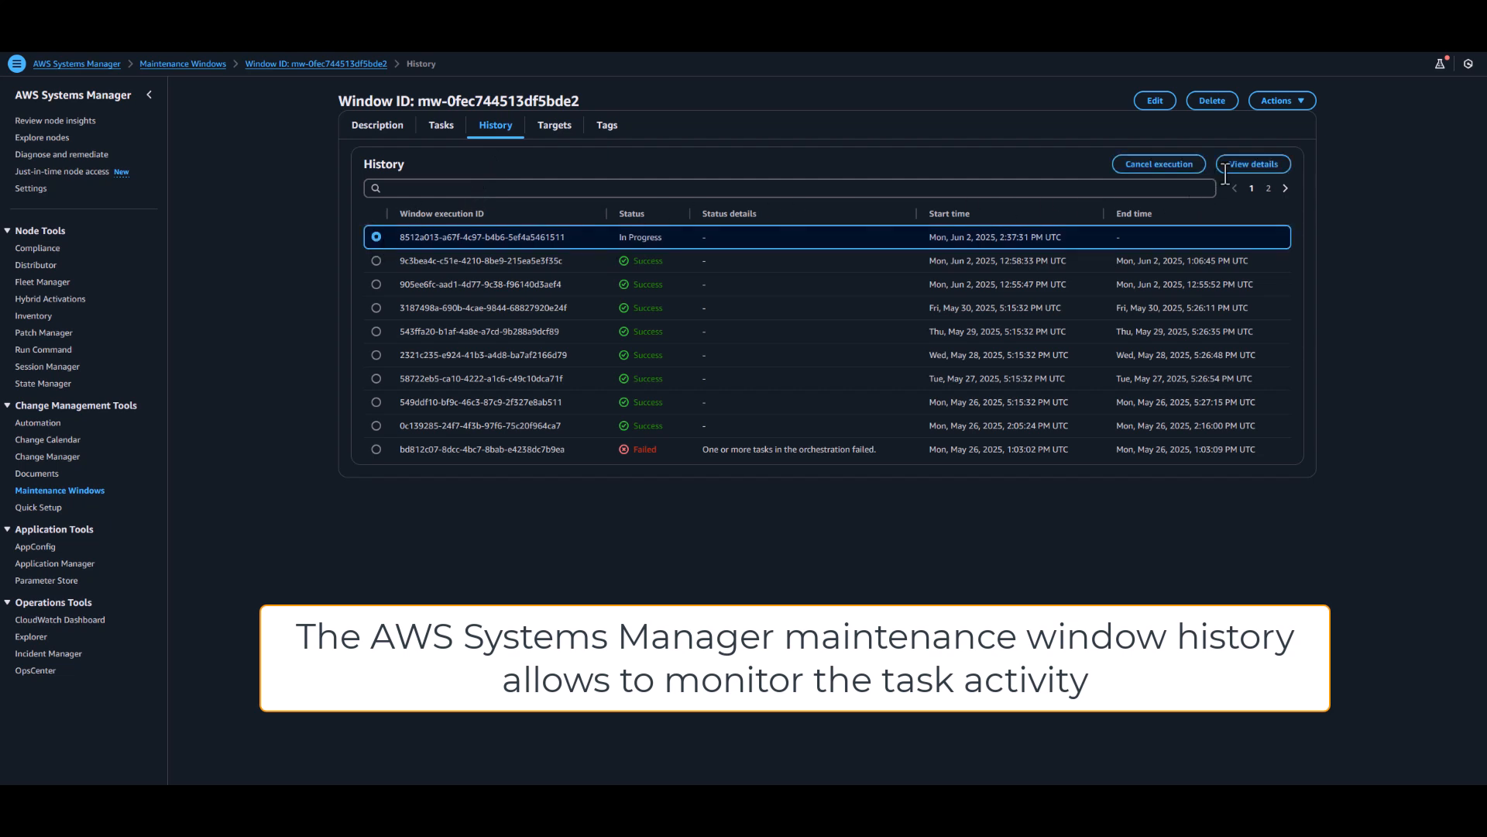
pyautogui.click(1252, 164)
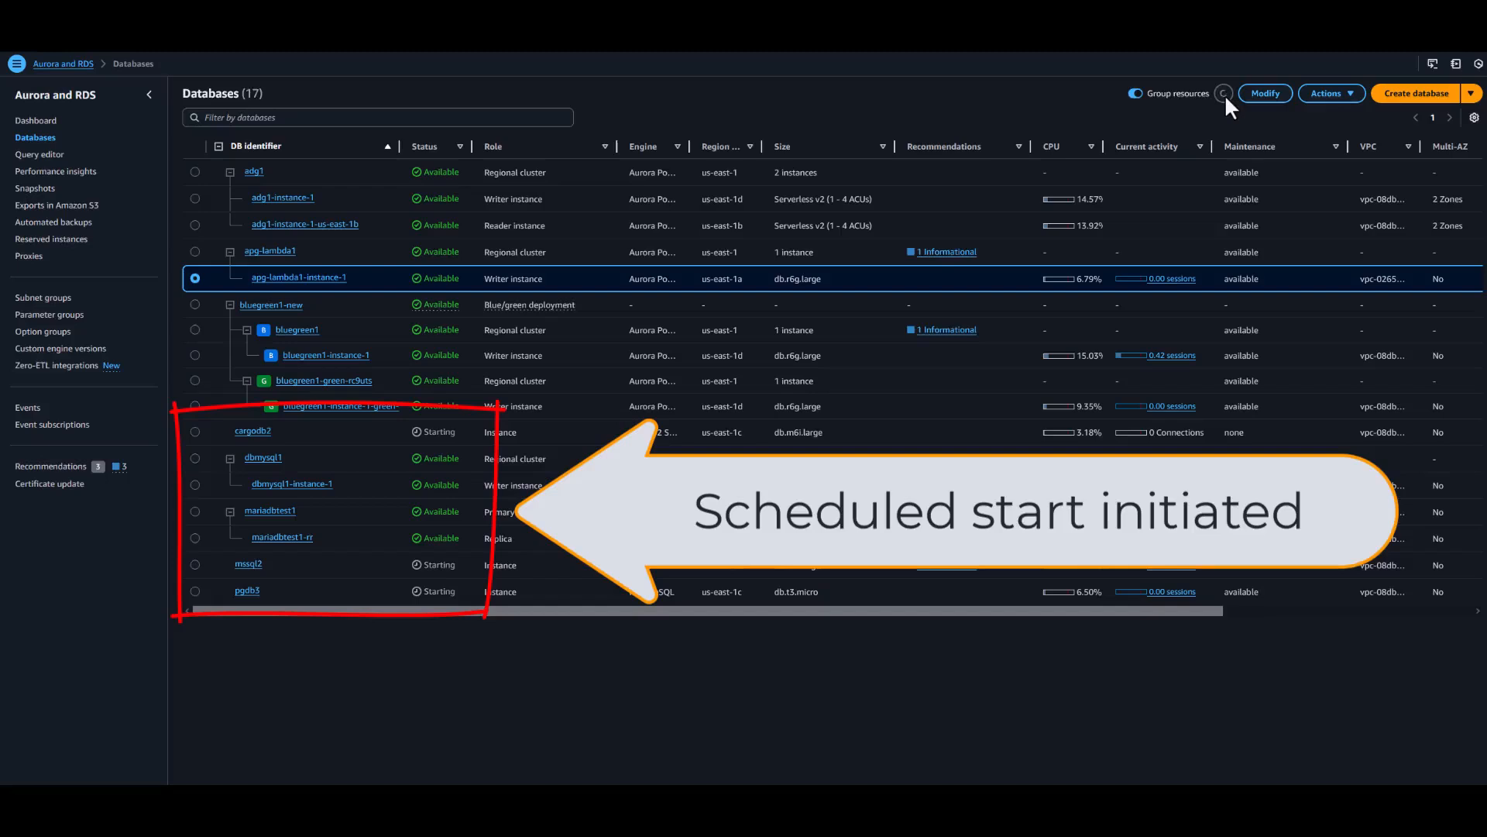
# - Refresh the RDS Databases list to show cargodb2, mssql2 and pgdb3 starting
pyautogui.click(1224, 93)
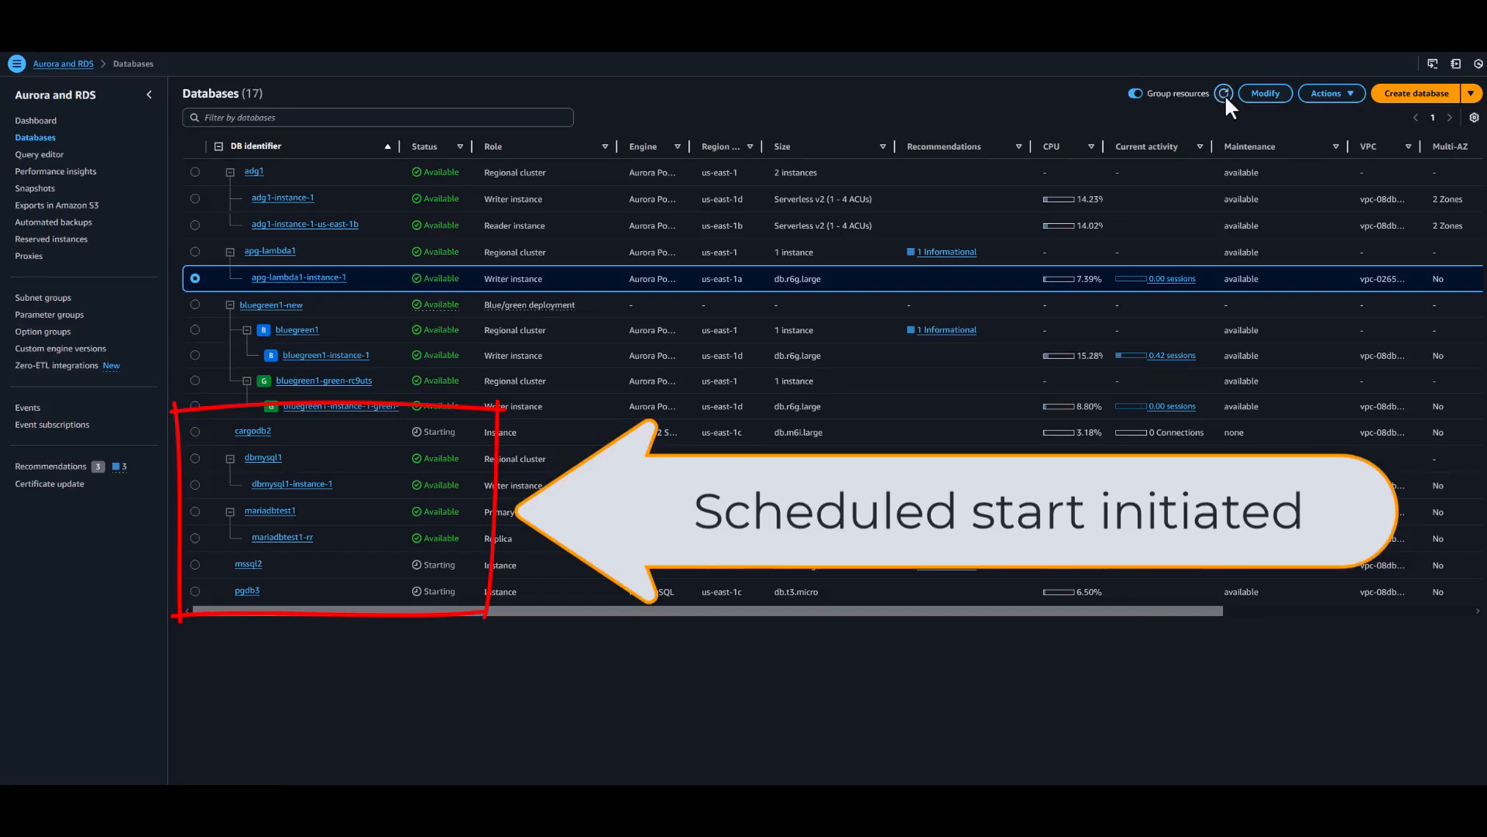